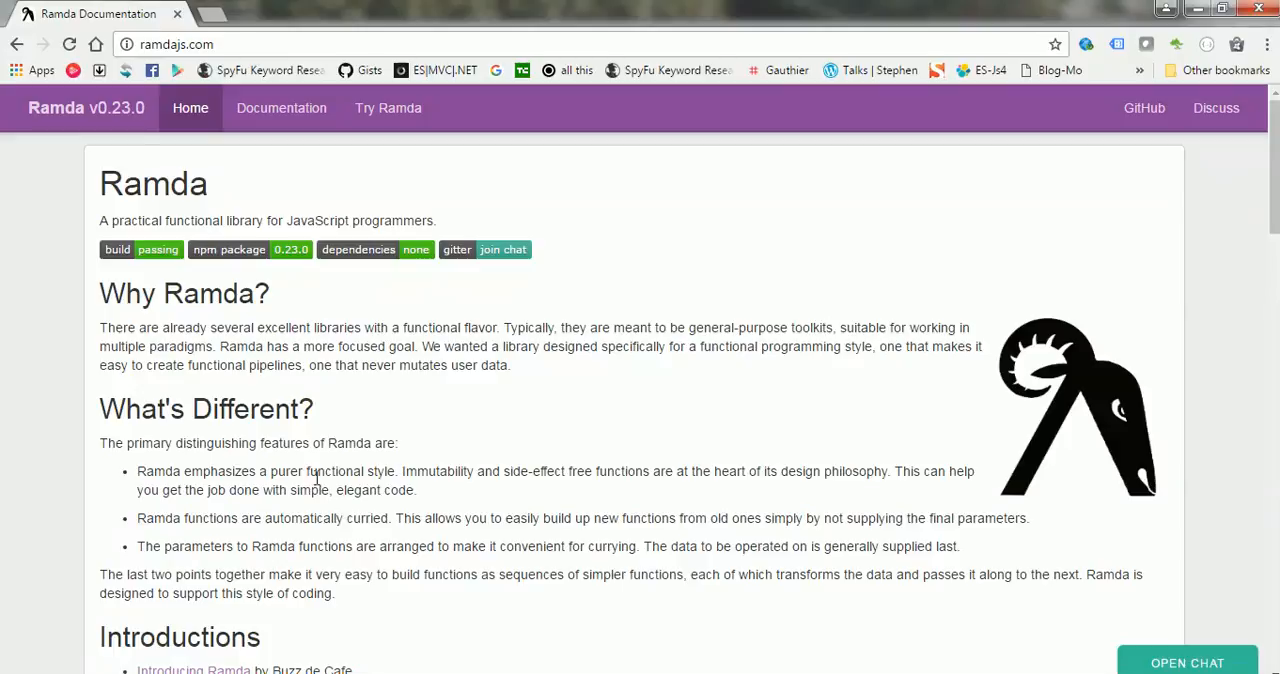
{"action": "mouse_move", "coordinate": [350, 472]}
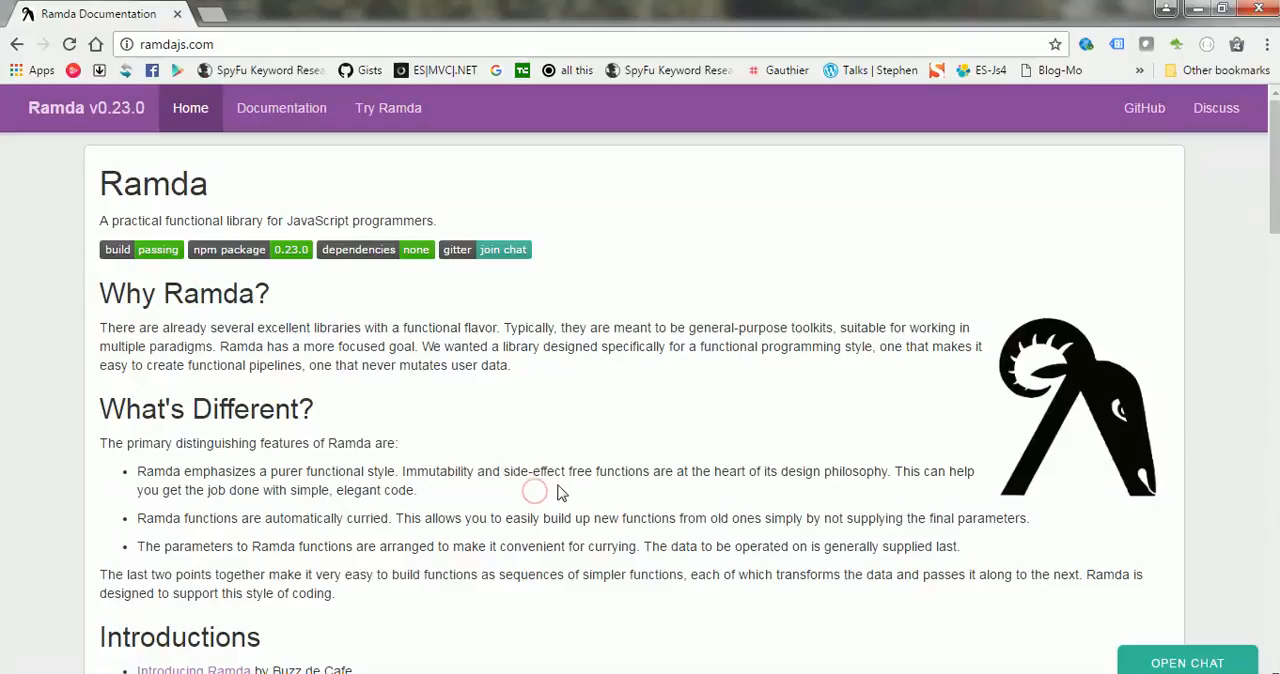
{"action": "mouse_move", "coordinate": [658, 476]}
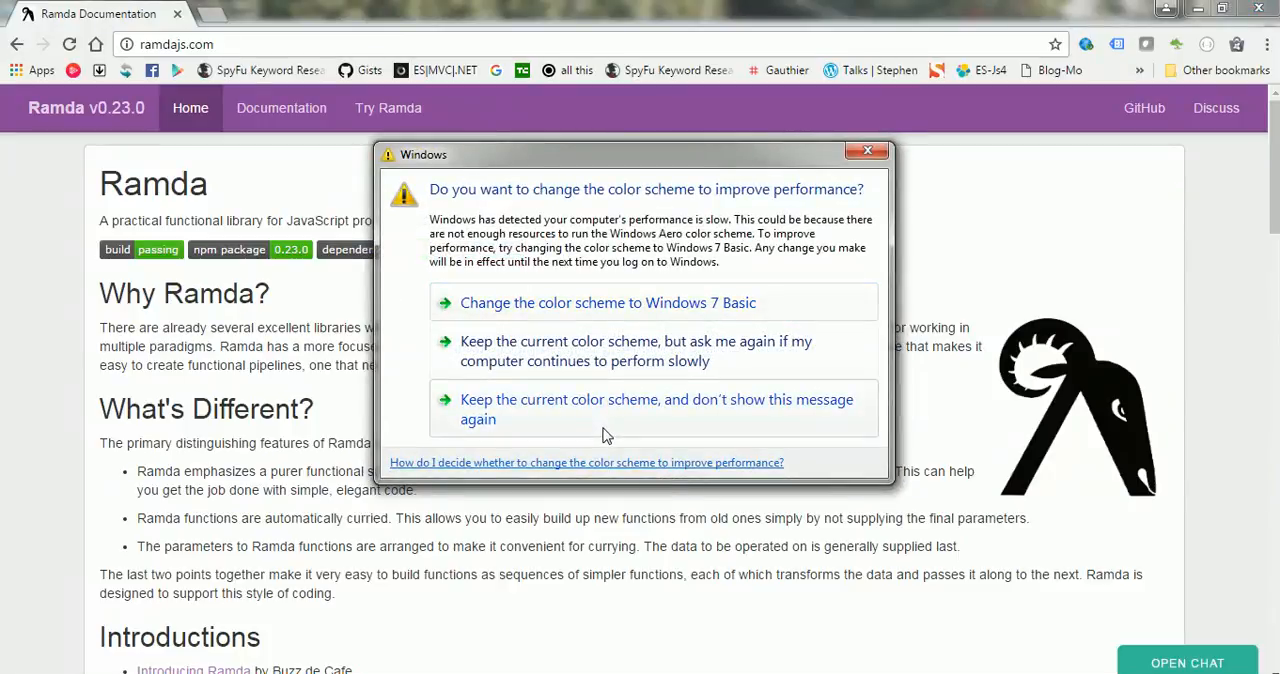
Step: Keep the current colours, save package.json with the ramda dependency, and run npm install
{"action": "left_click", "coordinate": [867, 150]}
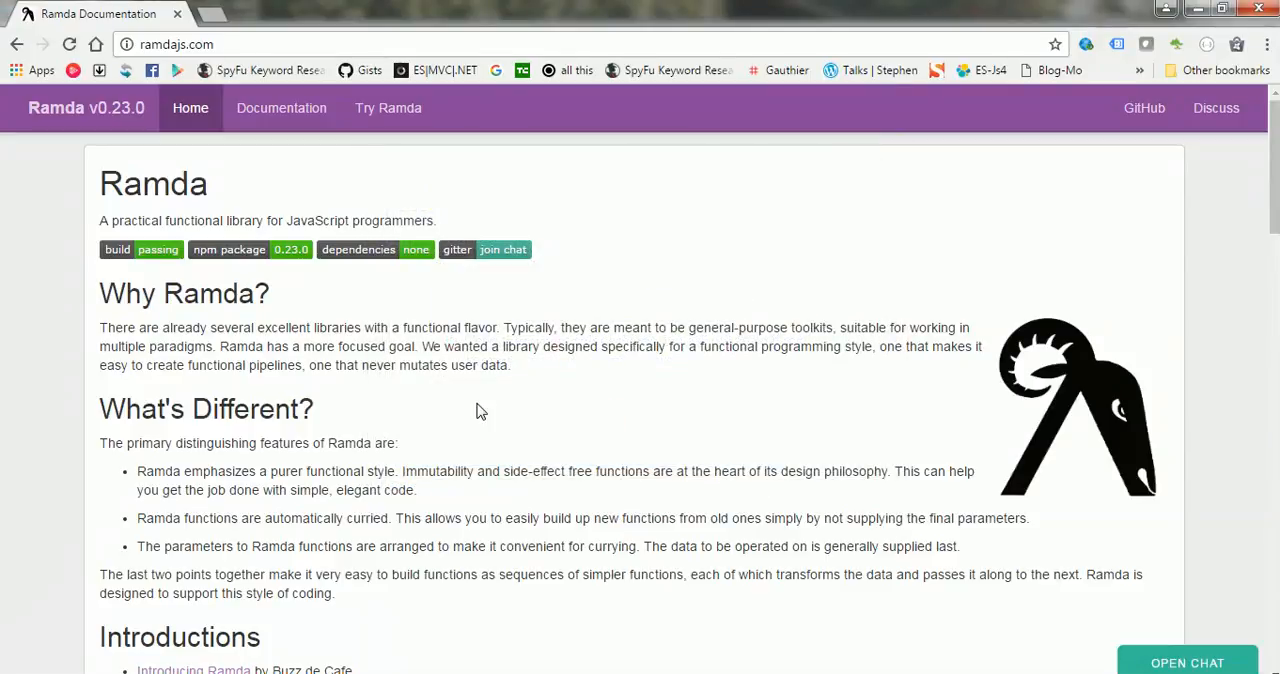
{"action": "mouse_move", "coordinate": [503, 553]}
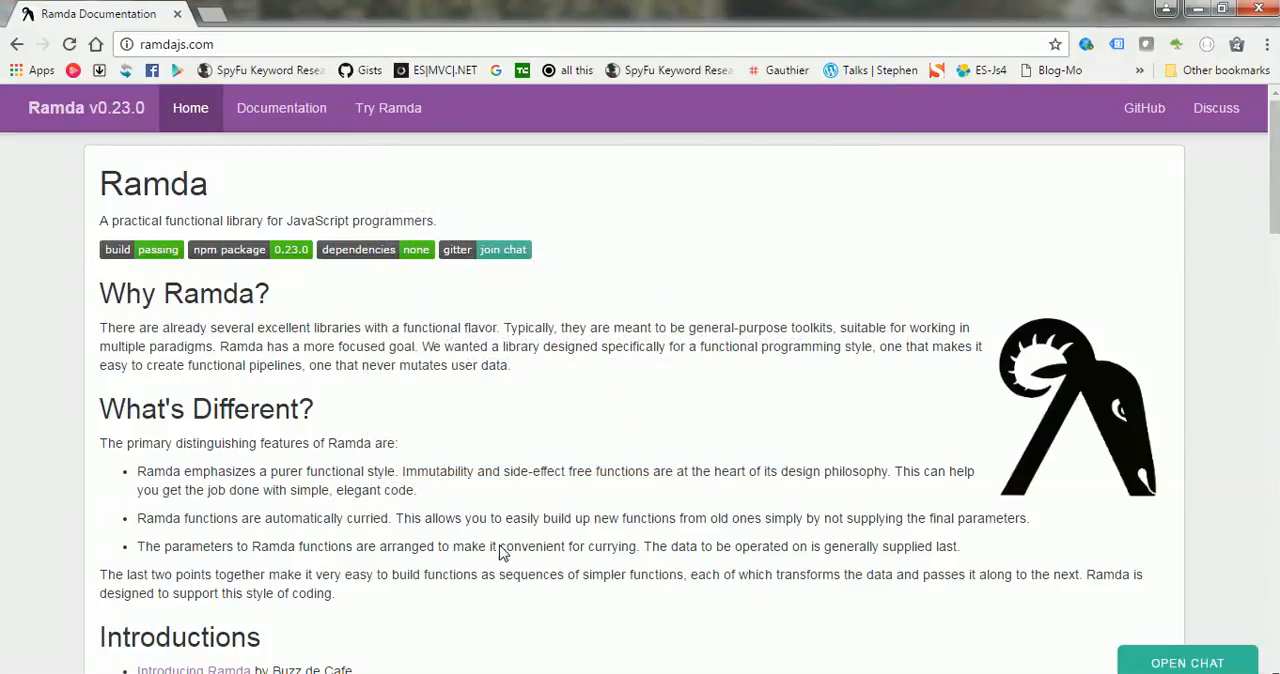
{"action": "mouse_move", "coordinate": [448, 615]}
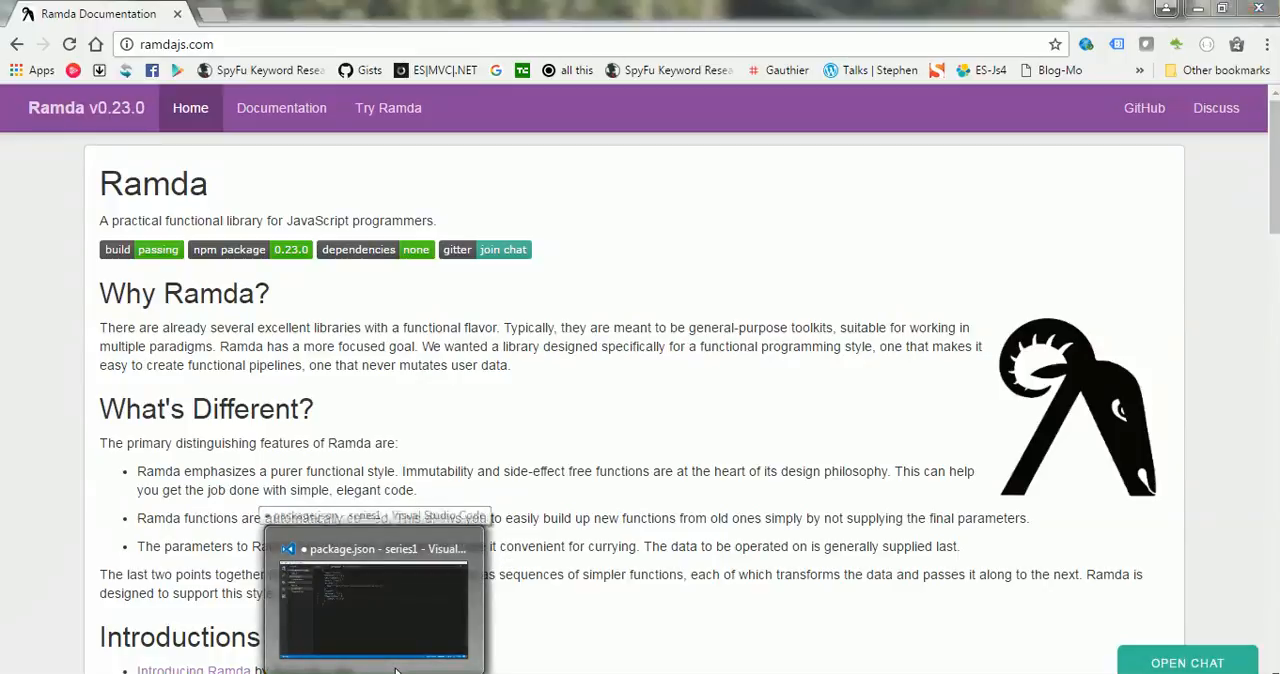
{"action": "left_click", "coordinate": [375, 600]}
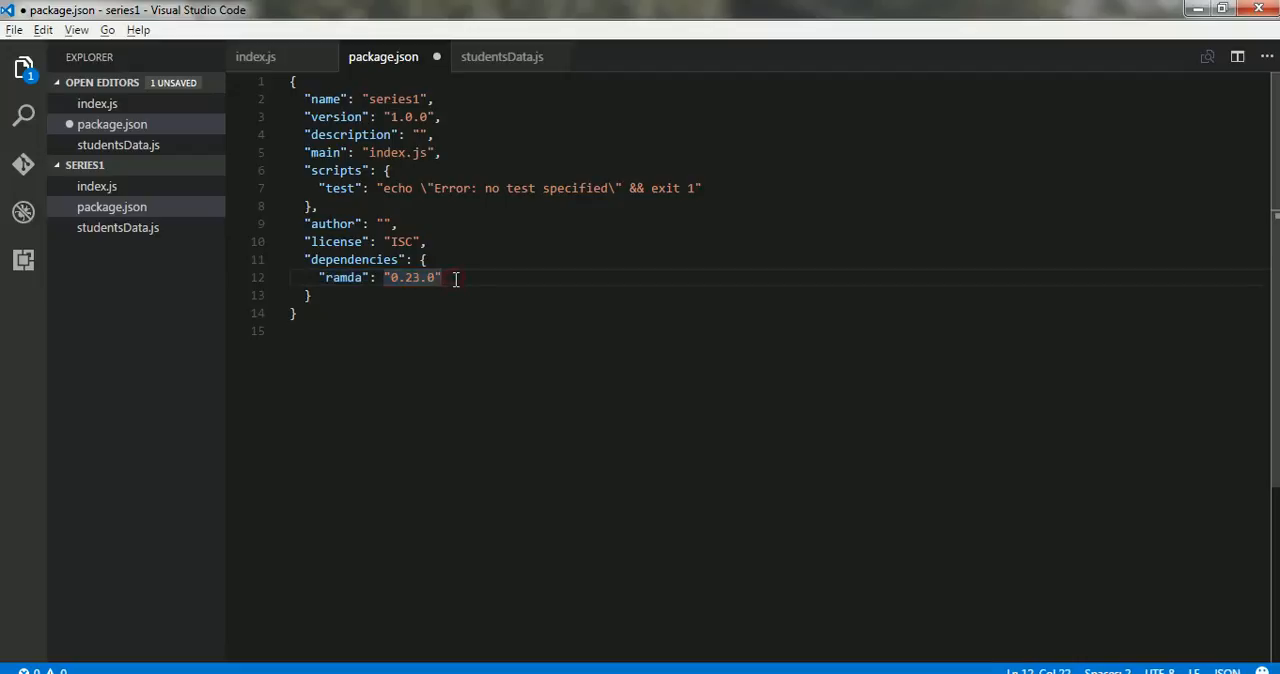
{"action": "key", "text": "ctrl+s"}
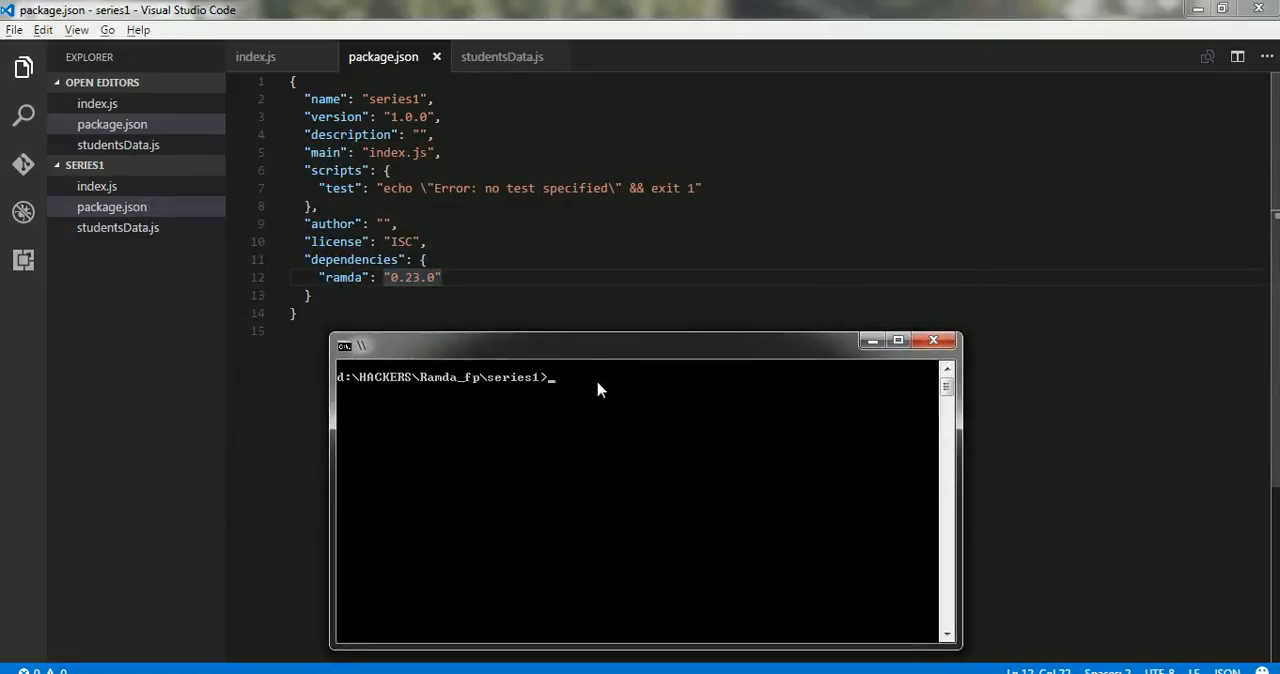
{"action": "type", "text": "npm insta"}
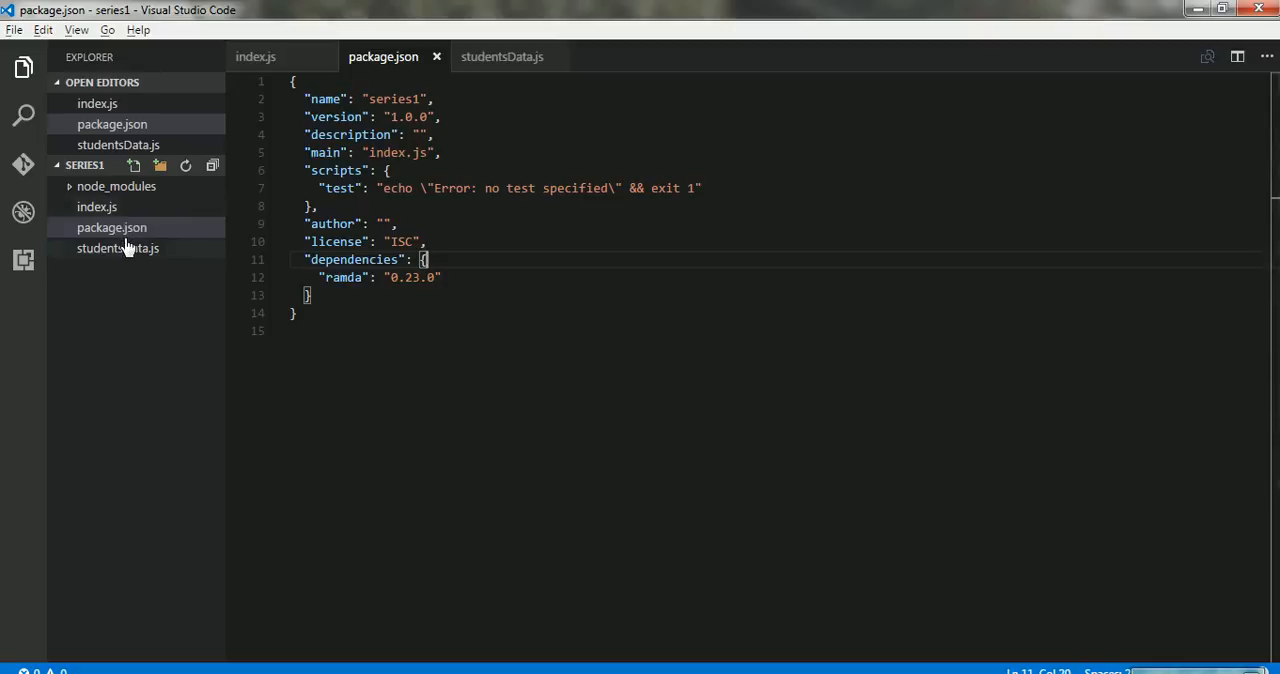
Step: Open studentsData.js and index.js, then run node index.js to print the five students
{"action": "left_click", "coordinate": [118, 248]}
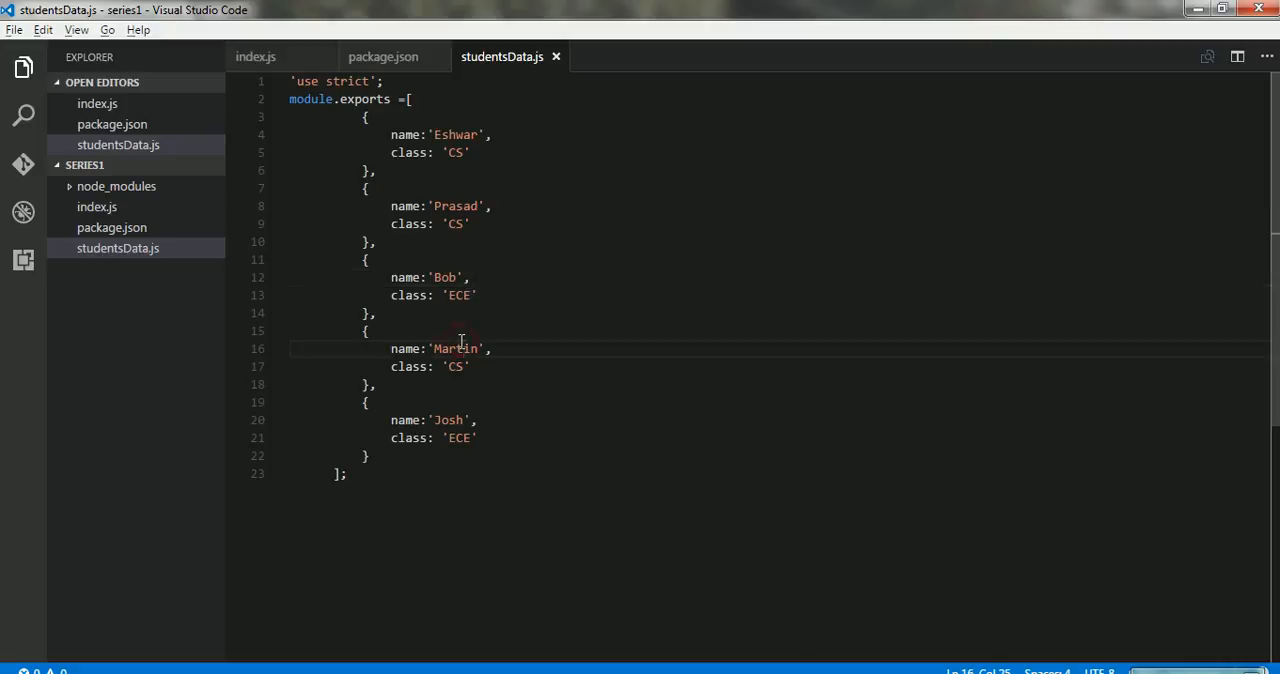
{"action": "left_click", "coordinate": [112, 227]}
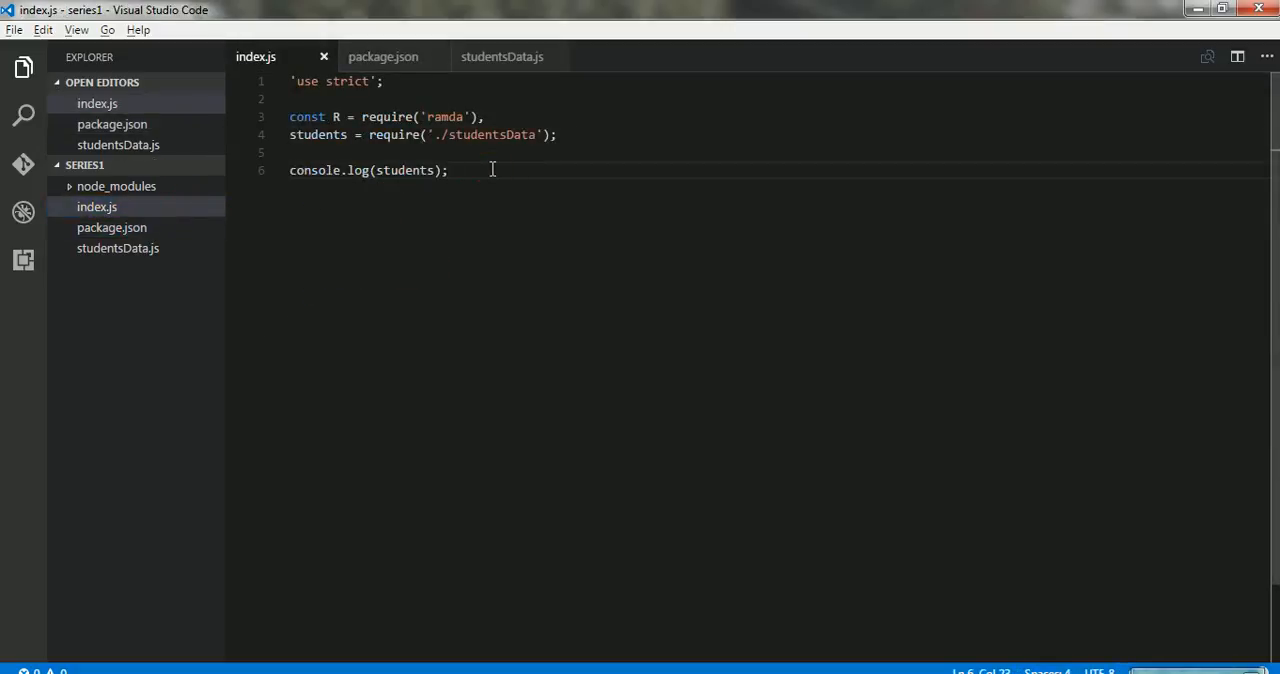
{"action": "mouse_move", "coordinate": [500, 152]}
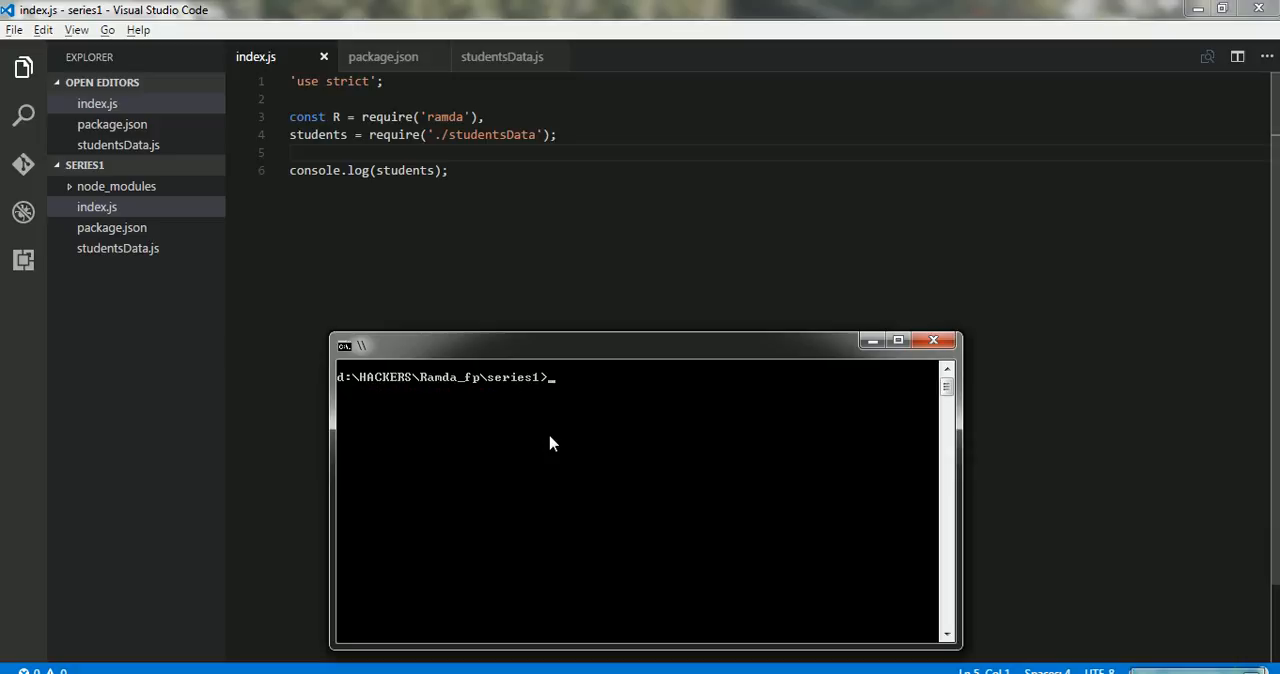
{"action": "type", "text": "node index.js"}
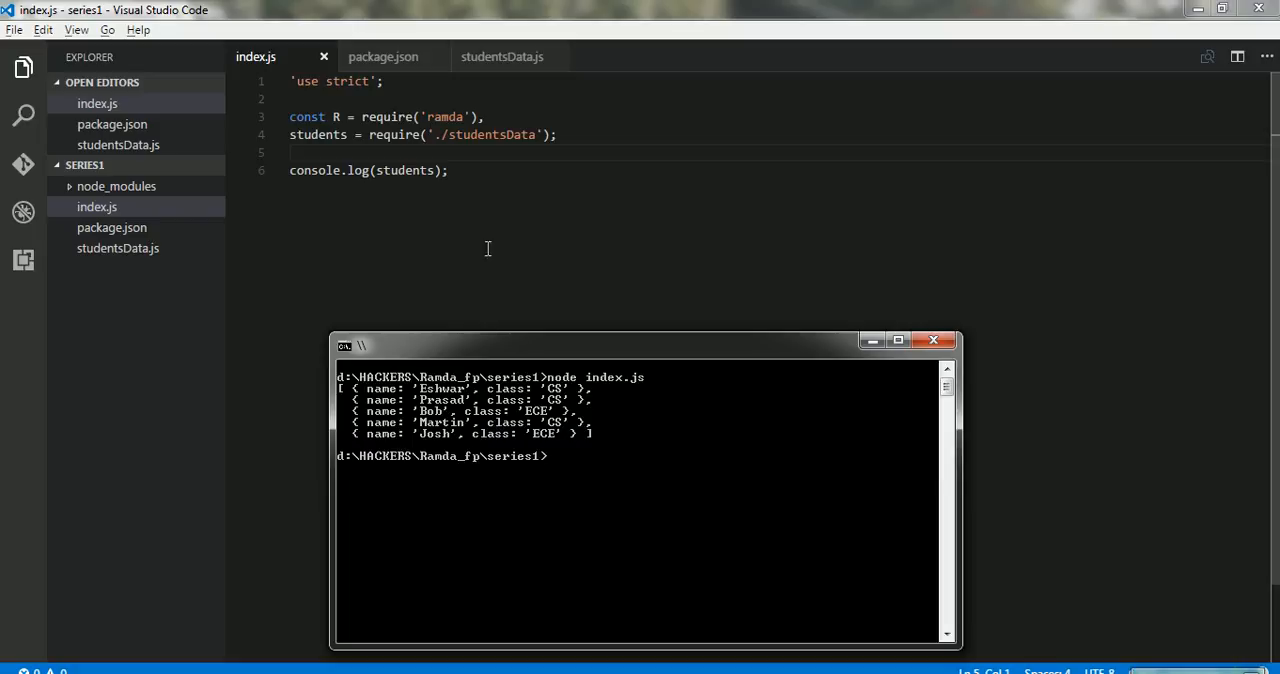
Step: Close the console, filter the Ramda docs for 'map', and highlight its example array
{"action": "left_click", "coordinate": [933, 340]}
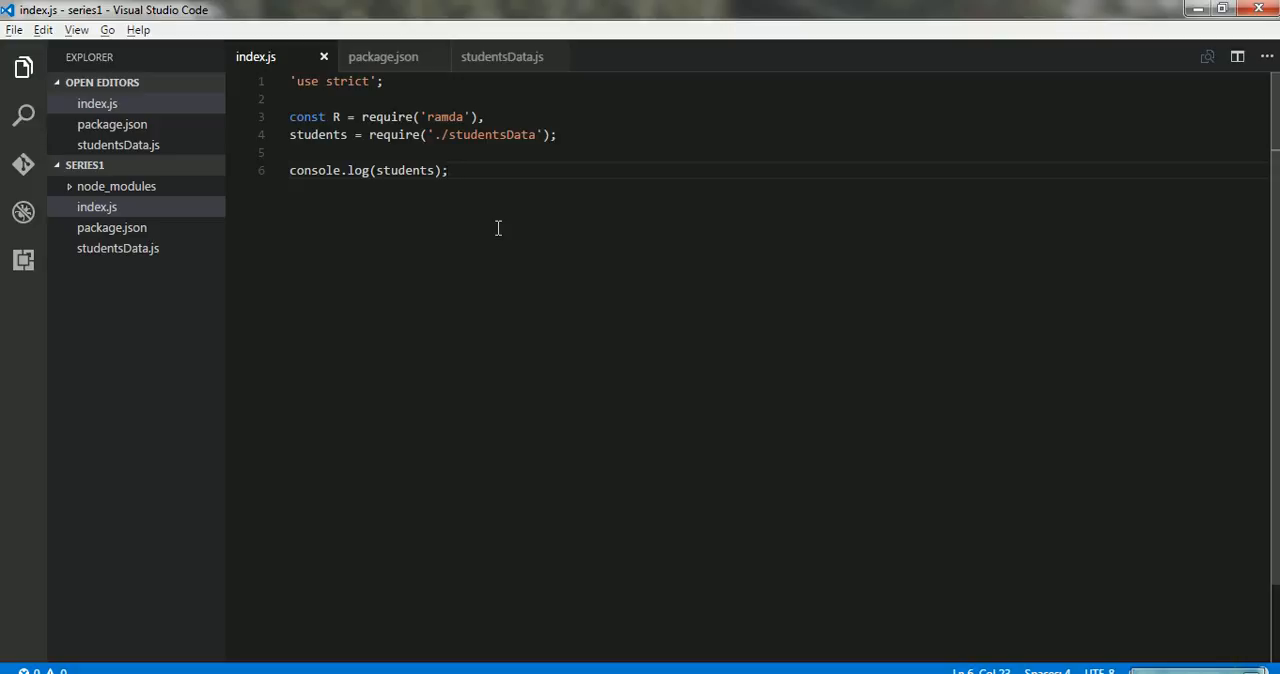
{"action": "mouse_move", "coordinate": [415, 455]}
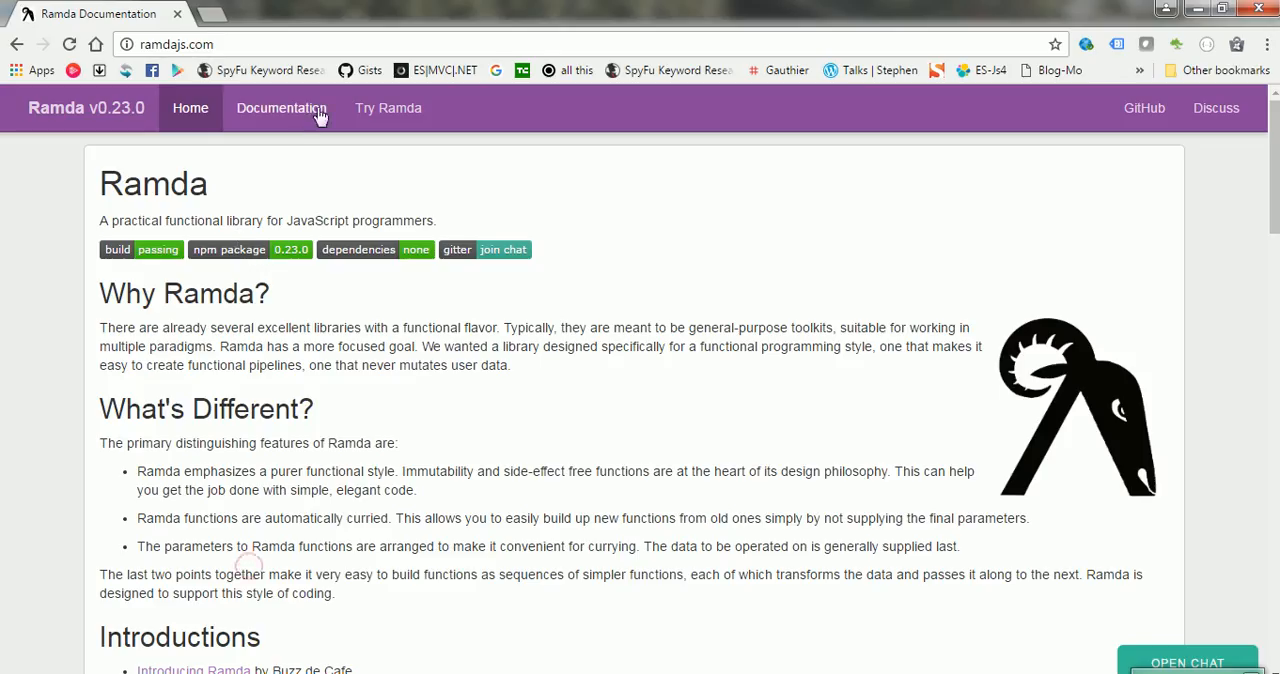
{"action": "left_click", "coordinate": [281, 108]}
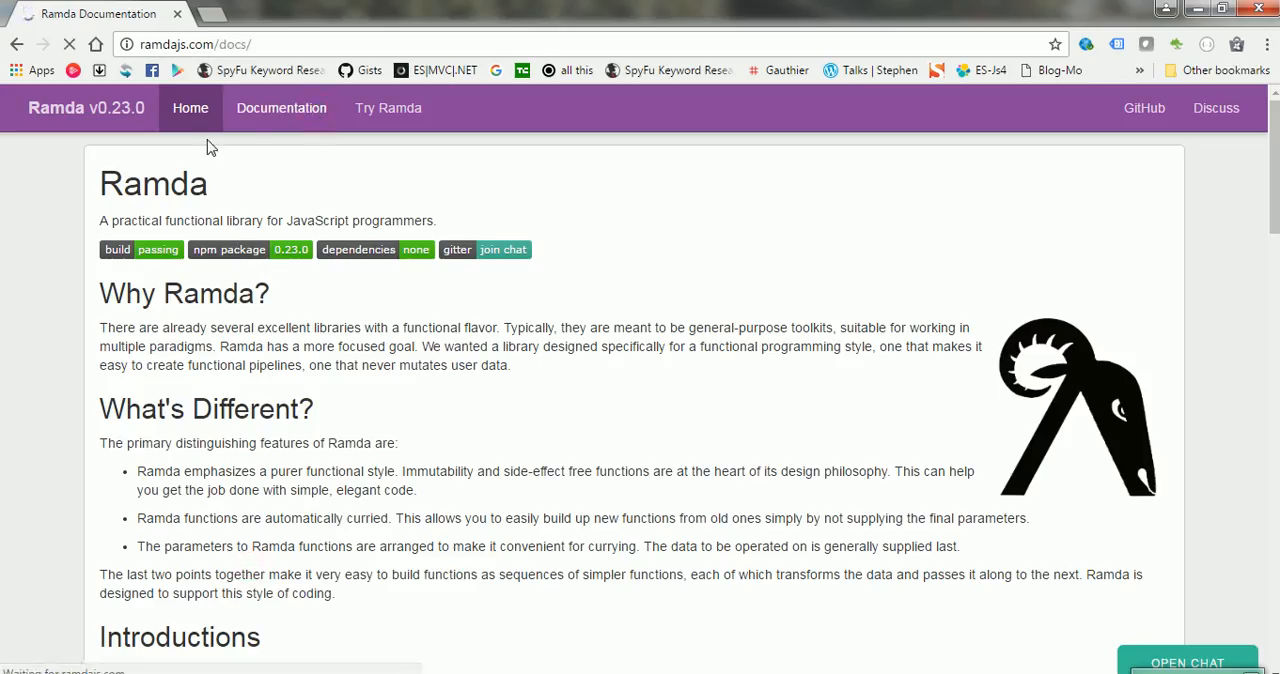
{"action": "left_click", "coordinate": [281, 108]}
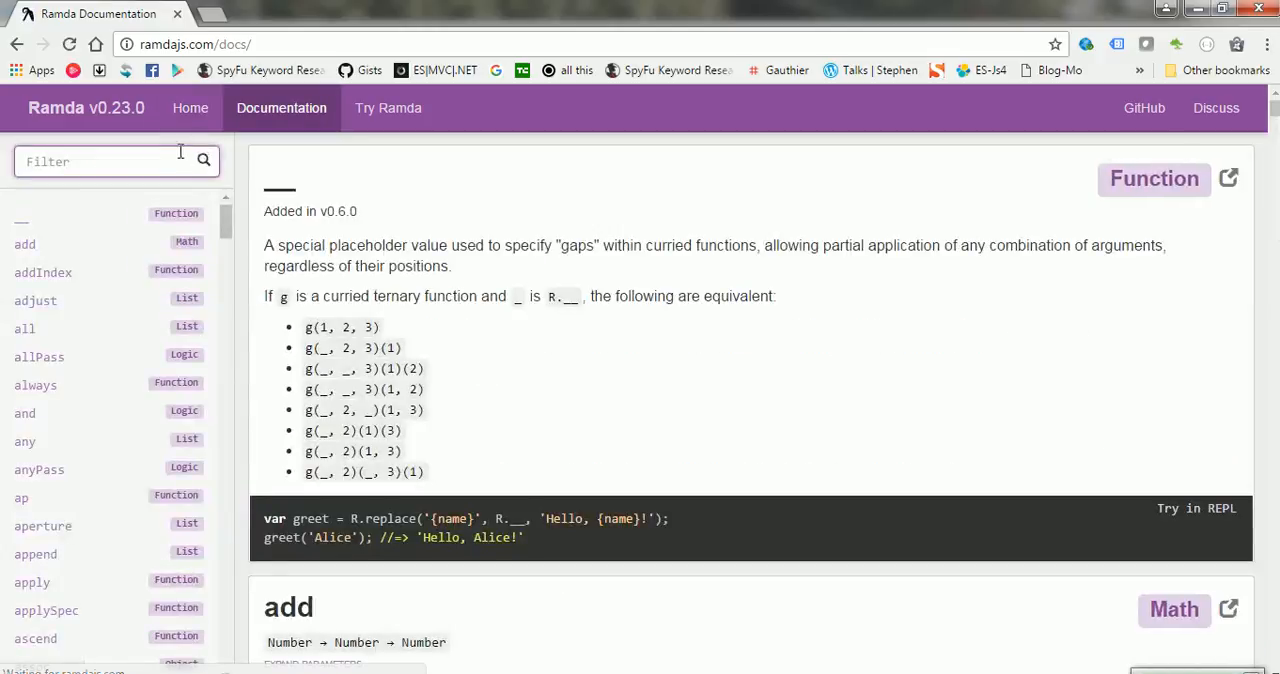
{"action": "type", "text": "map"}
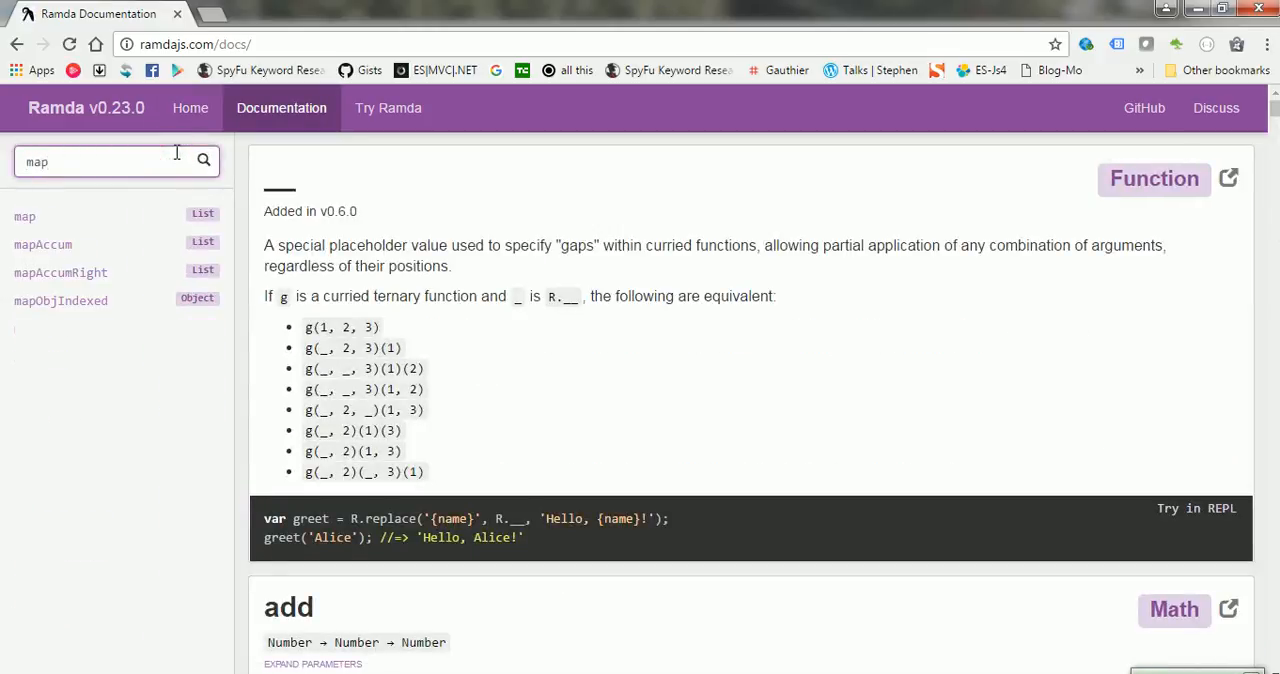
{"action": "left_click", "coordinate": [24, 216]}
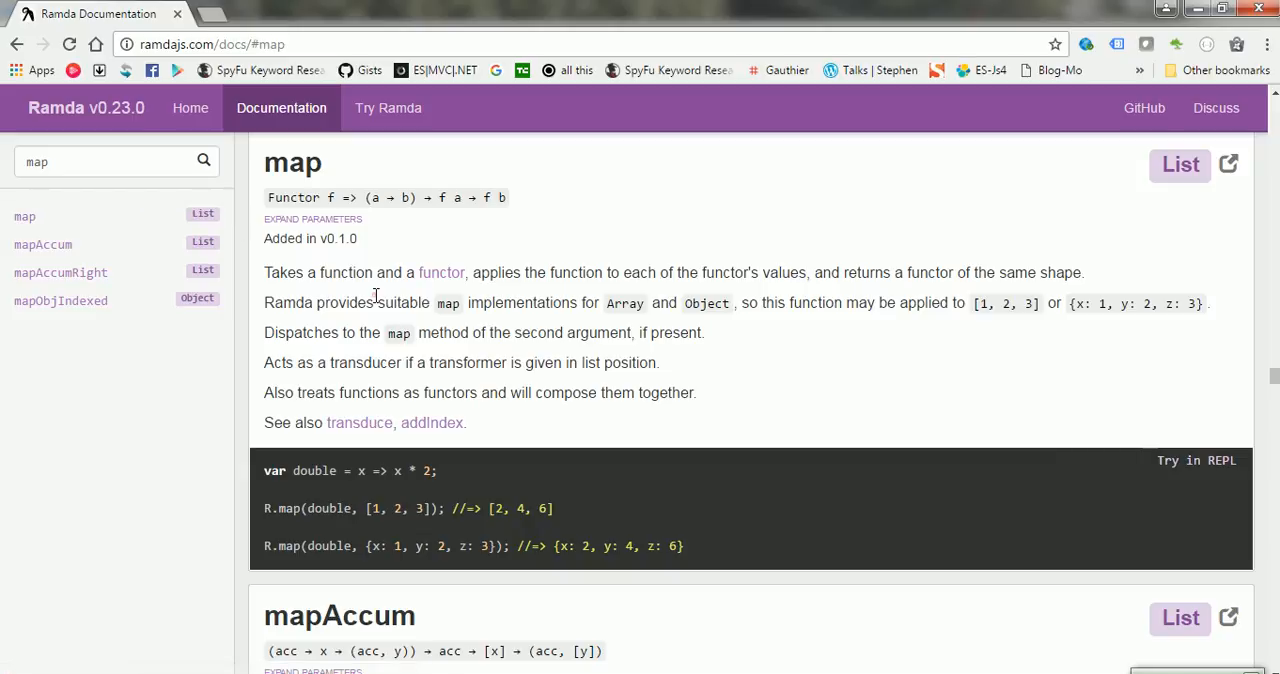
{"action": "left_click_drag", "start_coordinate": [360, 508], "coordinate": [413, 508]}
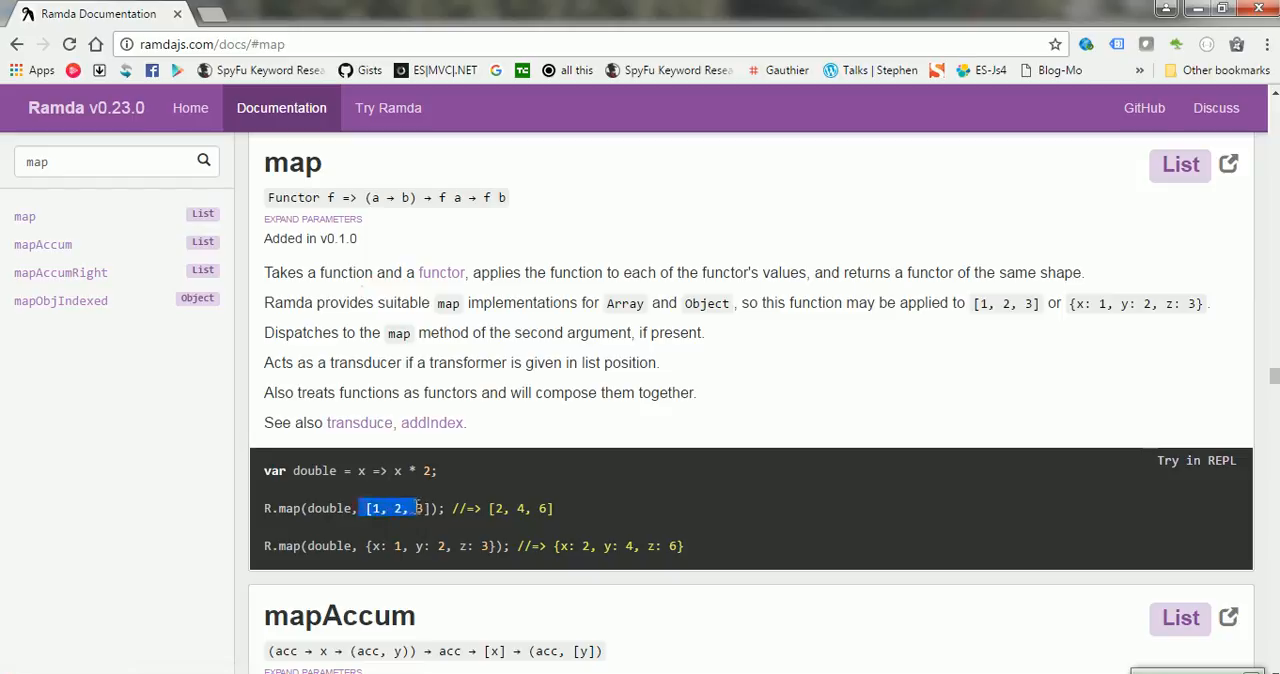
{"action": "left_click_drag", "start_coordinate": [410, 508], "coordinate": [370, 546]}
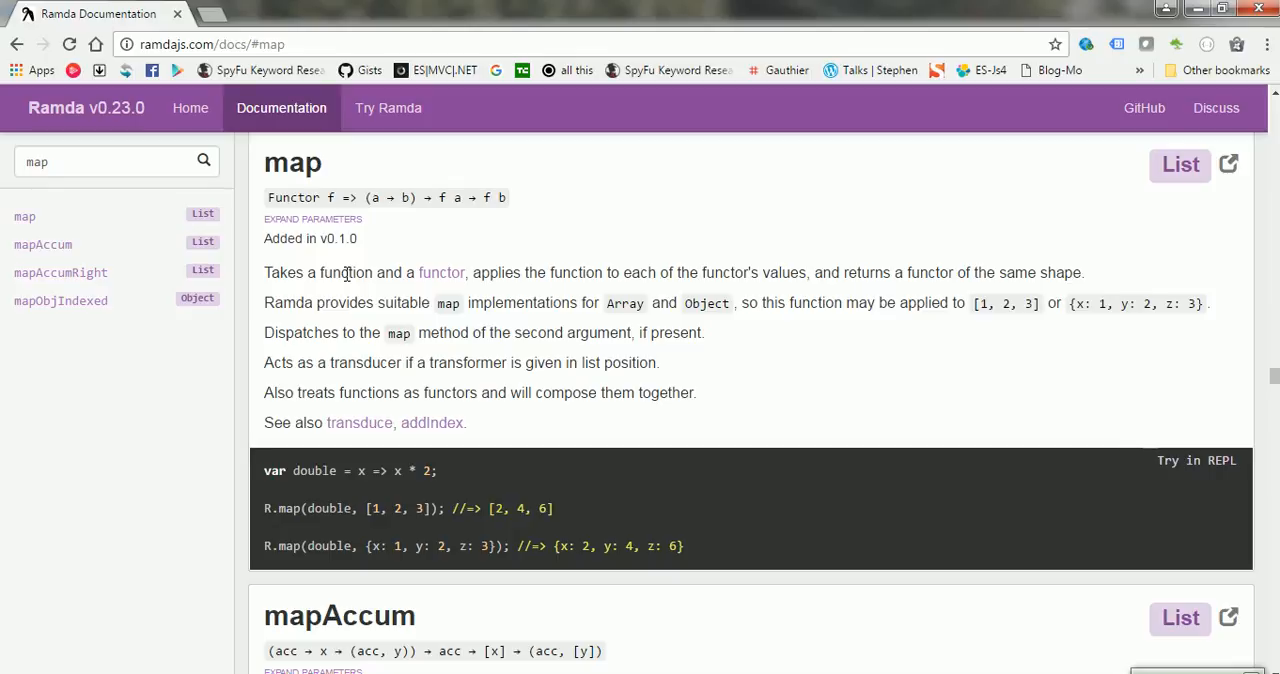
{"action": "mouse_move", "coordinate": [1207, 663]}
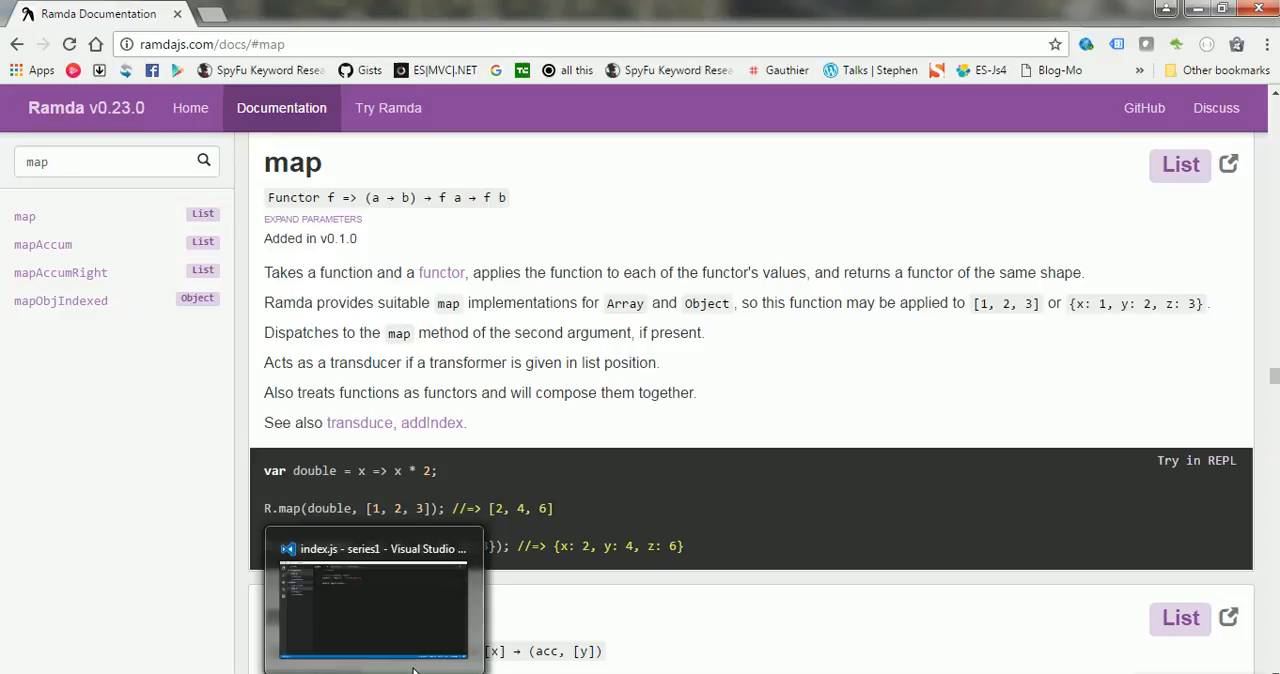
Step: Delete the console.log line from index.js
{"action": "left_click", "coordinate": [373, 600]}
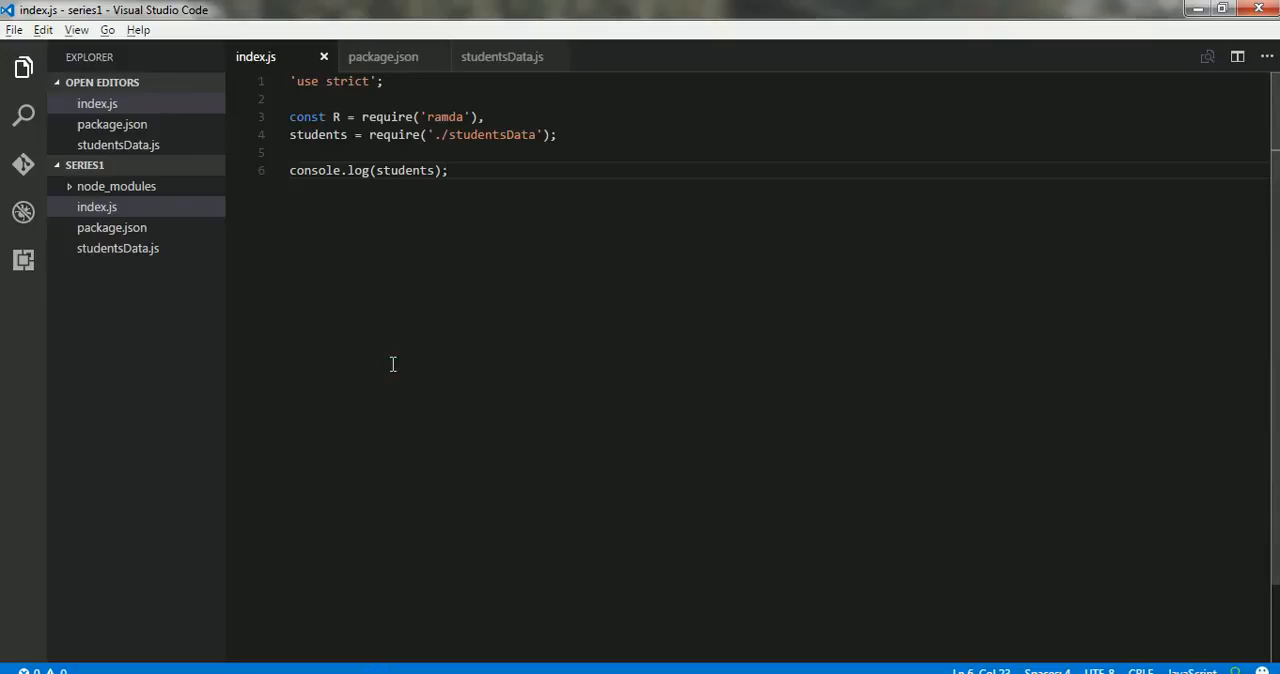
{"action": "triple_click", "coordinate": [368, 170]}
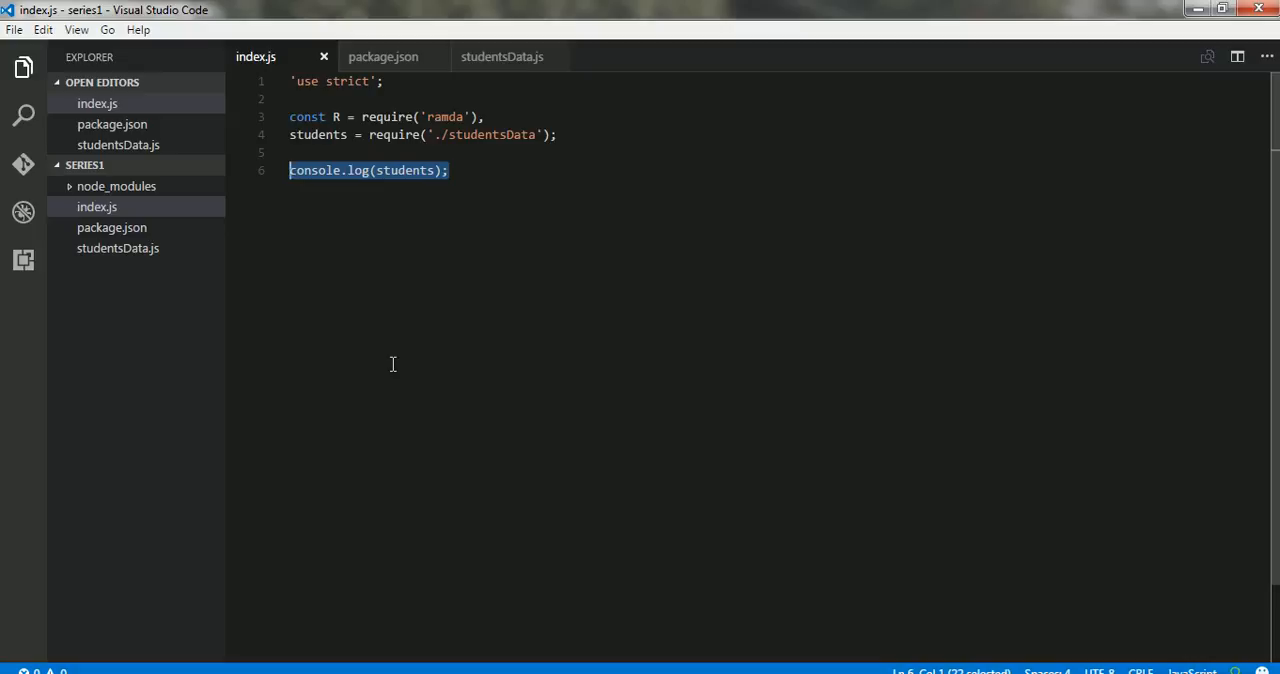
{"action": "key", "text": "Delete"}
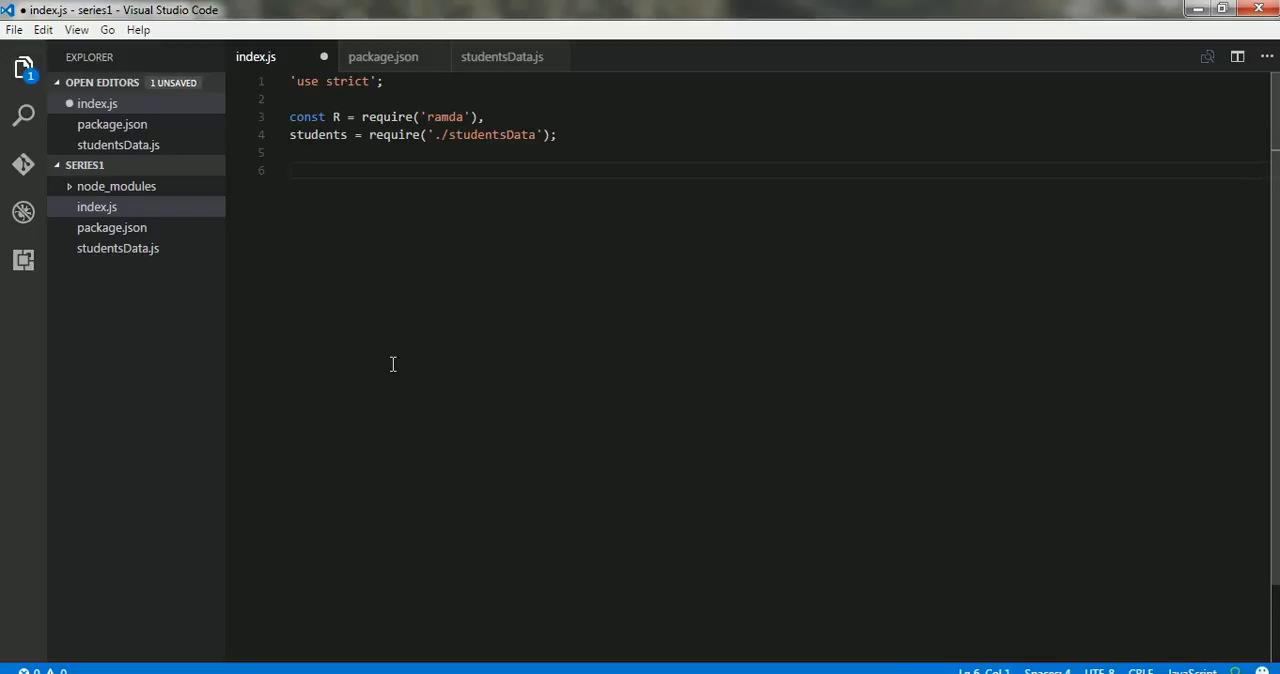
{"action": "mouse_move", "coordinate": [366, 496]}
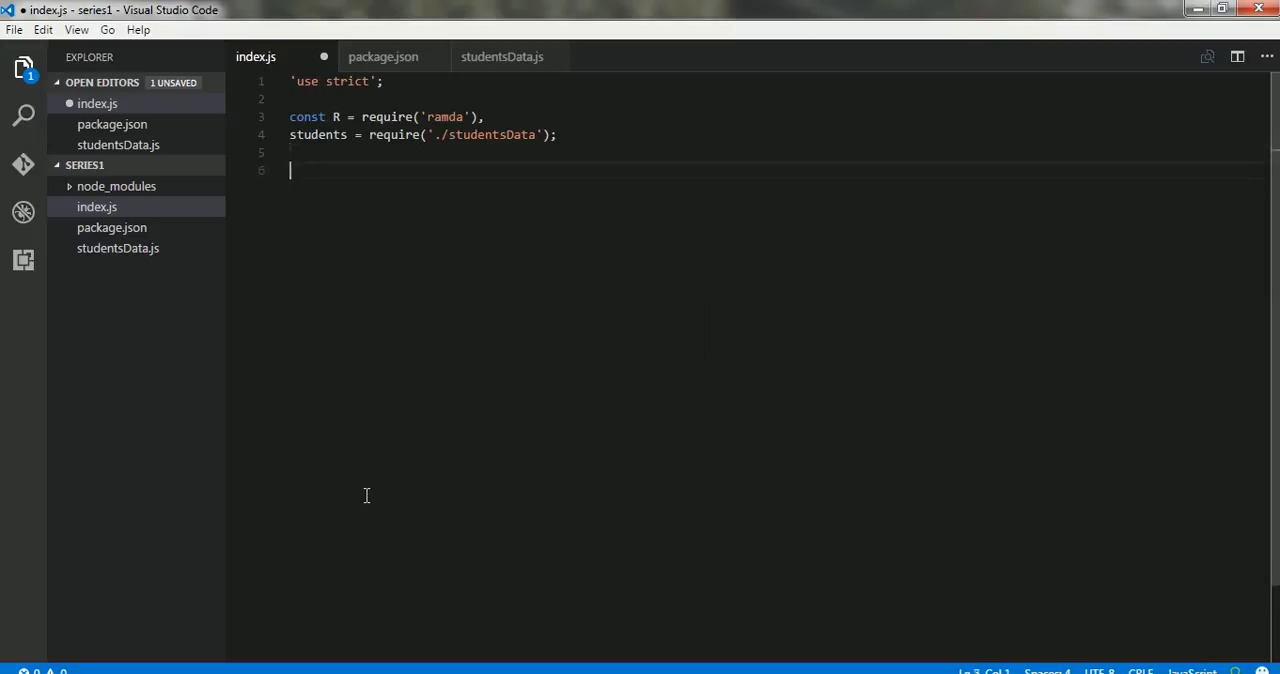
Step: Type const getNames = R.map(x=> x.name, students) into index.js
{"action": "type", "text": "const g"}
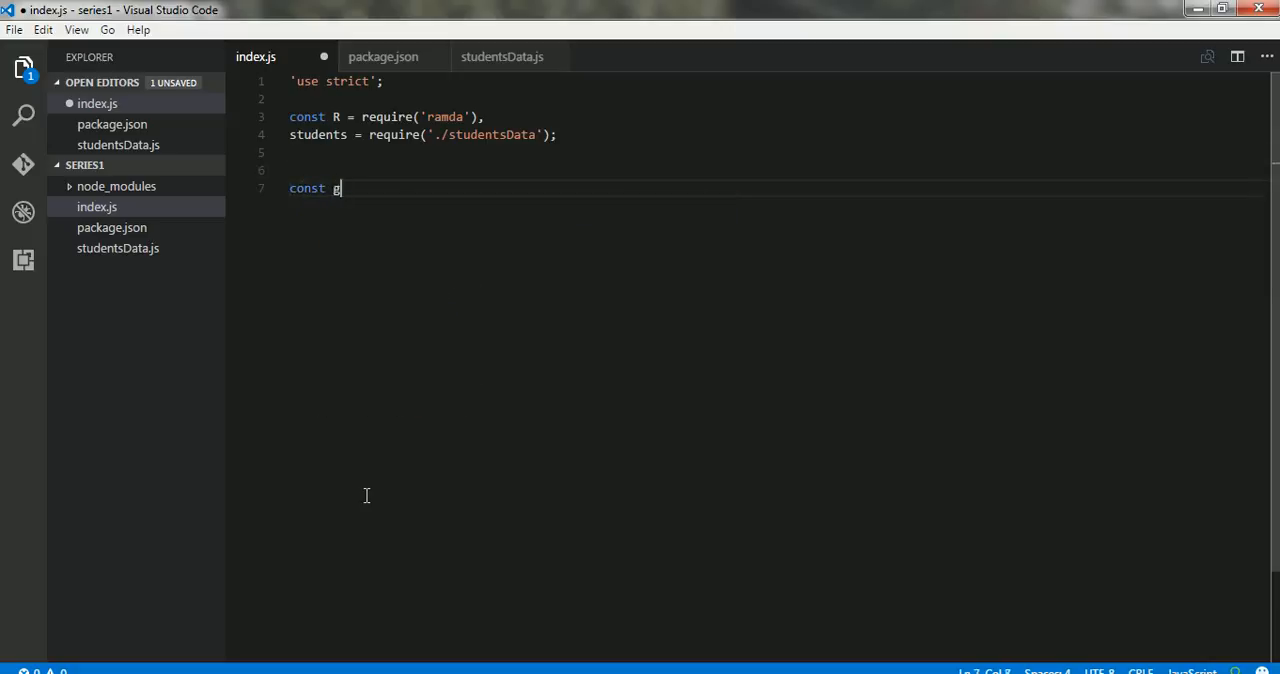
{"action": "type", "text": "etNames ="}
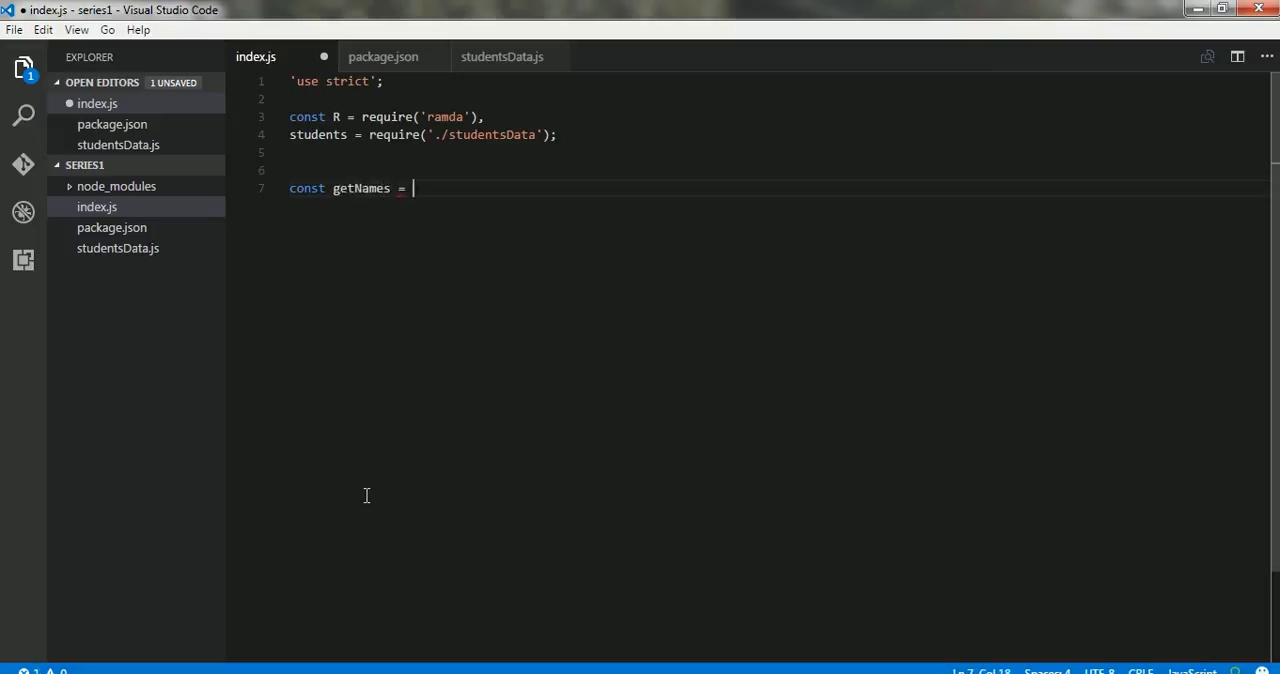
{"action": "type", "text": "R.map("}
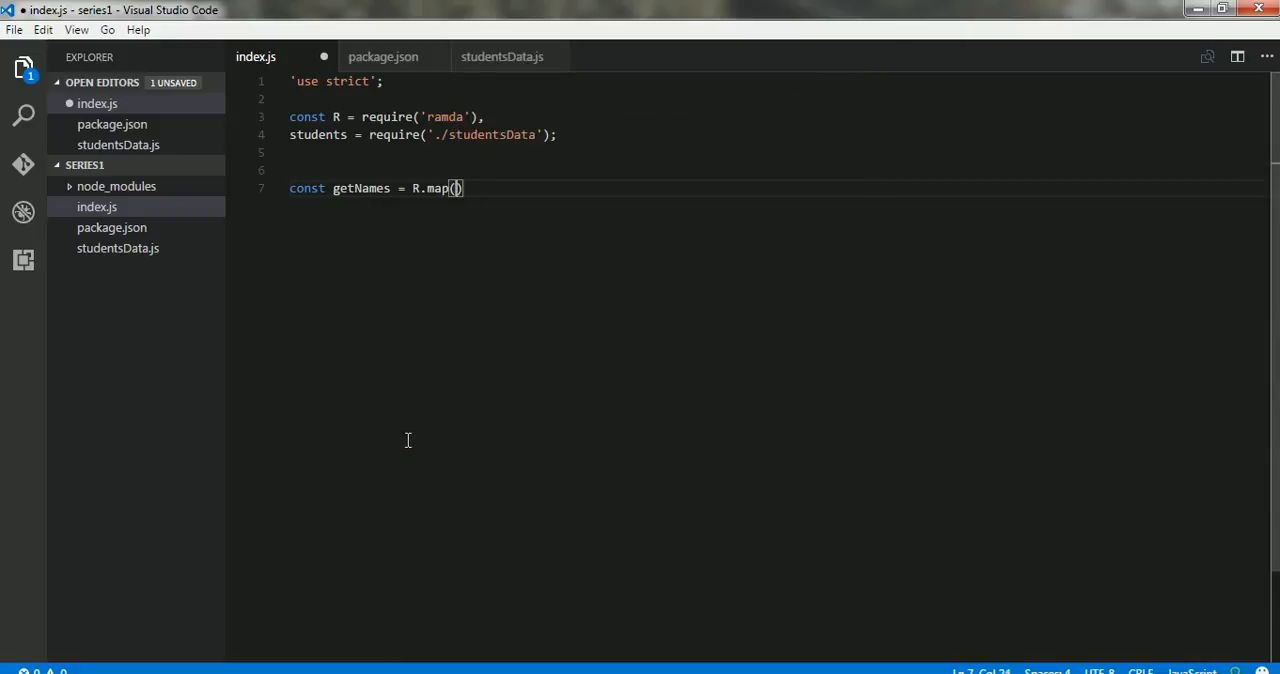
{"action": "type", "text": "''"}
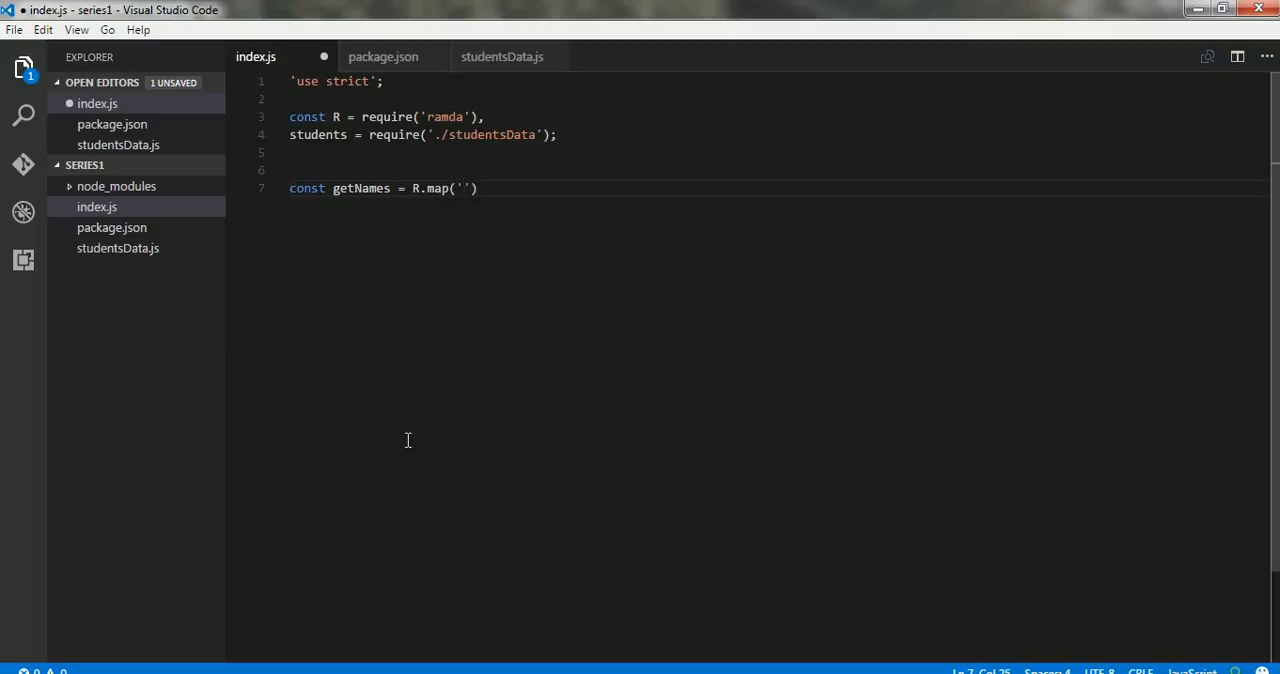
{"action": "type", "text": ","}
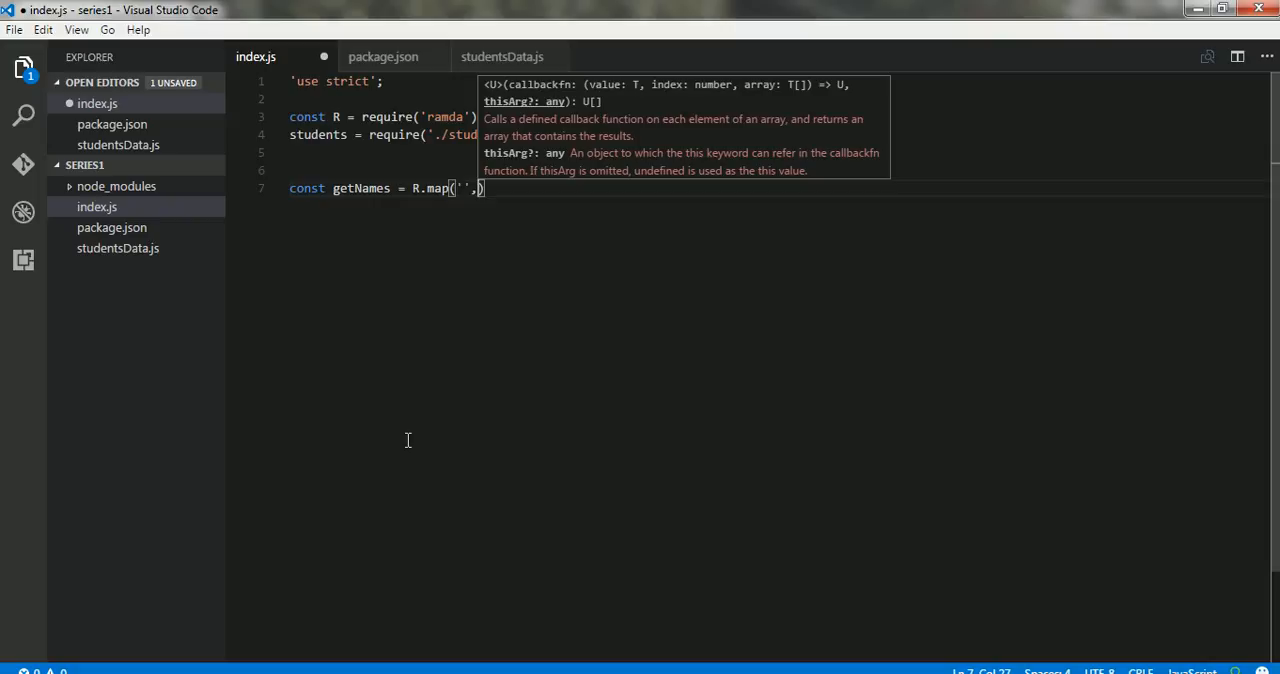
{"action": "type", "text": "students"}
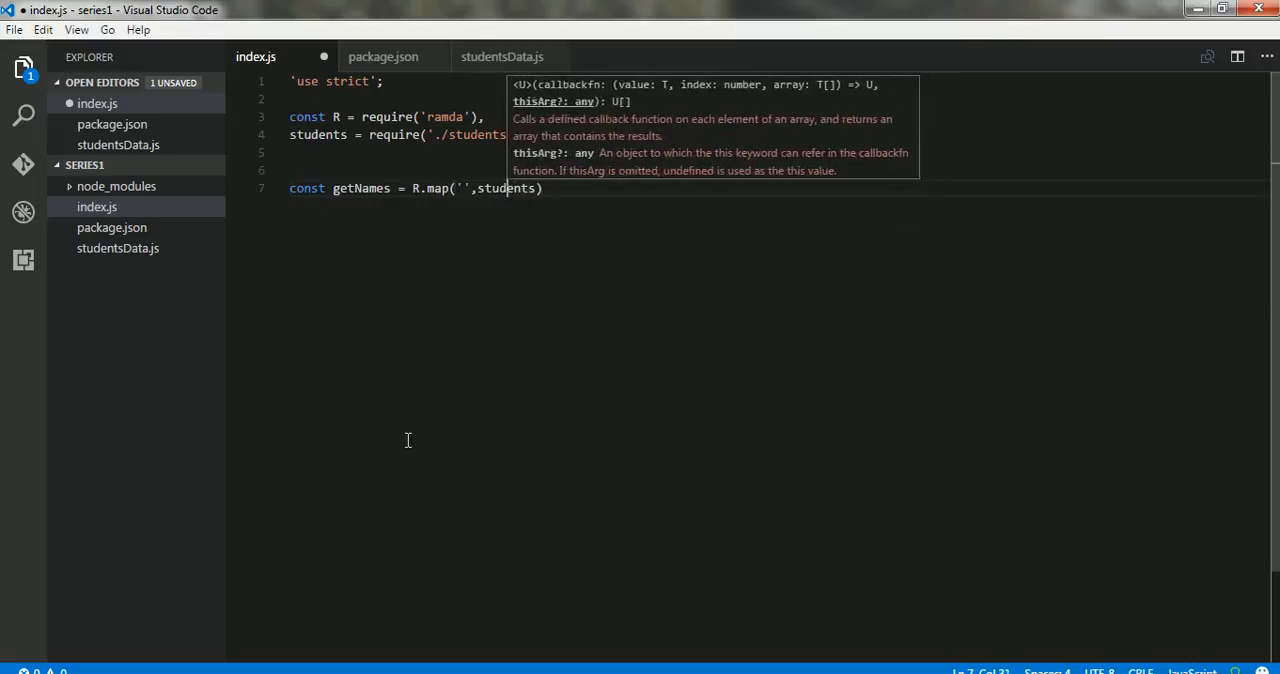
{"action": "key", "text": "Backspace"}
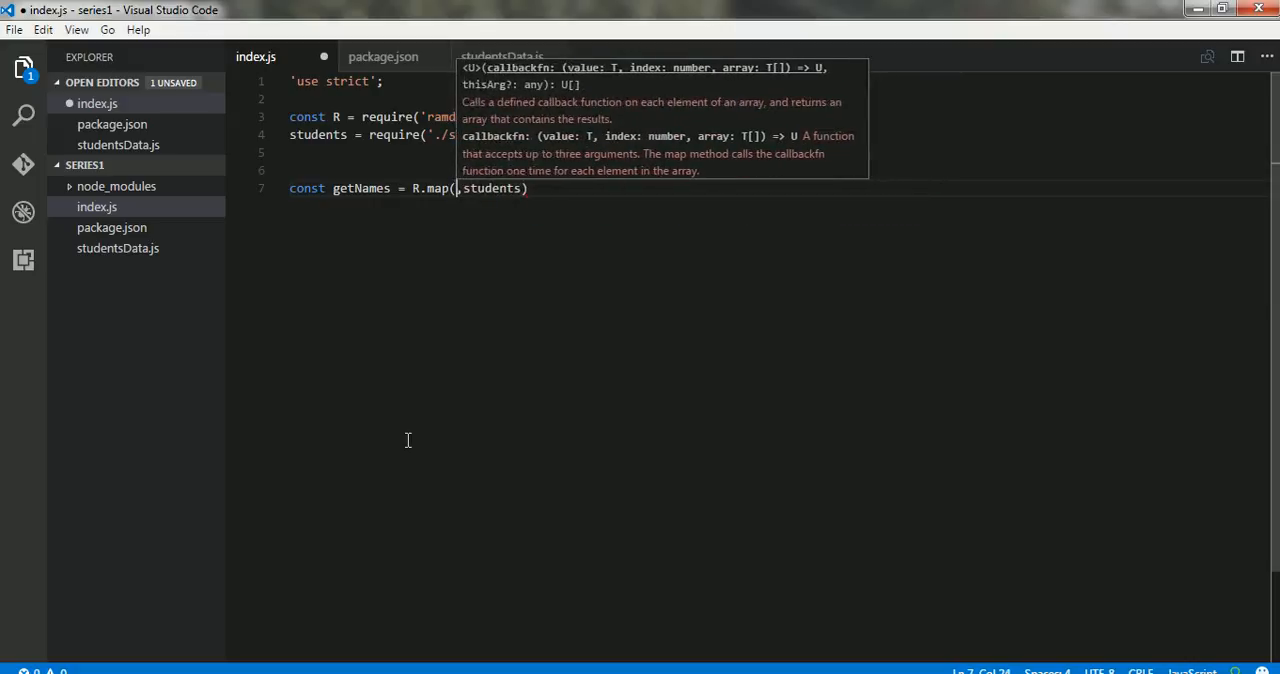
{"action": "type", "text": "x"}
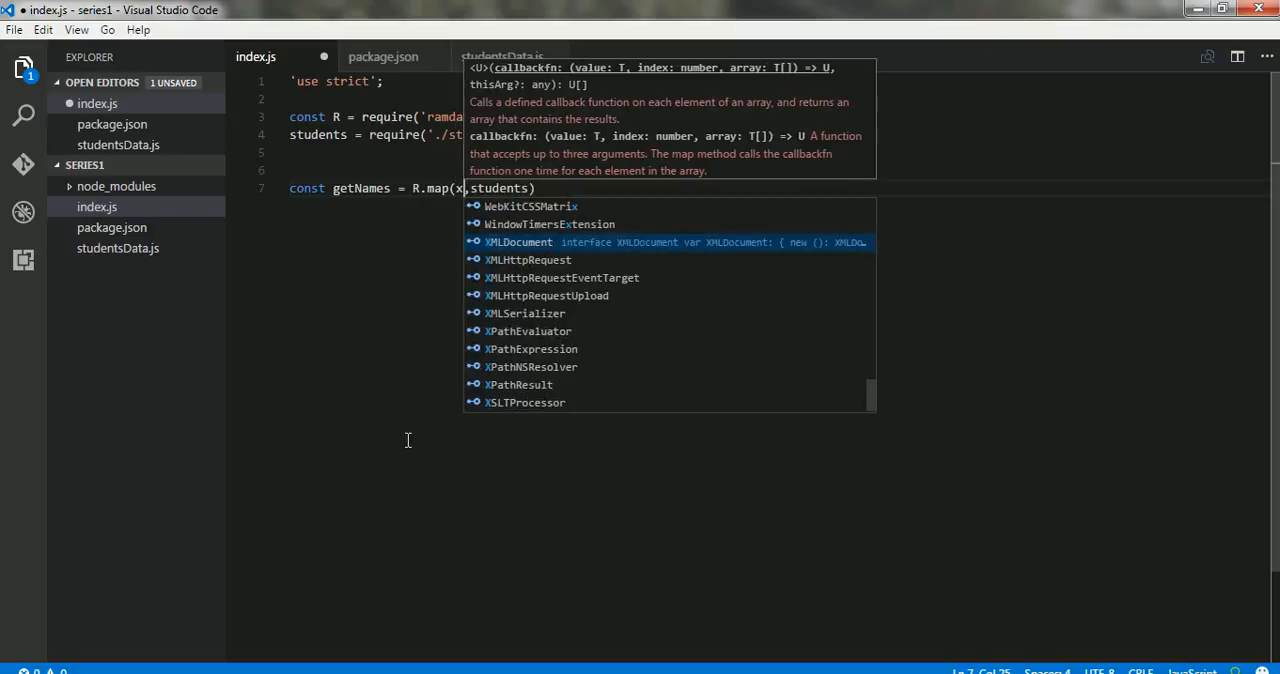
{"action": "type", "text": "=>"}
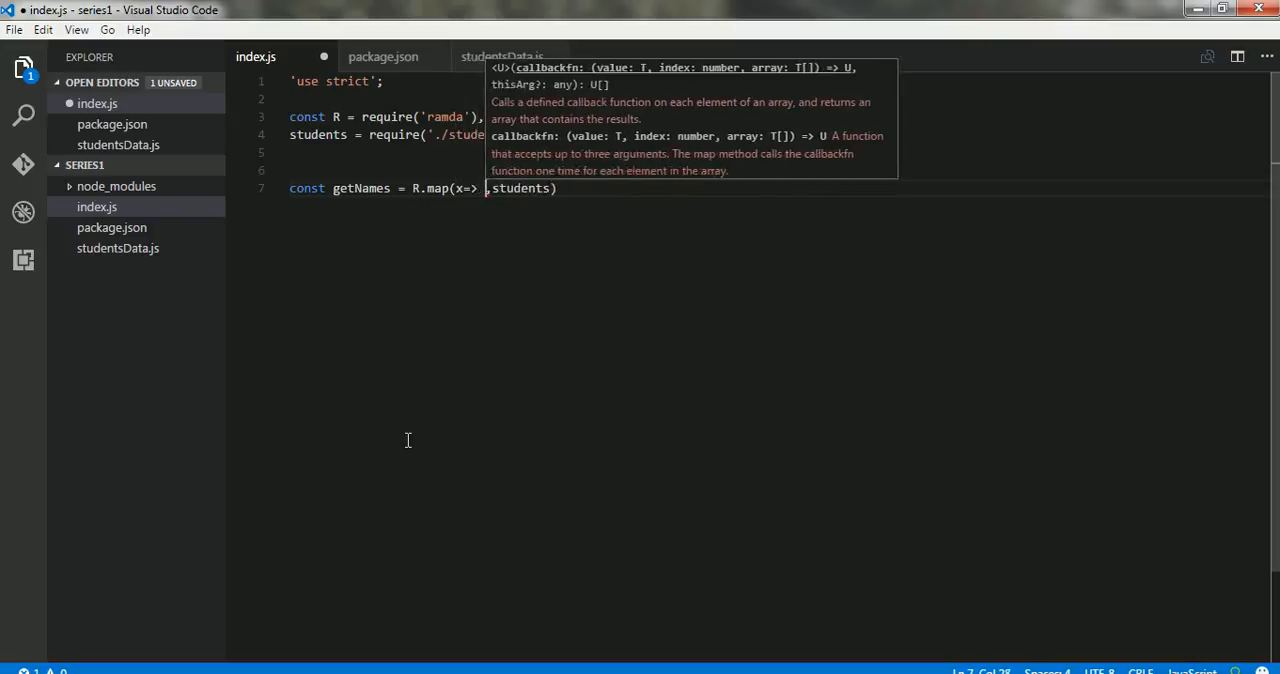
{"action": "type", "text": "x.names"}
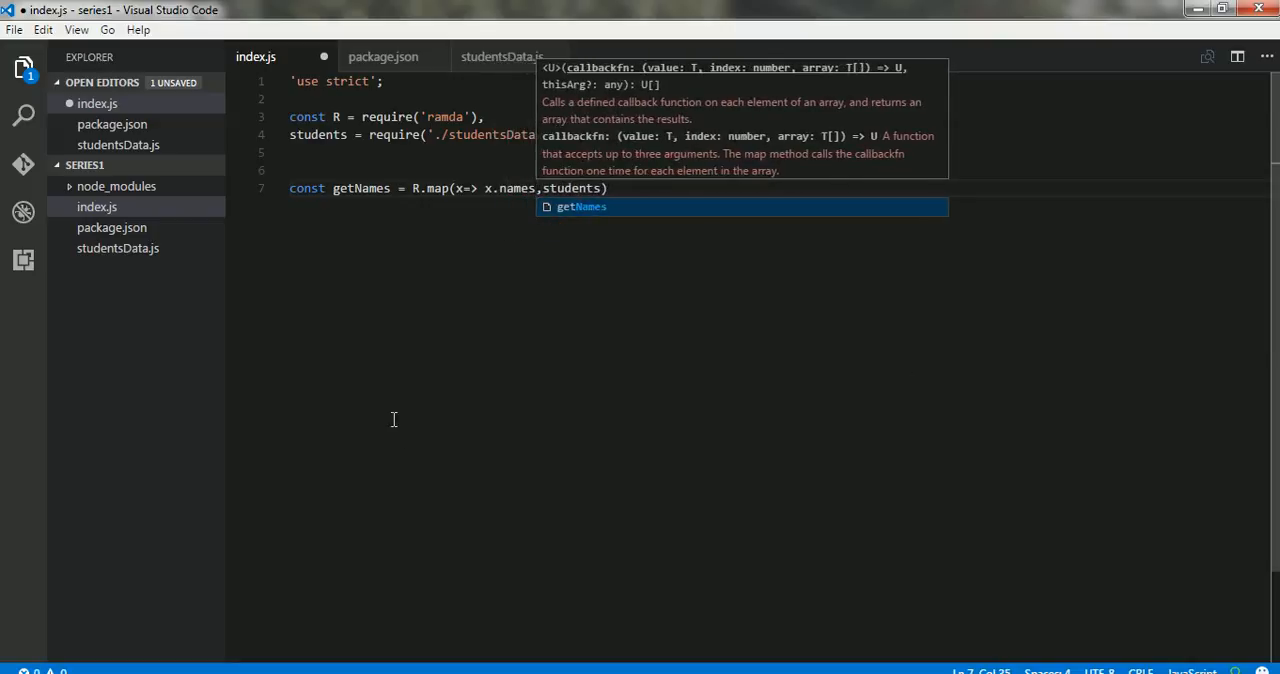
Step: Confirm the name field in studentsData.js, correct x.names to x.name, and add the semicolon
{"action": "left_click", "coordinate": [118, 248]}
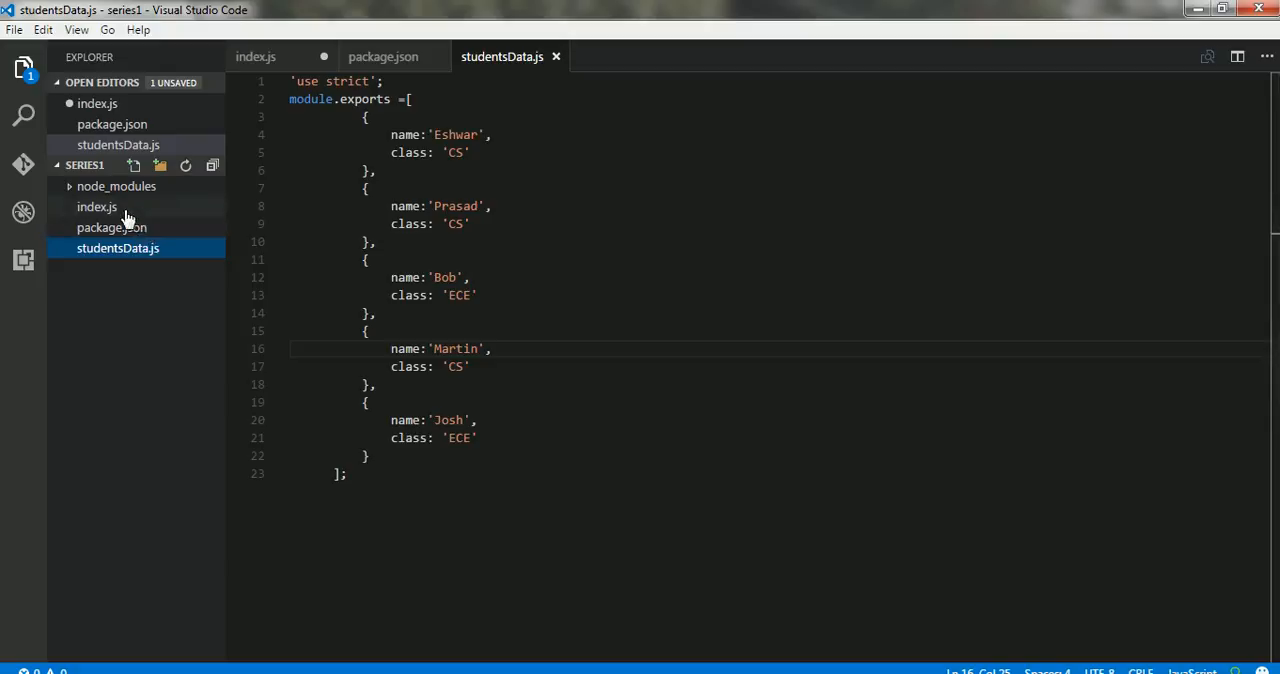
{"action": "left_click", "coordinate": [97, 207]}
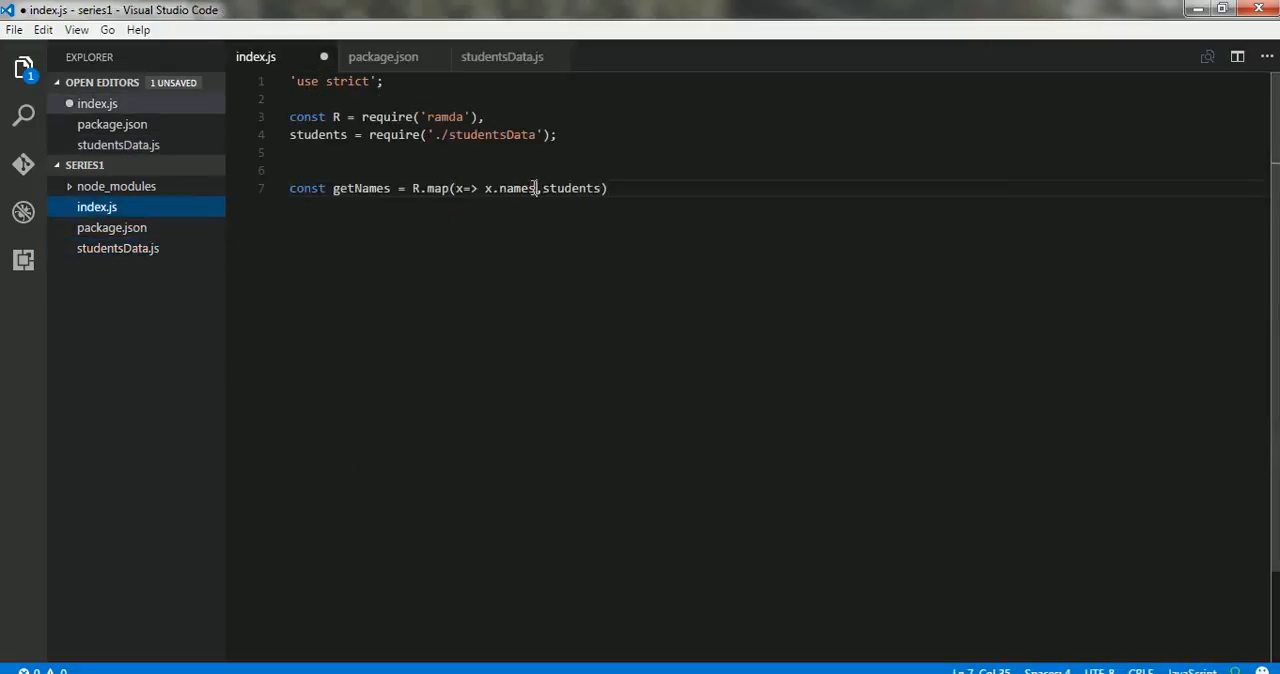
{"action": "key", "text": "Backspace"}
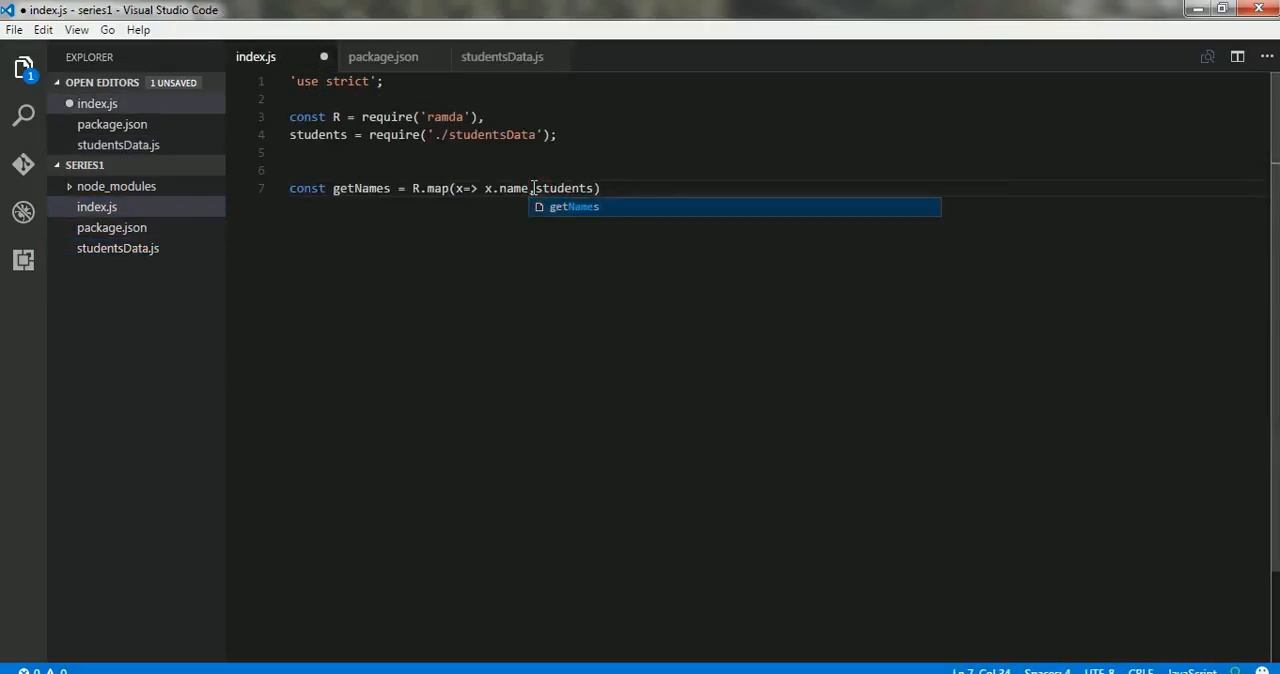
{"action": "type", "text": ";"}
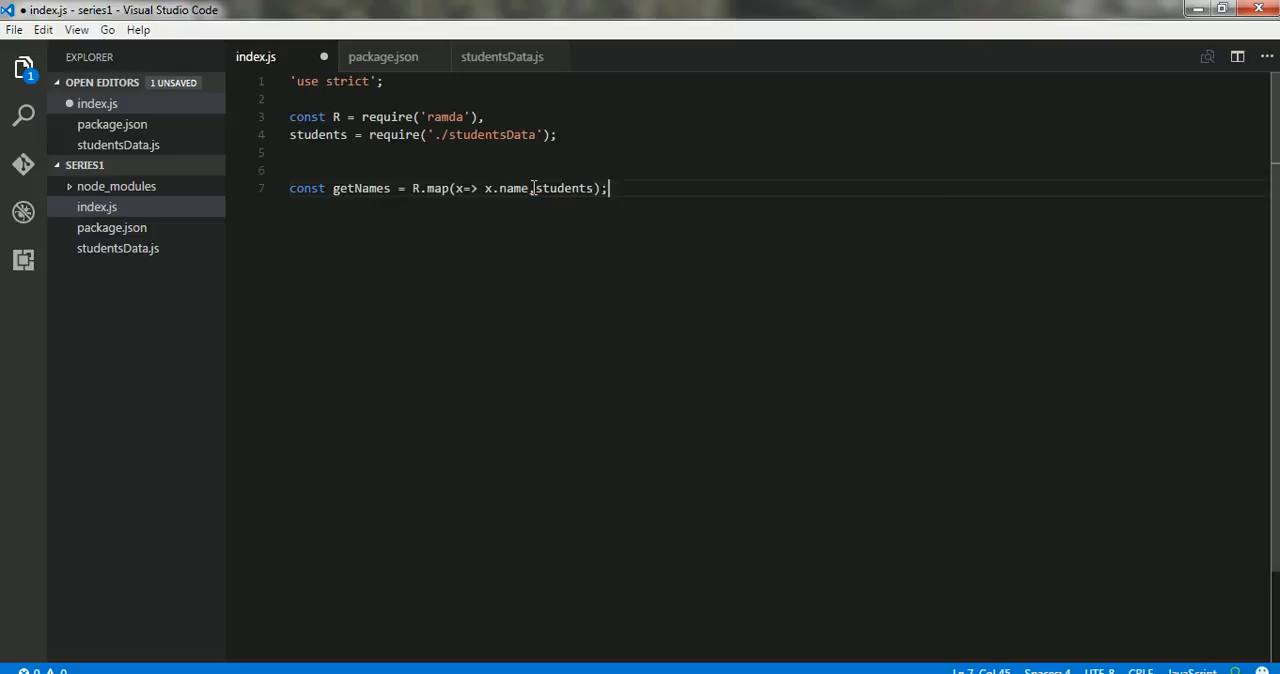
{"action": "double_click", "coordinate": [563, 188]}
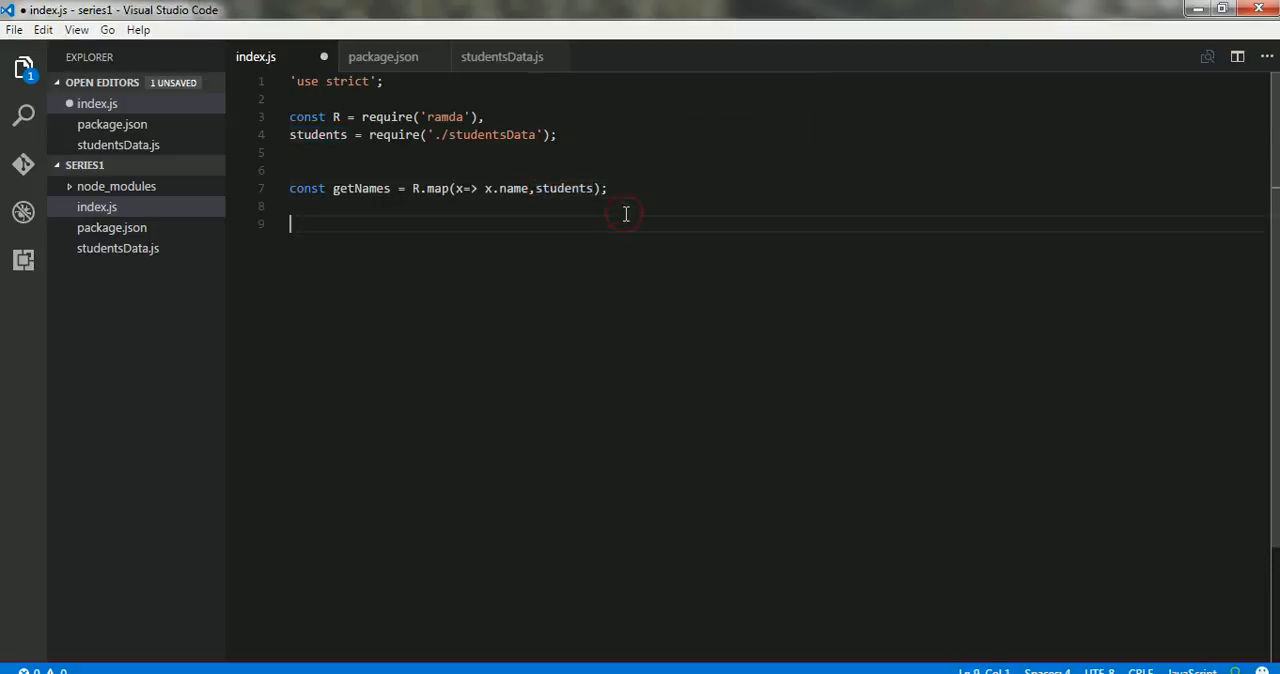
Step: Add console.log(getNames); to index.js and run node index.js
{"action": "type", "text": "console."}
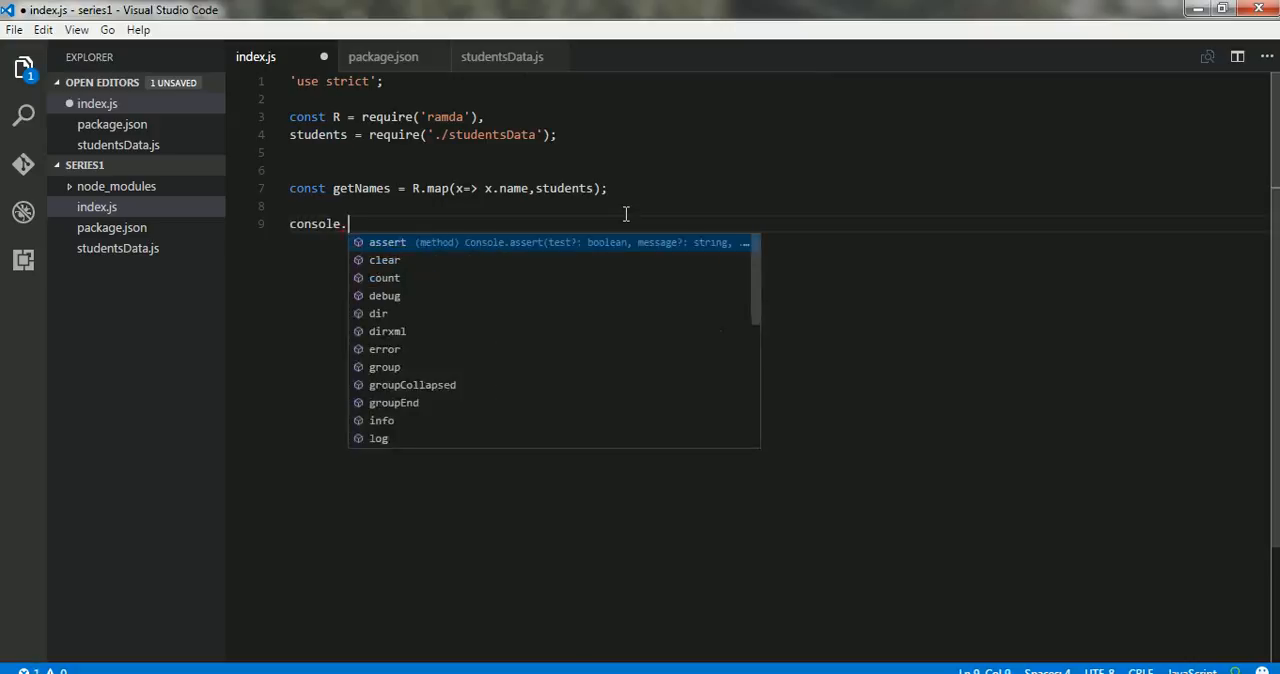
{"action": "type", "text": "log()"}
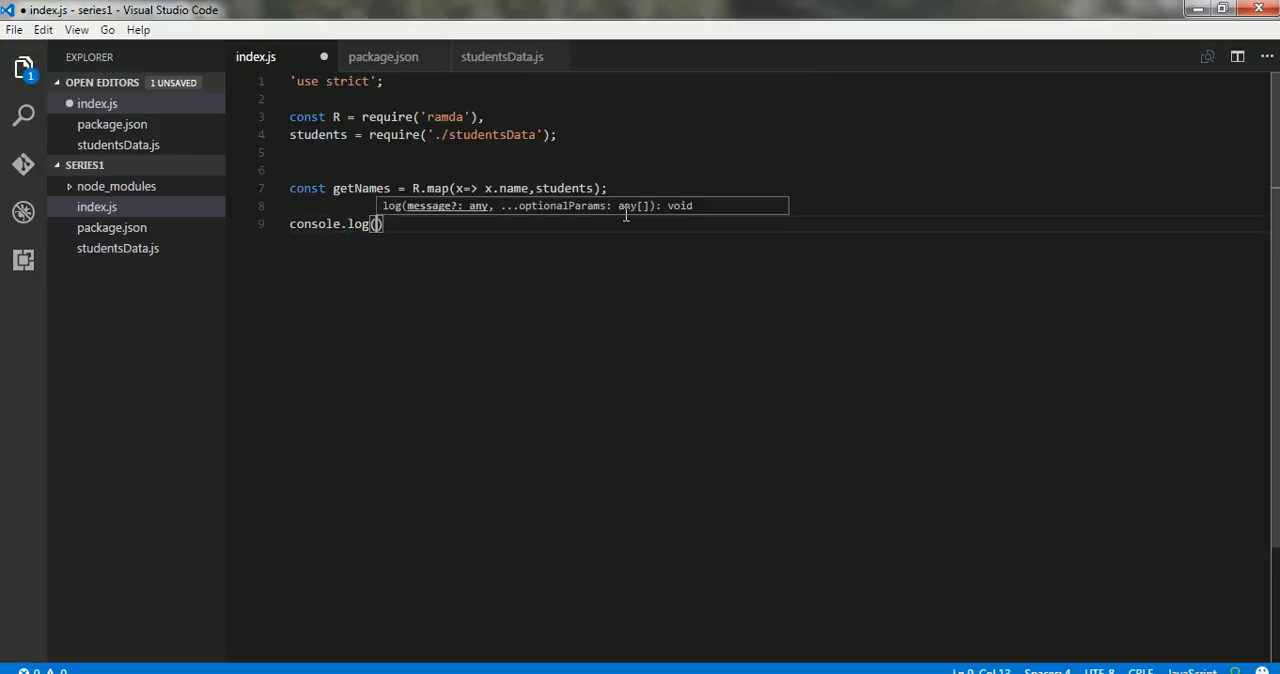
{"action": "type", "text": "getNames"}
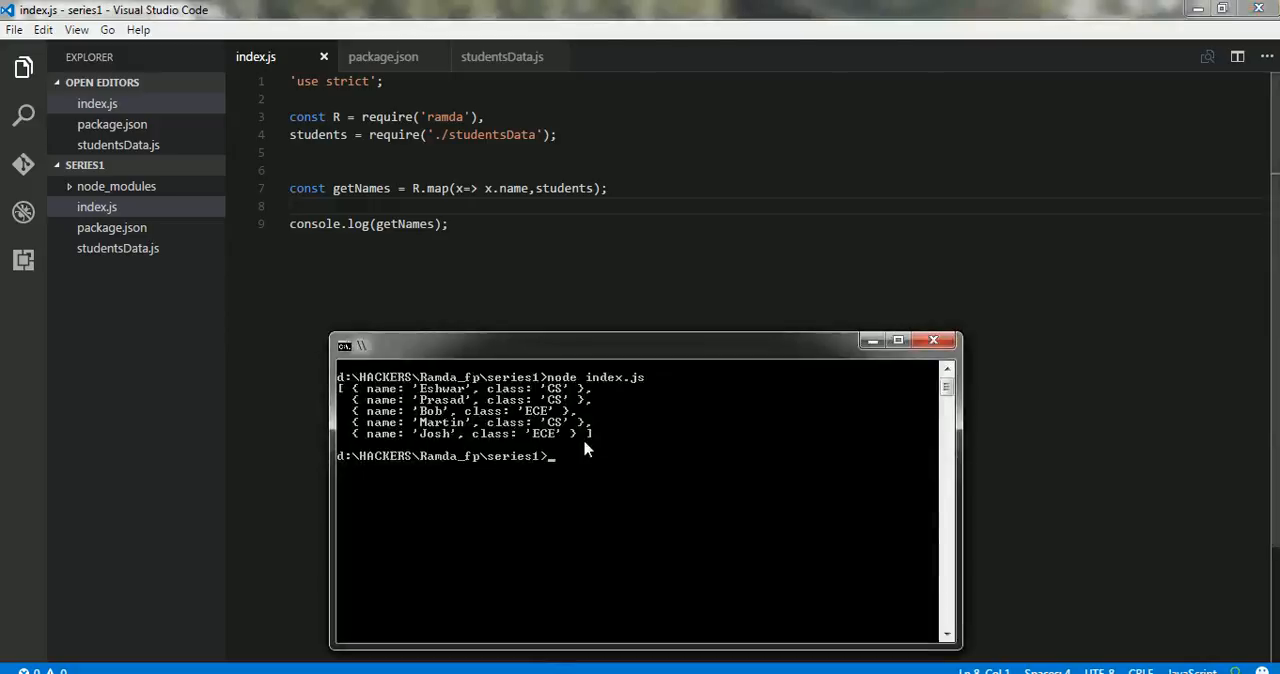
{"action": "type", "text": "node index.js"}
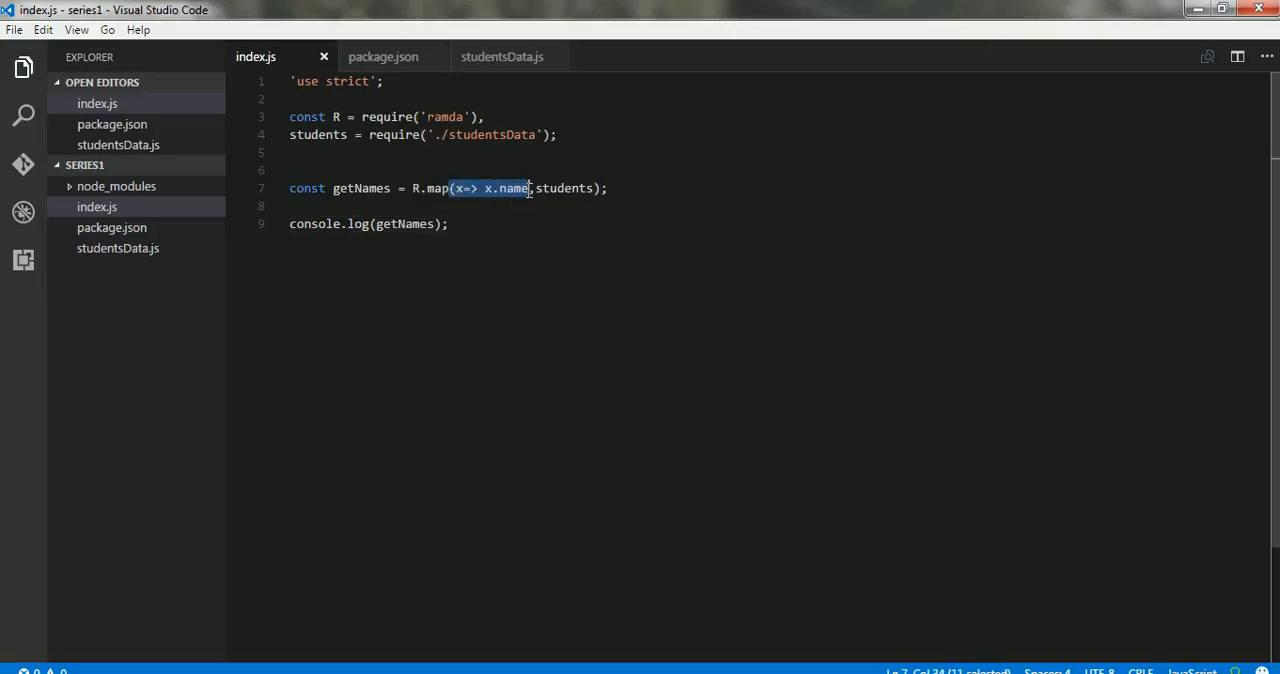
{"action": "mouse_move", "coordinate": [510, 188]}
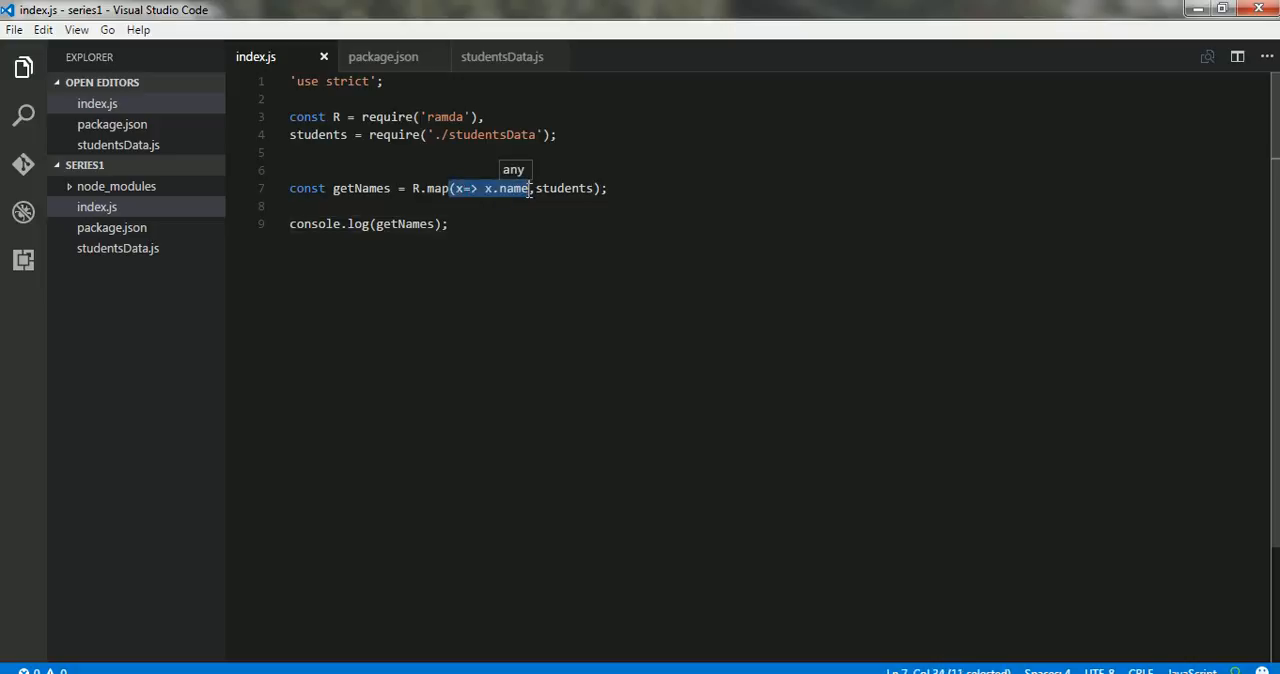
{"action": "mouse_move", "coordinate": [529, 199]}
{"action": "type", "text": ","}
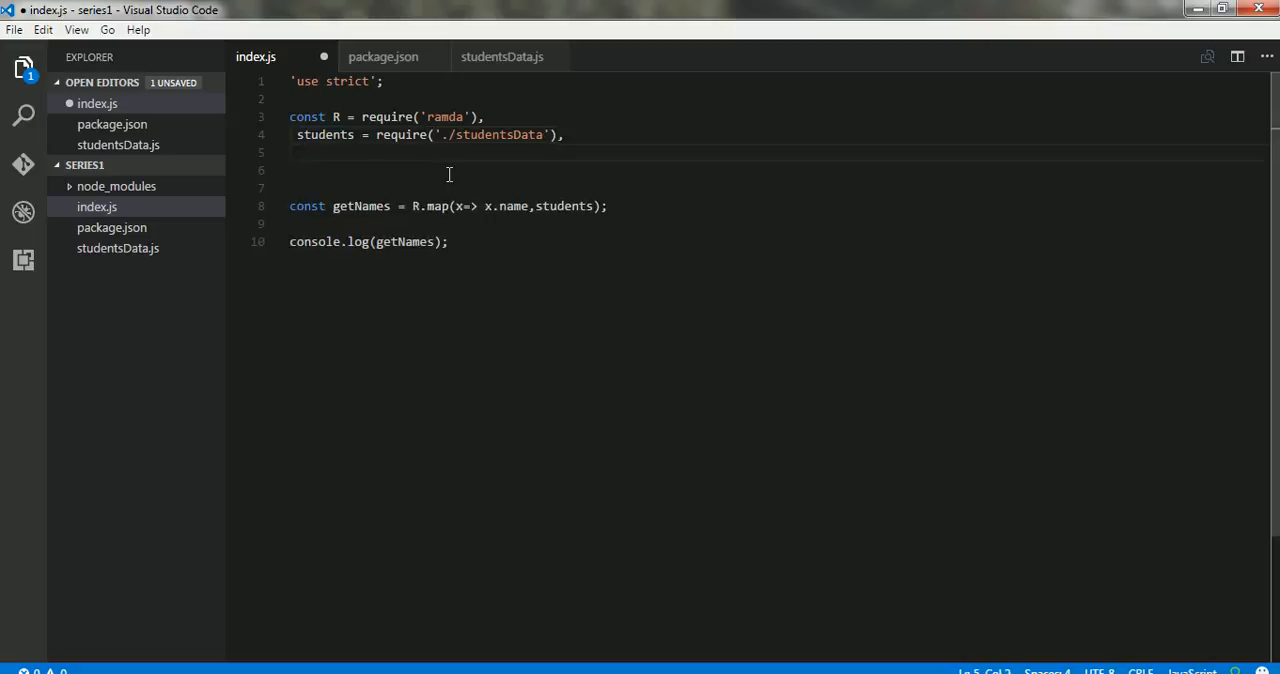
Step: Declare returnName = function(data) { return data.name; } after the students require
{"action": "type", "text": "returnName"}
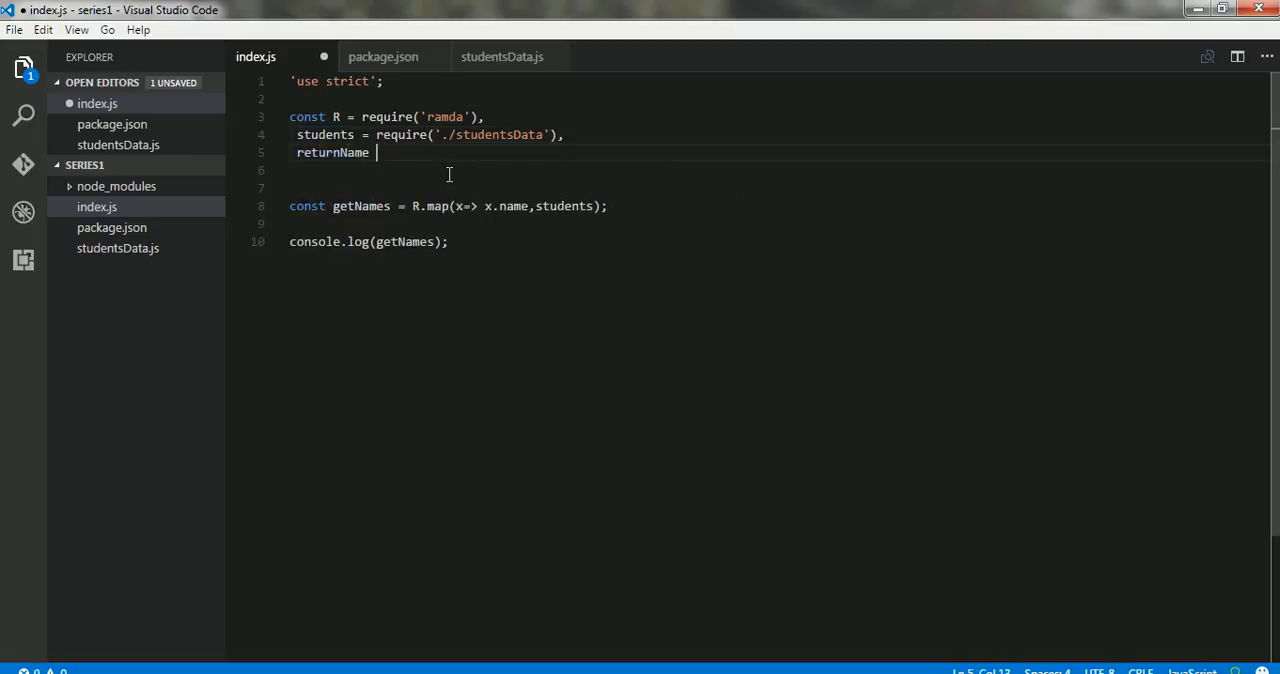
{"action": "type", "text": "= ()"}
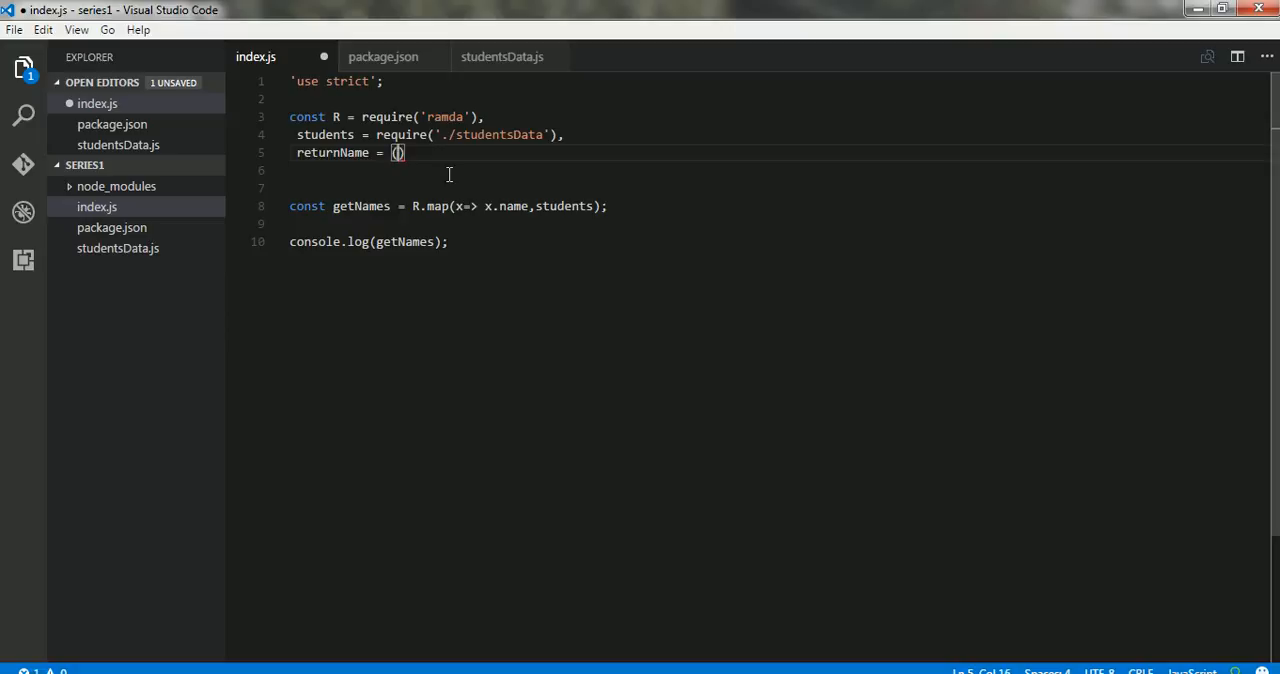
{"action": "type", "text": "function"}
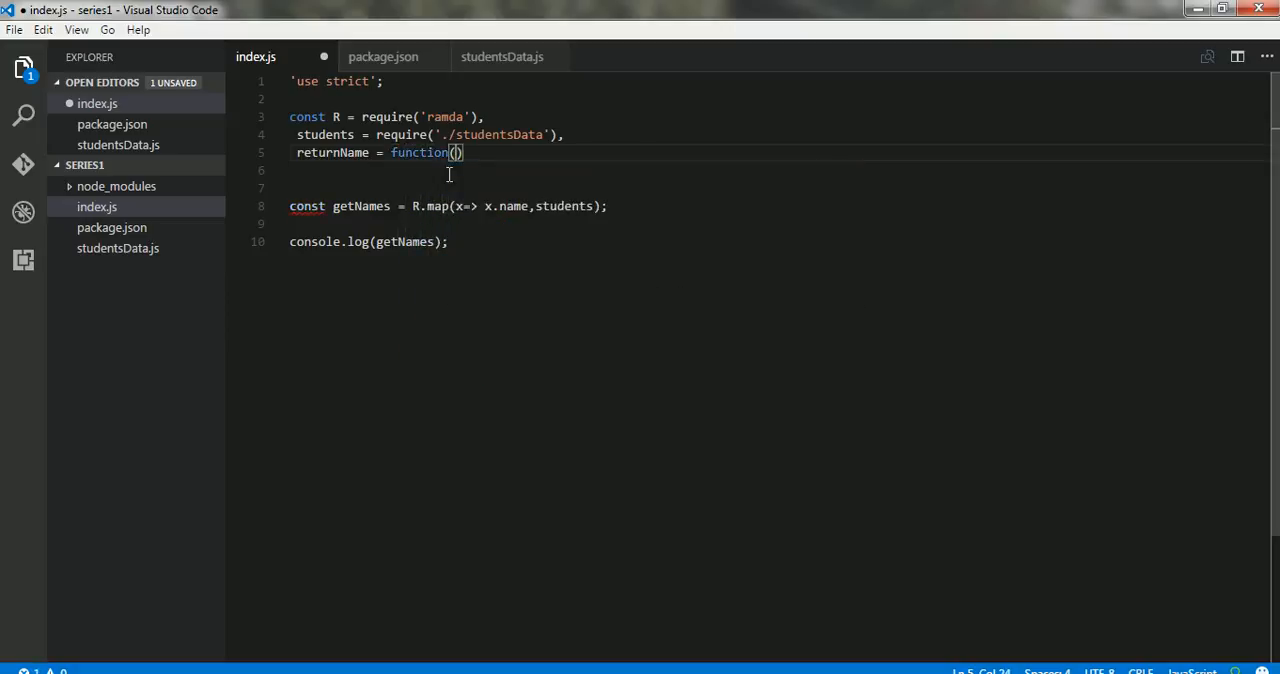
{"action": "type", "text": "{"}
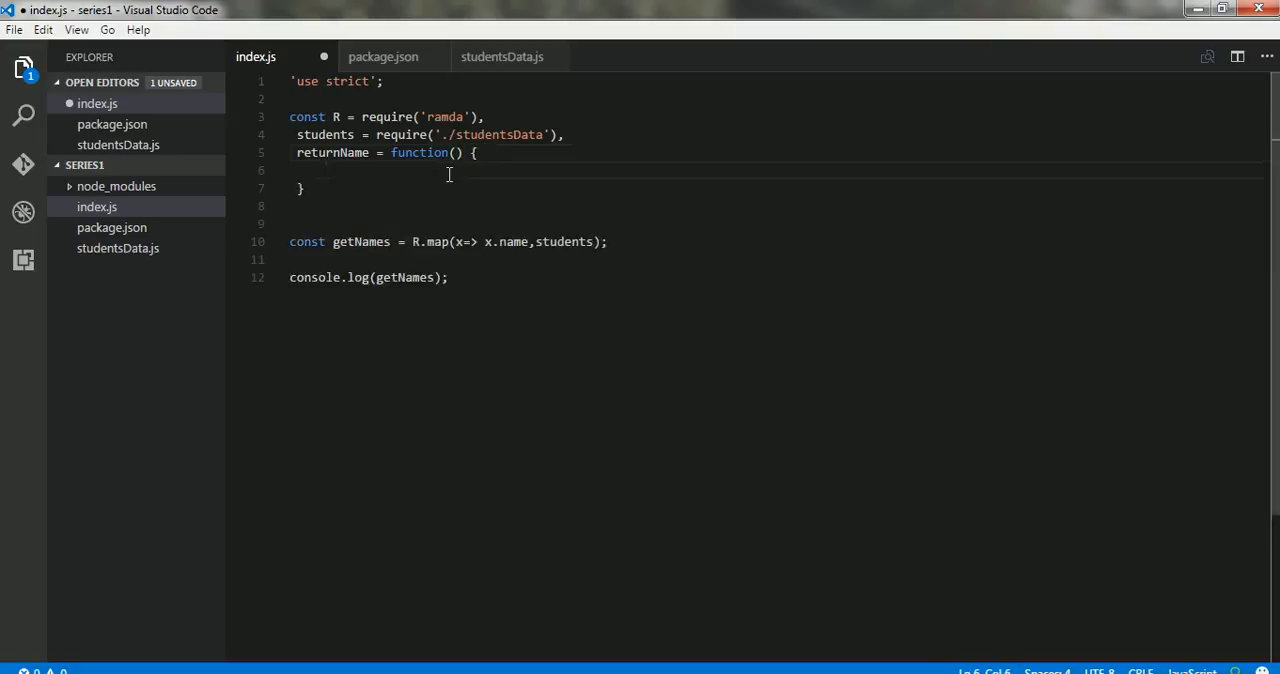
{"action": "left_click", "coordinate": [455, 152]}
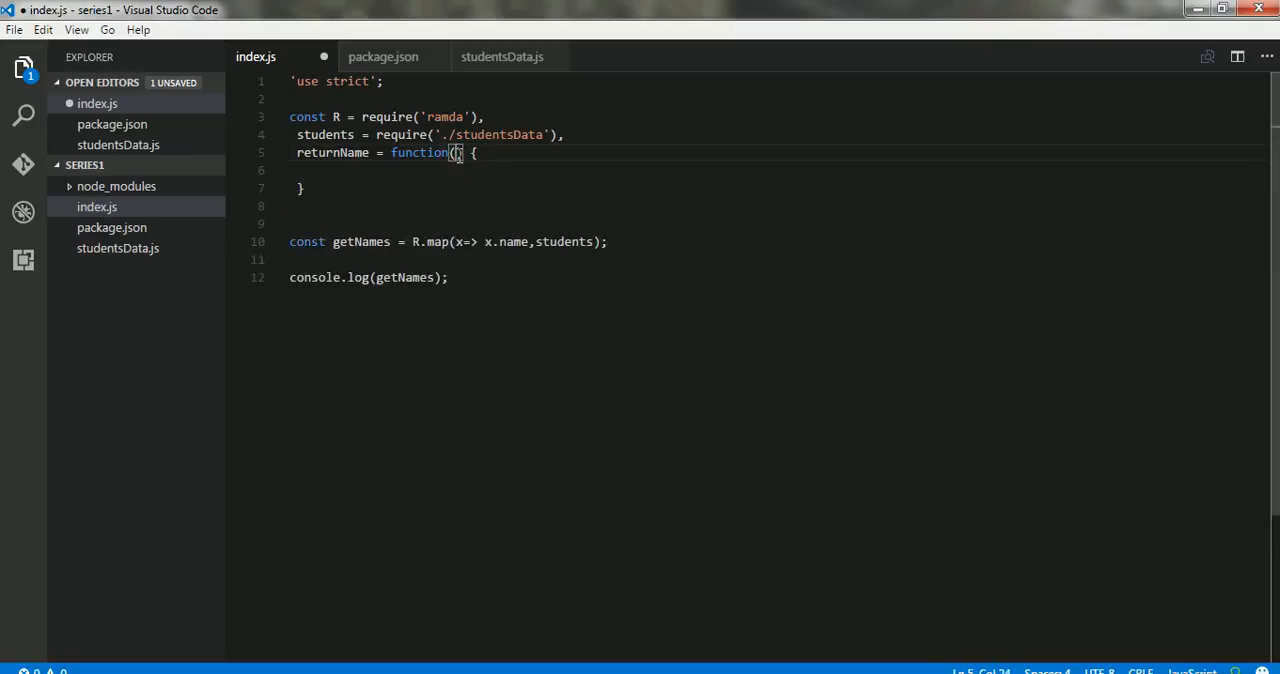
{"action": "type", "text": "data"}
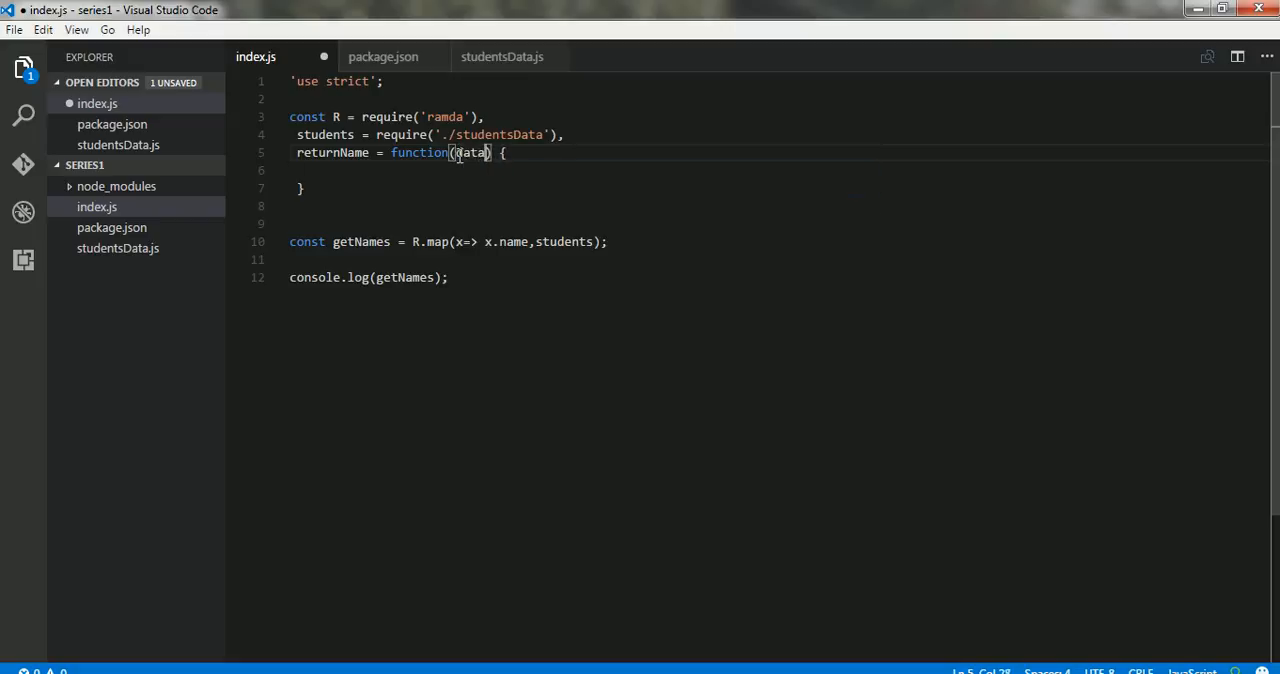
{"action": "type", "text": "return"}
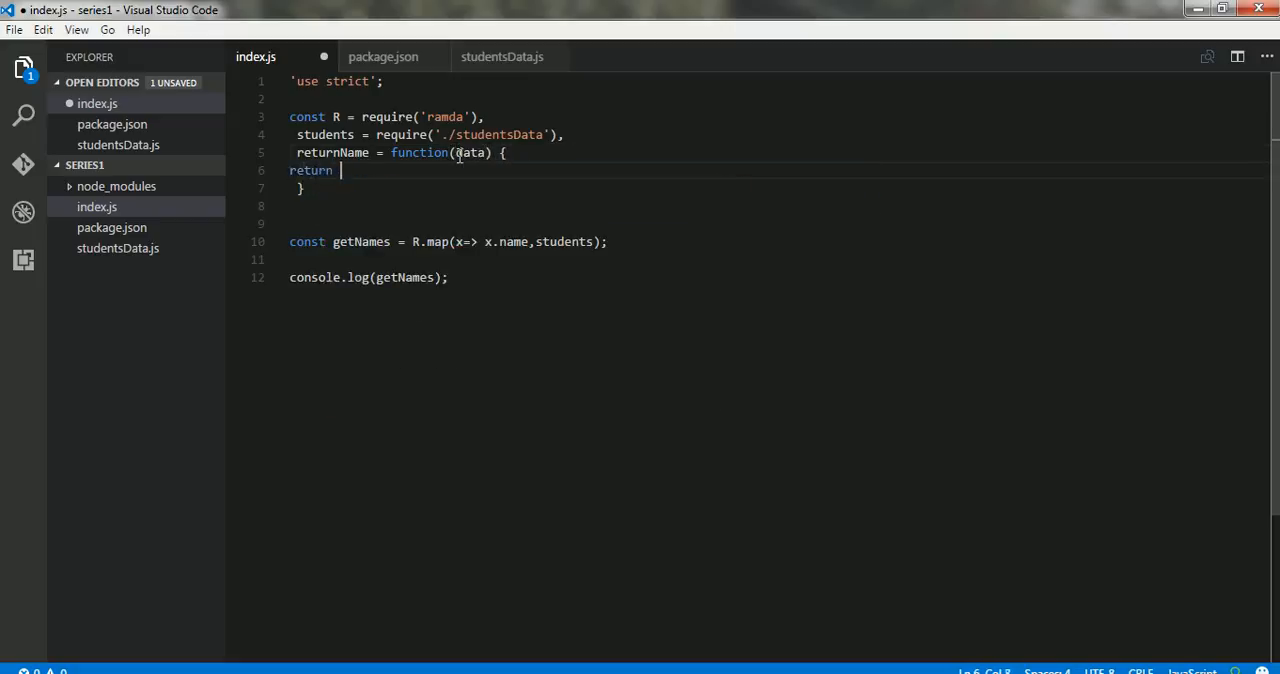
{"action": "type", "text": "data.name"}
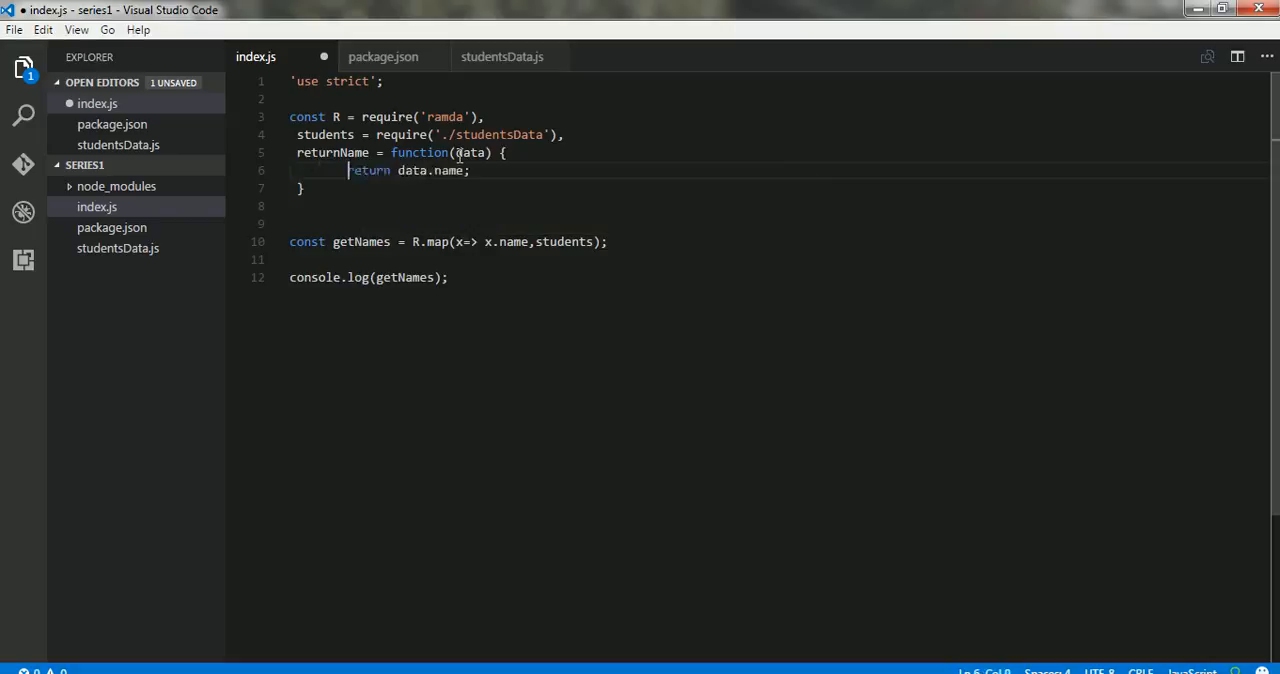
{"action": "type", "text": ";"}
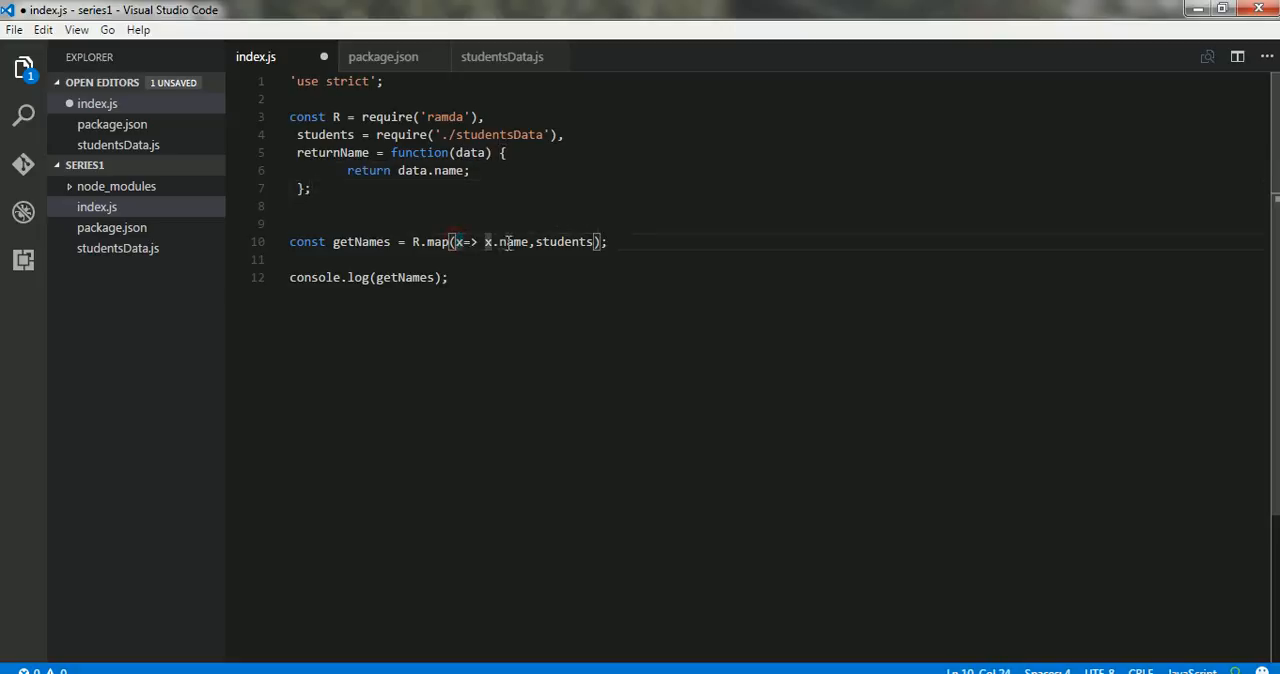
{"action": "type", "text": "returnN"}
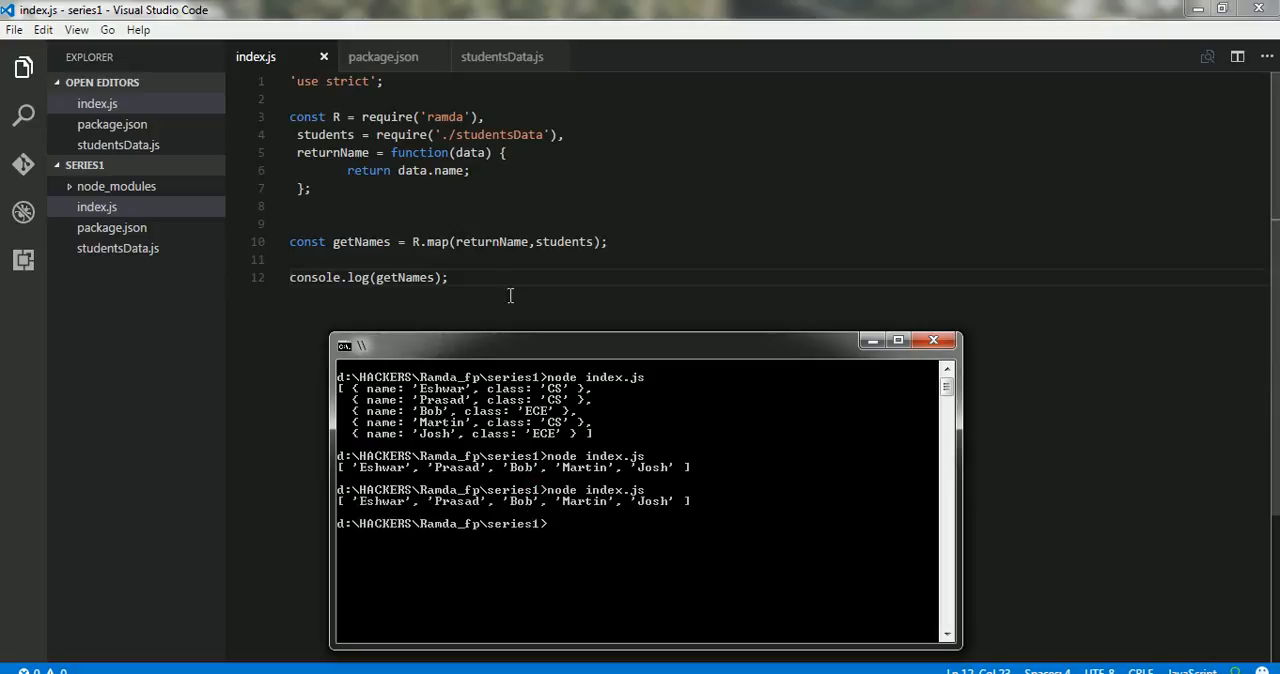
Step: Place the cursor at the end of the returnName function in index.js
{"action": "double_click", "coordinate": [489, 241]}
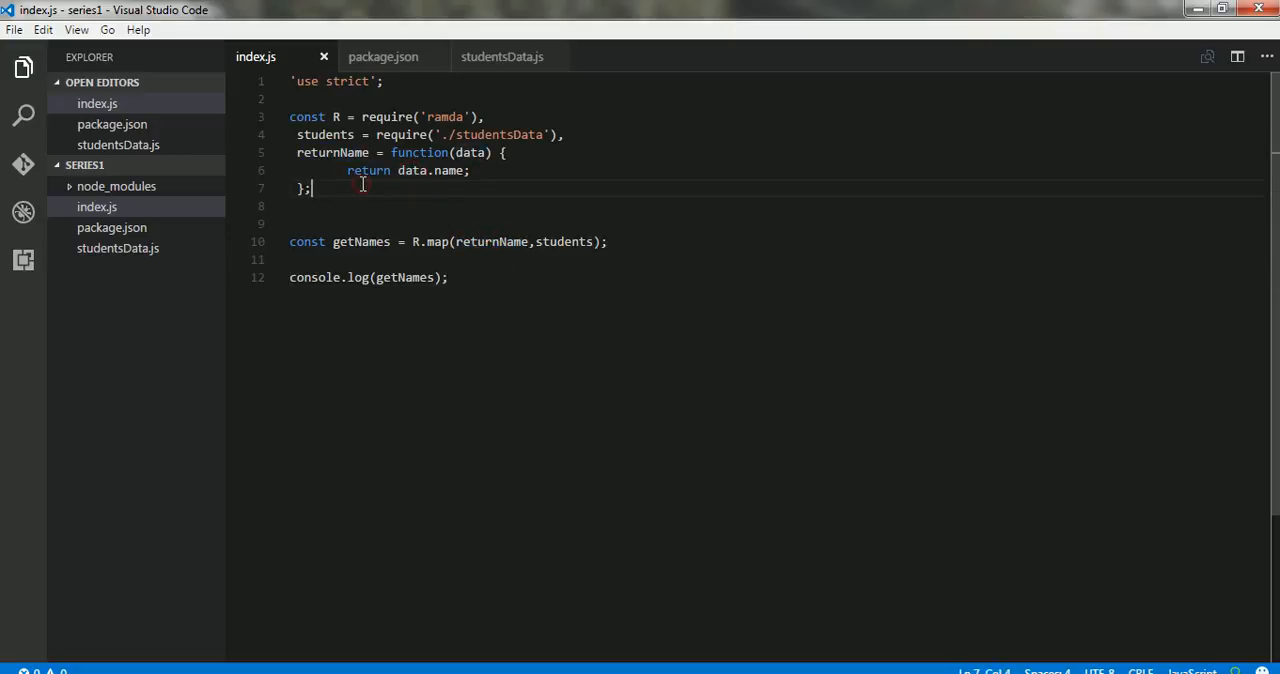
Step: Delete the returnName function and replace returnName in R.map with x=> x.name
{"action": "left_click_drag", "start_coordinate": [310, 152], "coordinate": [310, 188]}
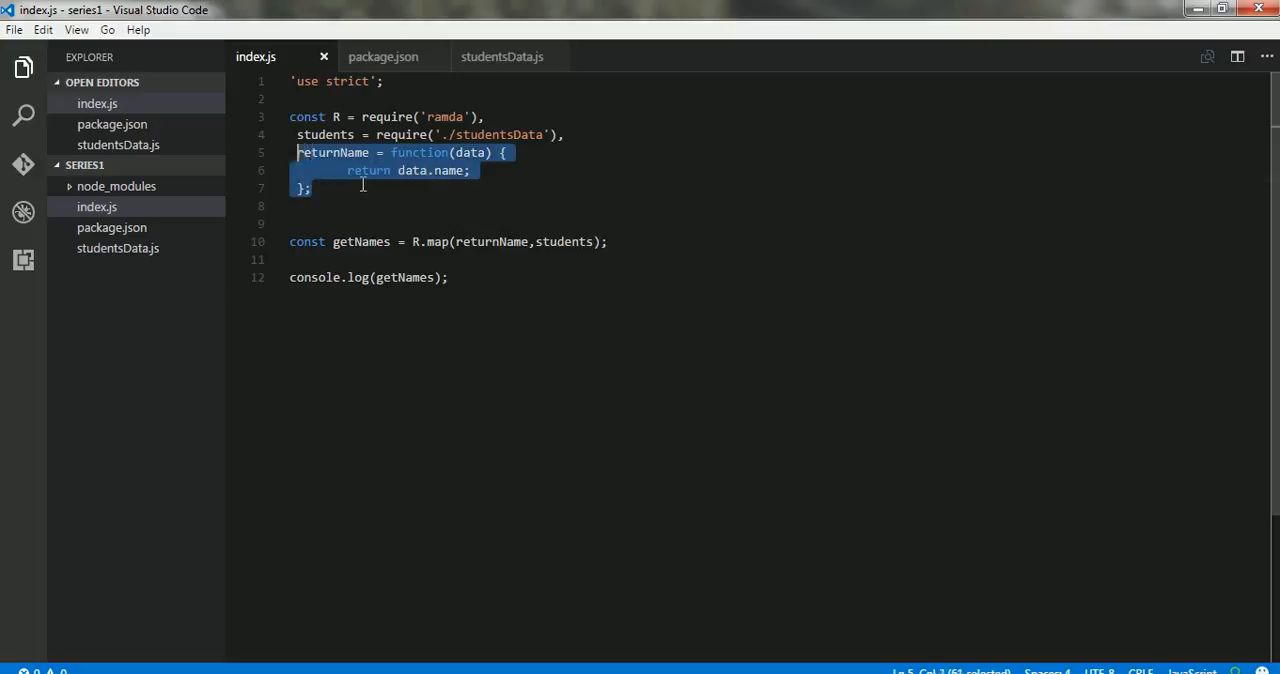
{"action": "key", "text": "Delete"}
{"action": "type", "text": ";"}
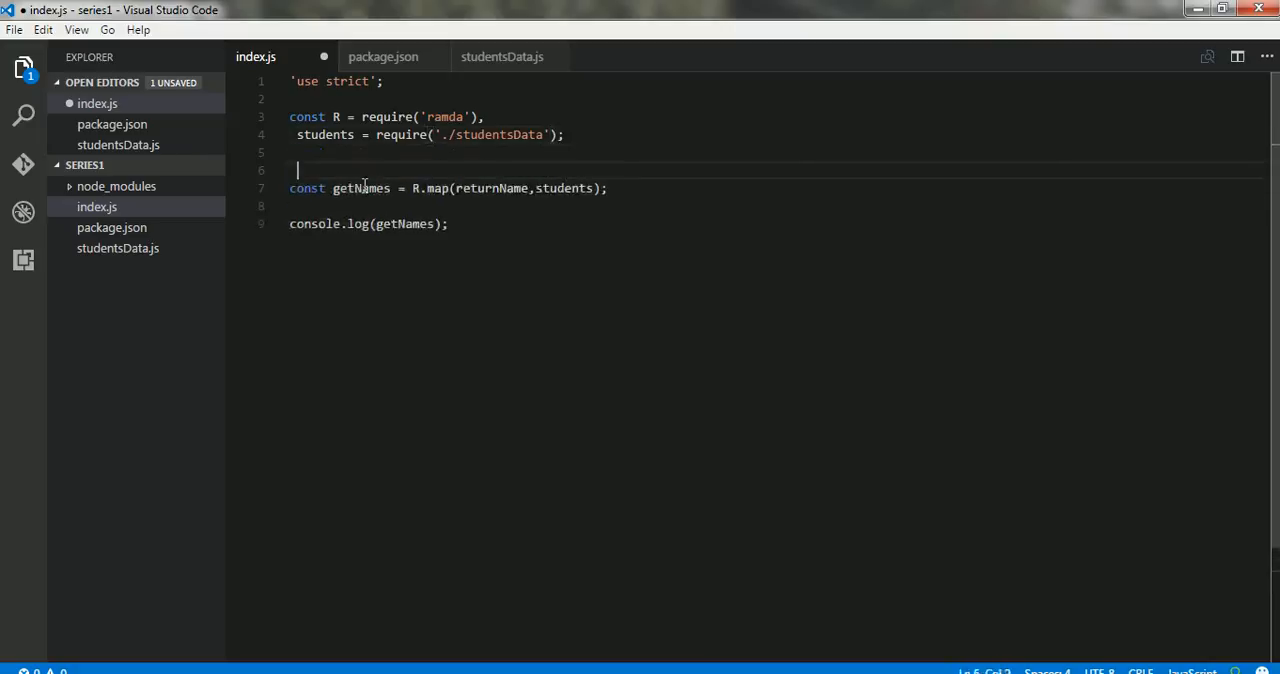
{"action": "double_click", "coordinate": [490, 188]}
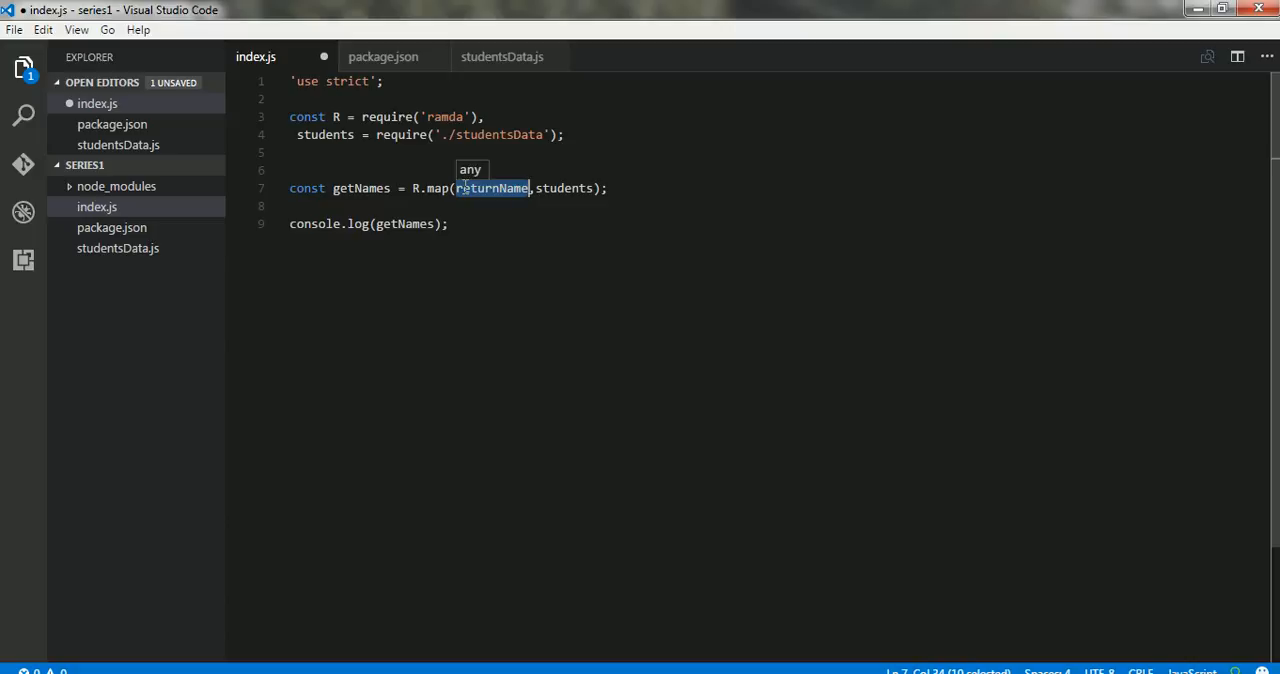
{"action": "type", "text": "x"}
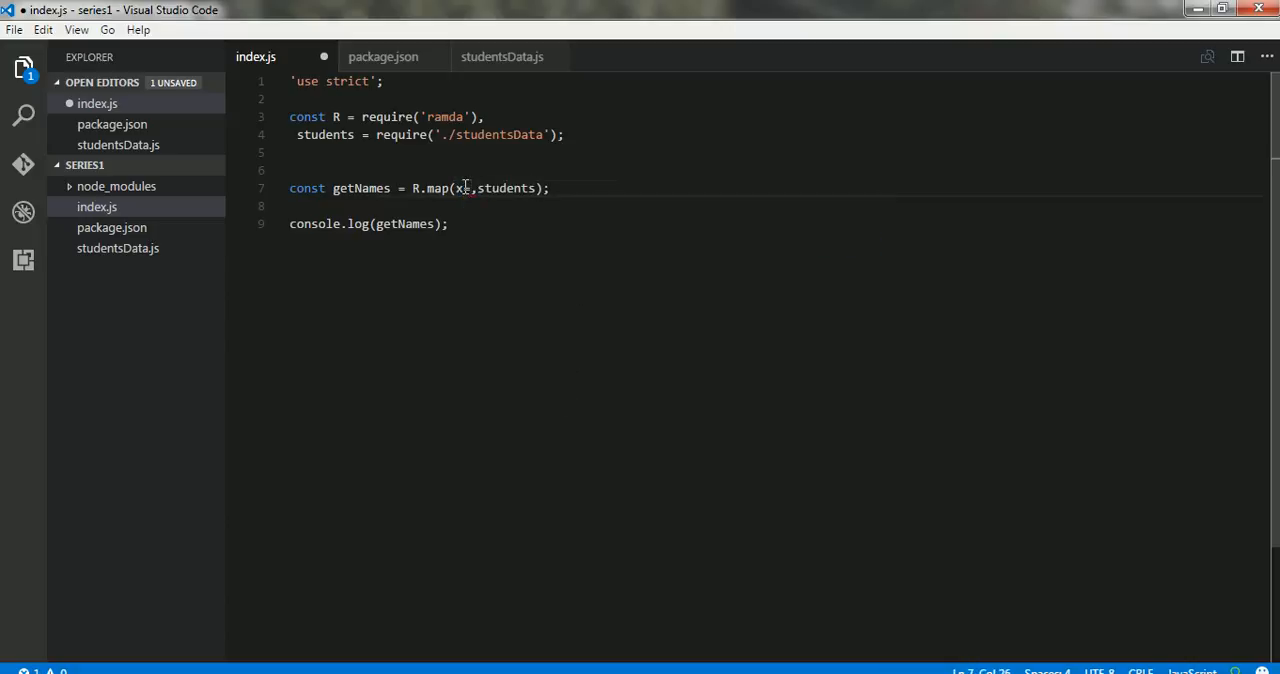
{"action": "type", "text": "=> x.name"}
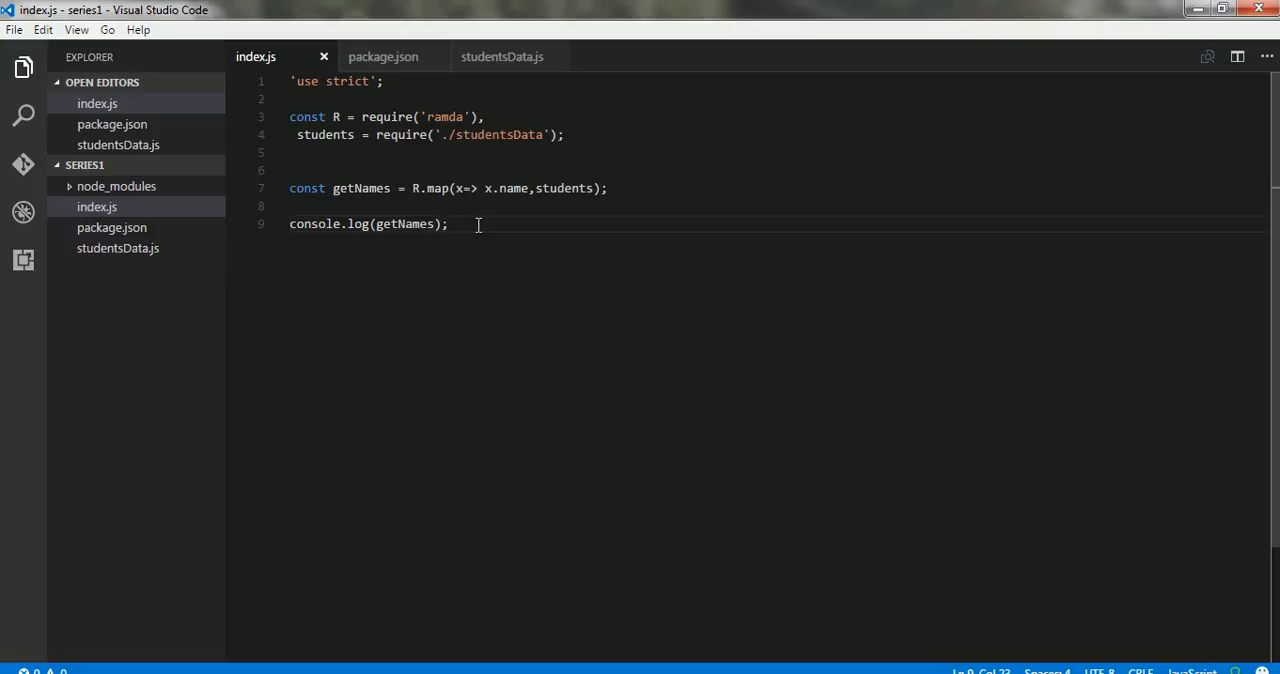
{"action": "mouse_move", "coordinate": [430, 188]}
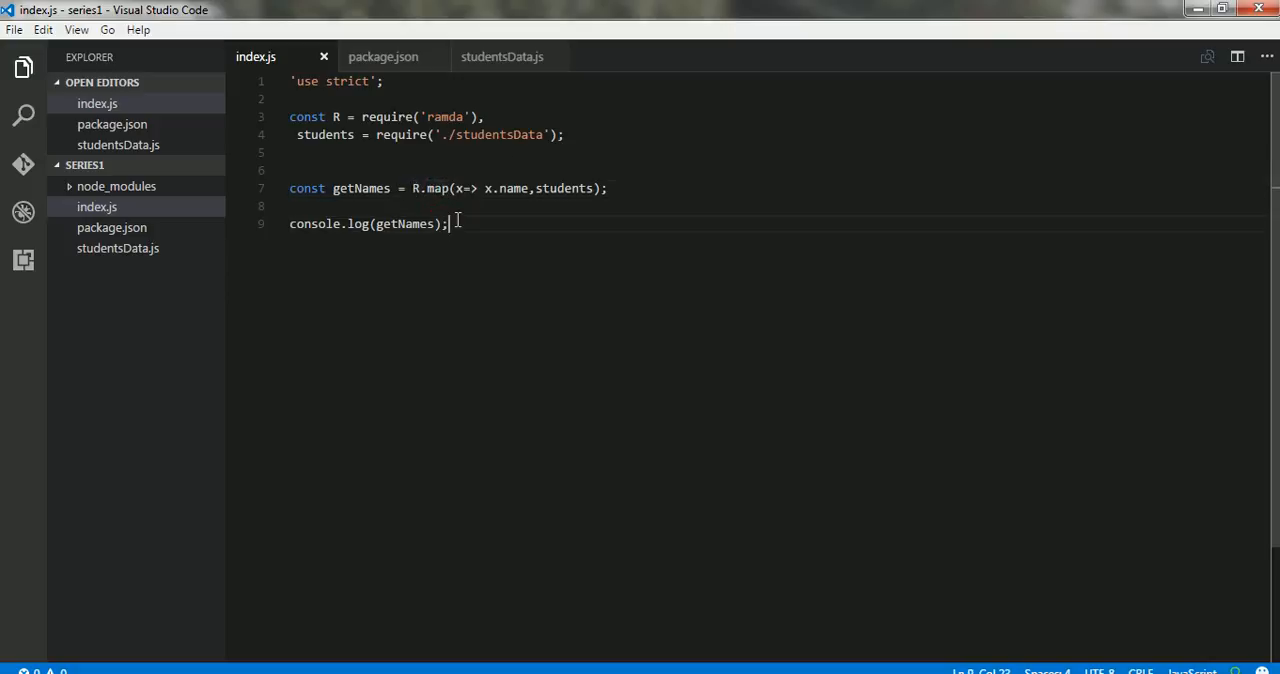
Step: Type const getStudentsOfCS = R.filter(x=> x.class === 'CS', students) into index.js
{"action": "type", "text": "const"}
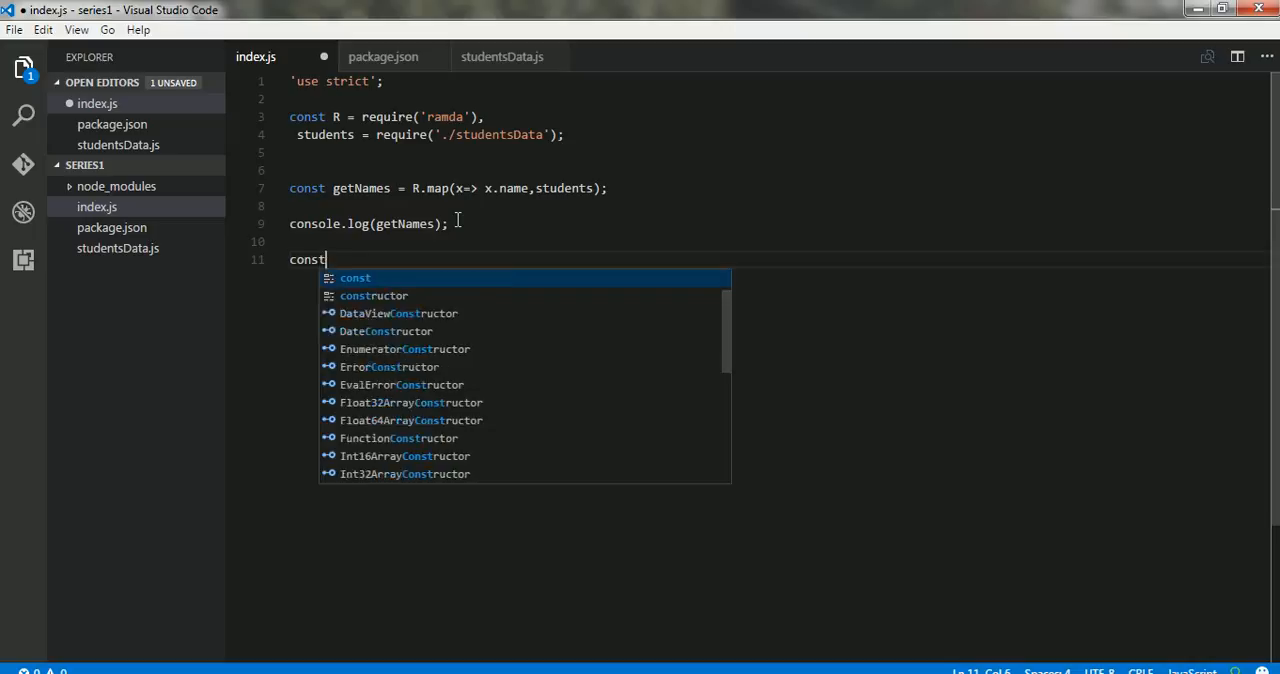
{"action": "type", "text": "getStuden"}
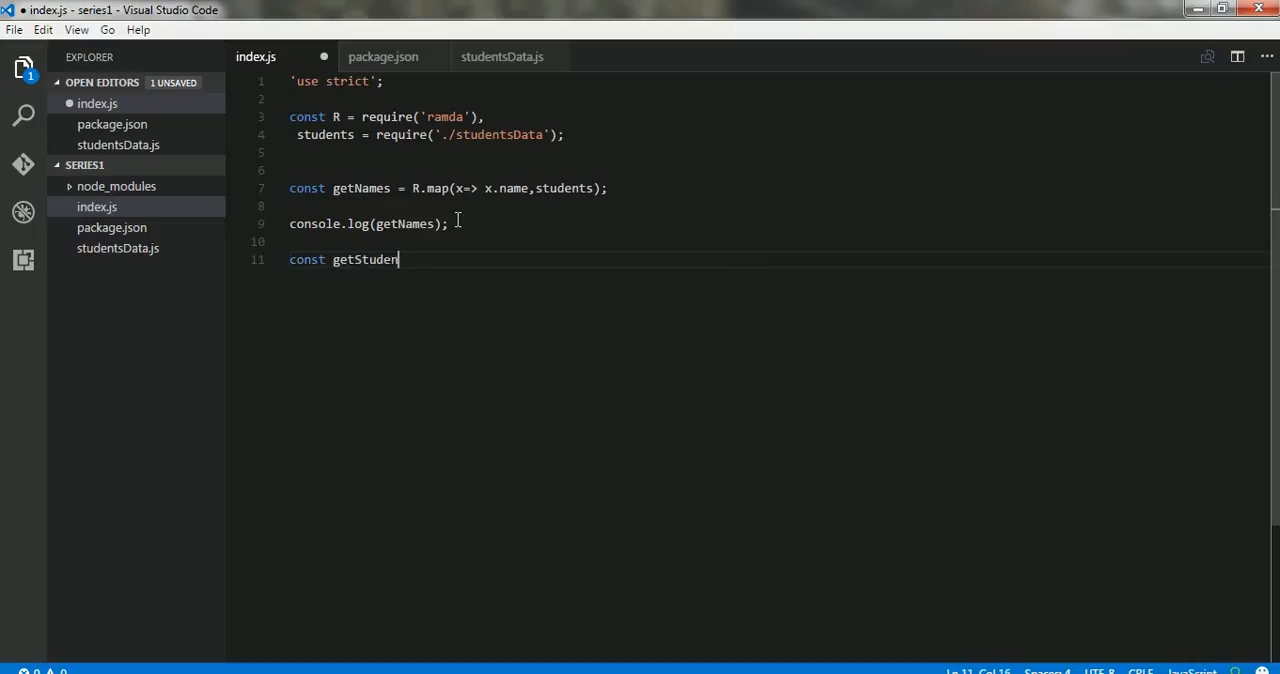
{"action": "type", "text": "tsOfCS ="}
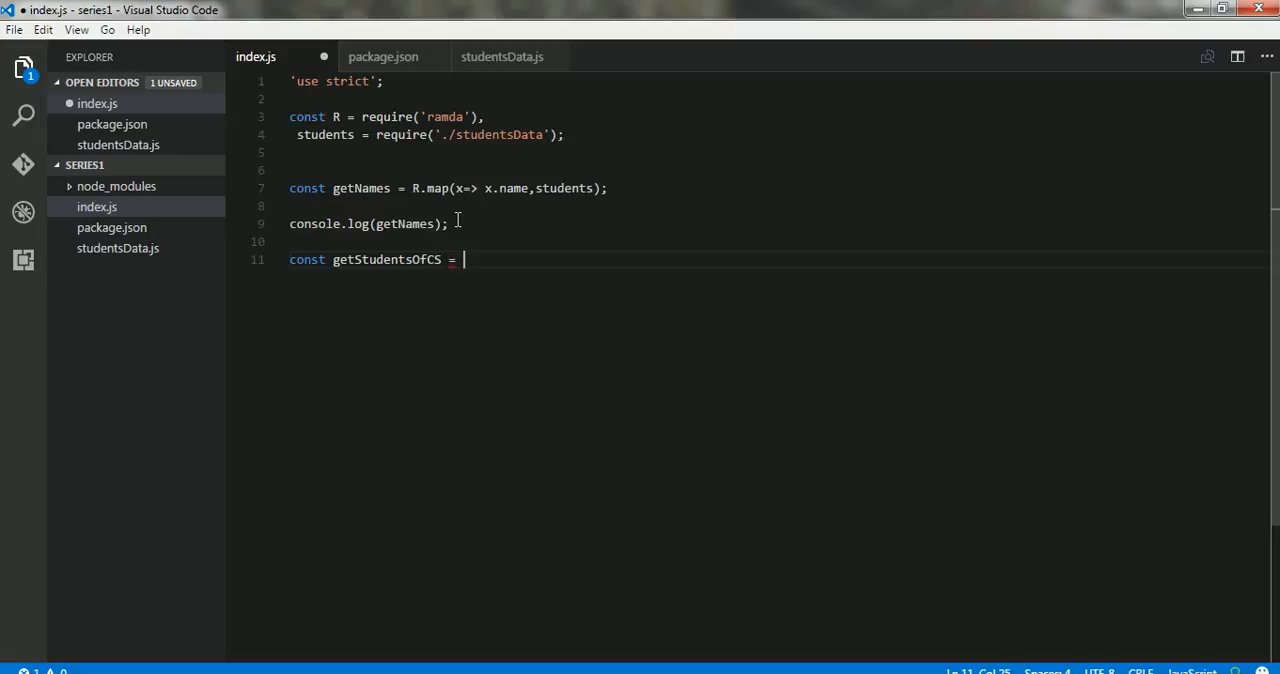
{"action": "type", "text": "R"}
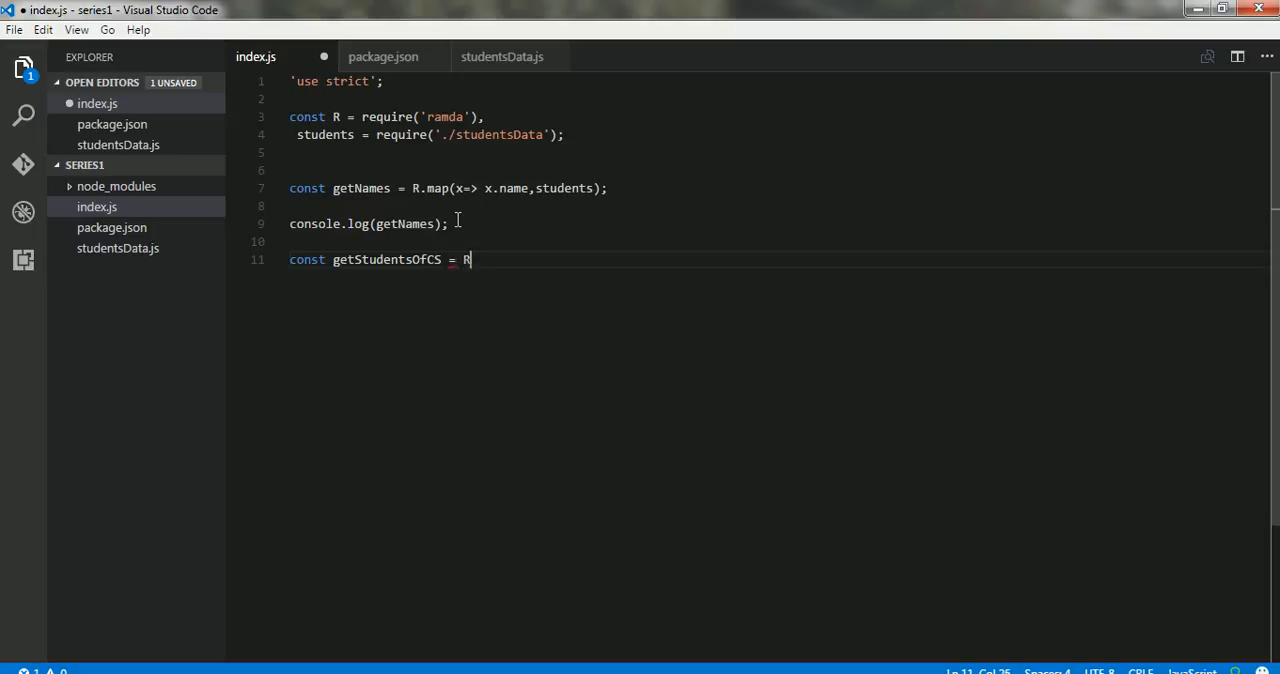
{"action": "type", "text": ".filter"}
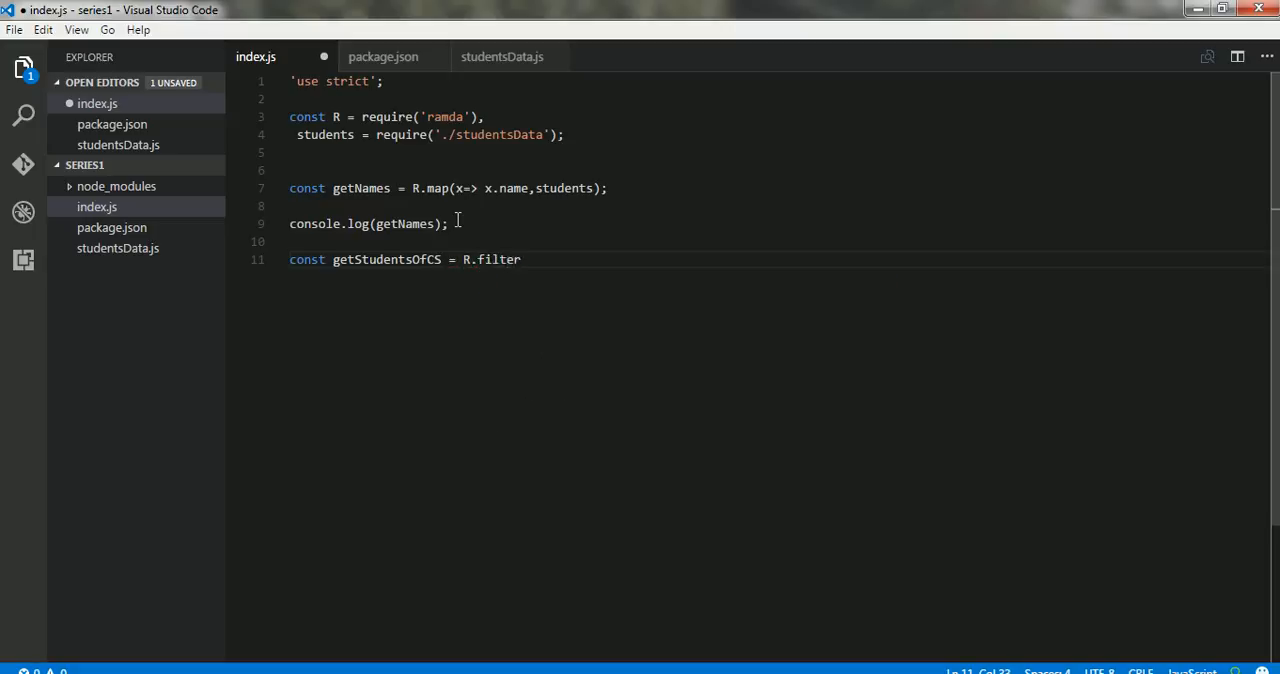
{"action": "type", "text": "(x=>"}
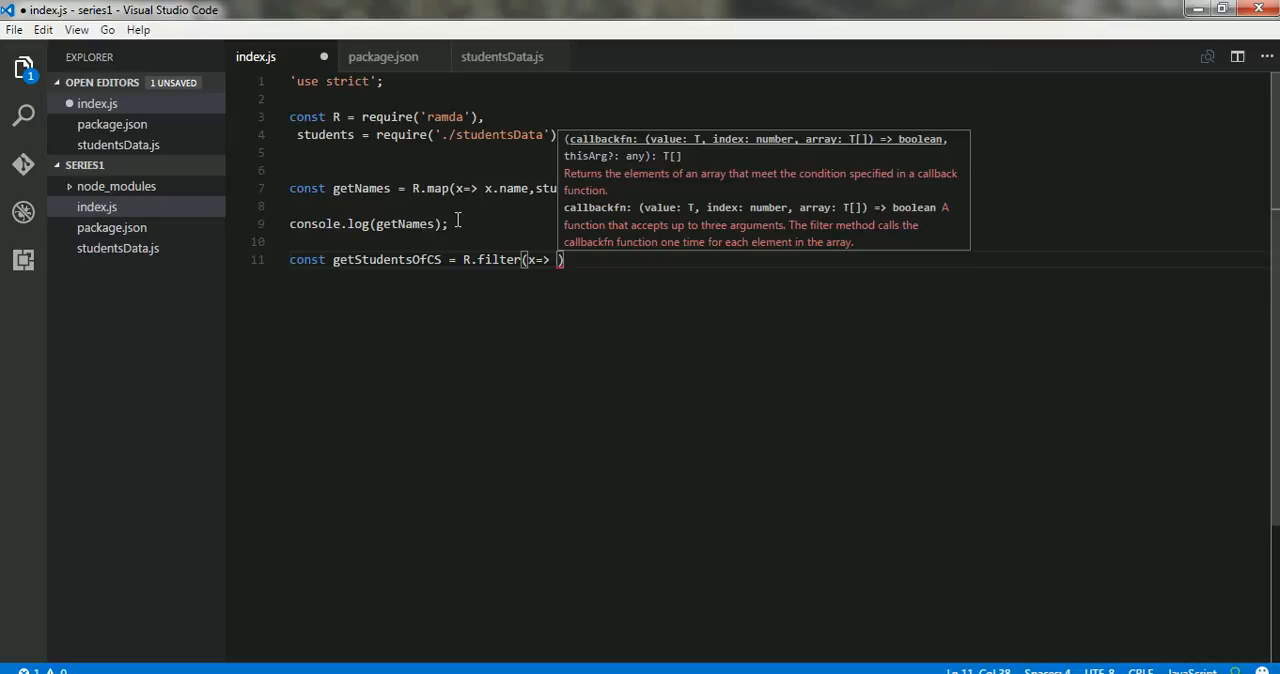
{"action": "type", "text": "x."}
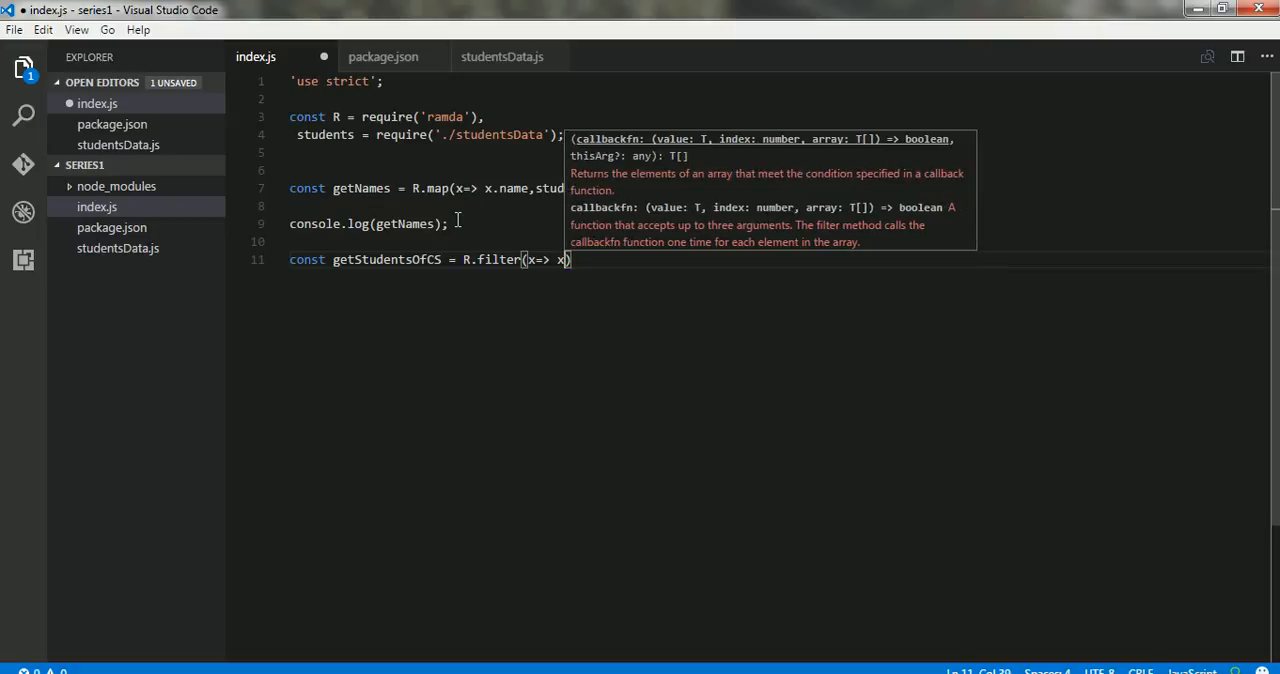
{"action": "type", "text": ".class"}
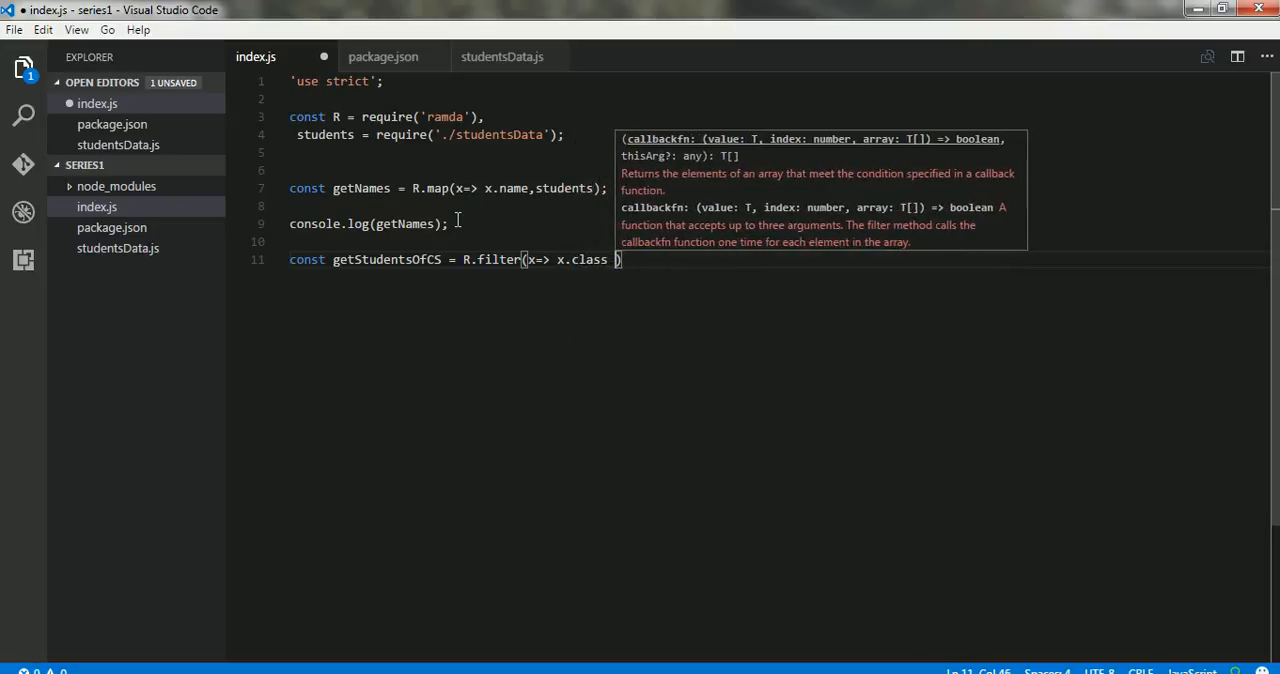
{"action": "type", "text": "=== 'C'"}
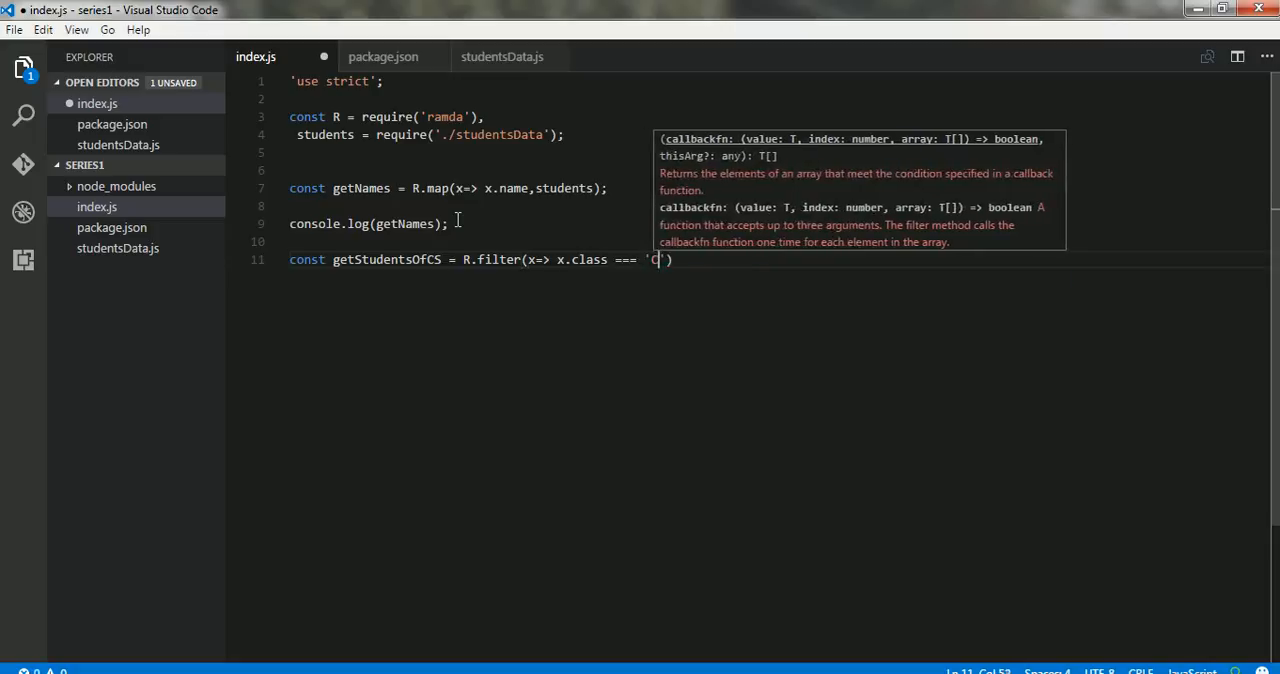
{"action": "type", "text": "S"}
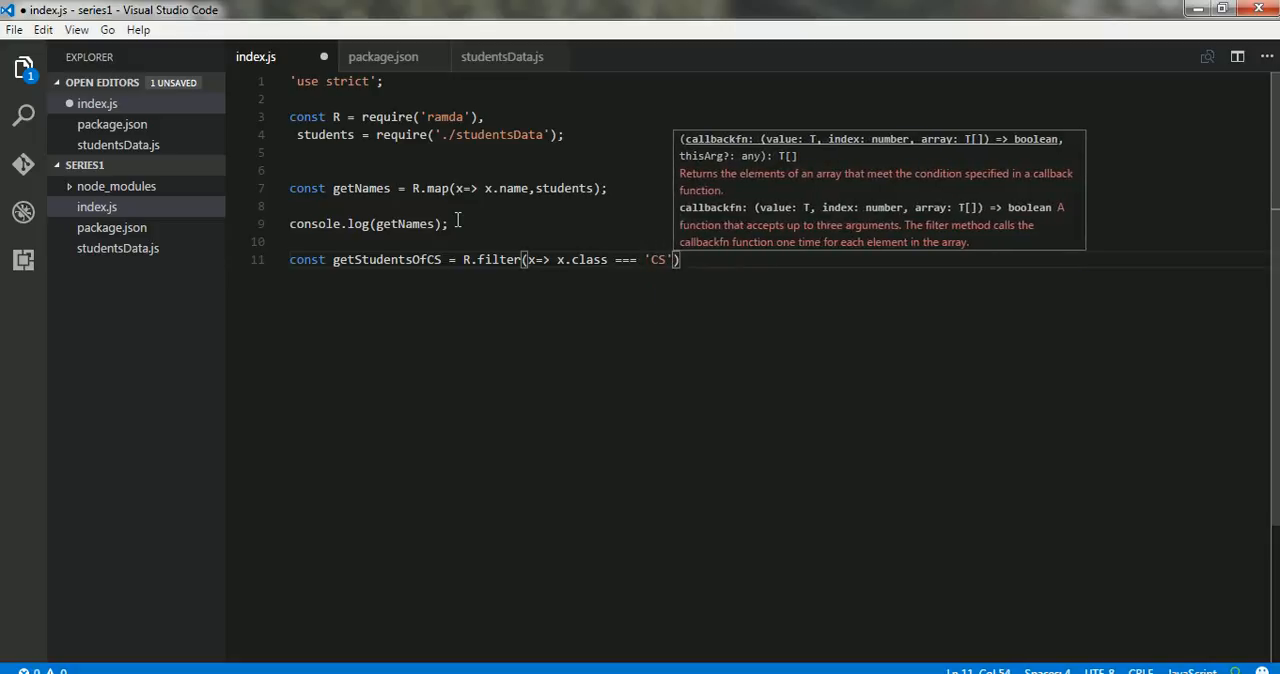
{"action": "type", "text": ",students"}
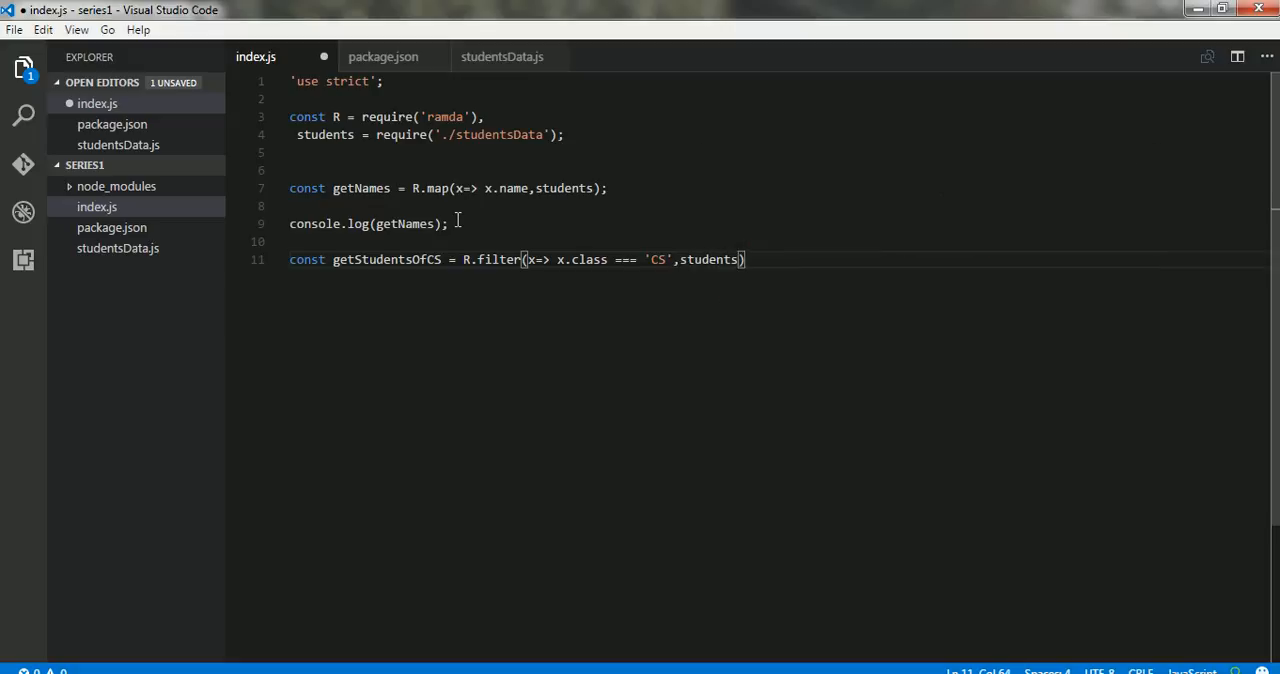
{"action": "key", "text": "ctrl+s"}
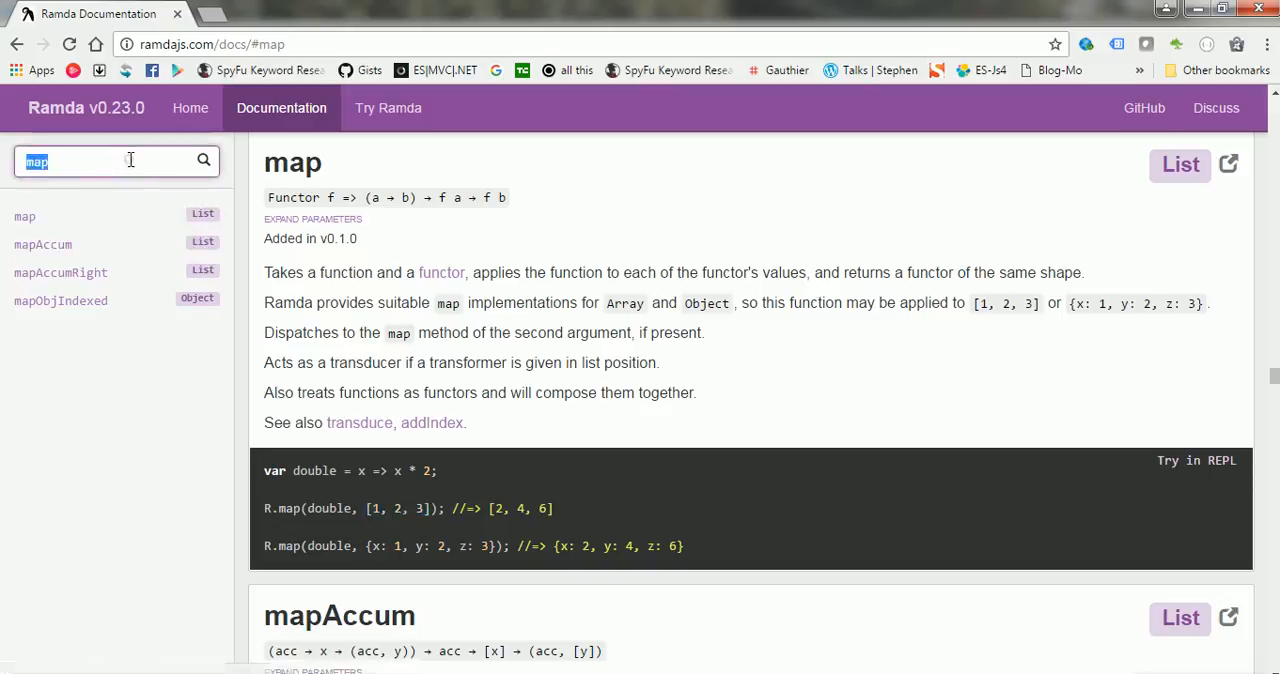
Step: Search the Ramda docs for 'filter' and highlight isEven in its example
{"action": "type", "text": "filter"}
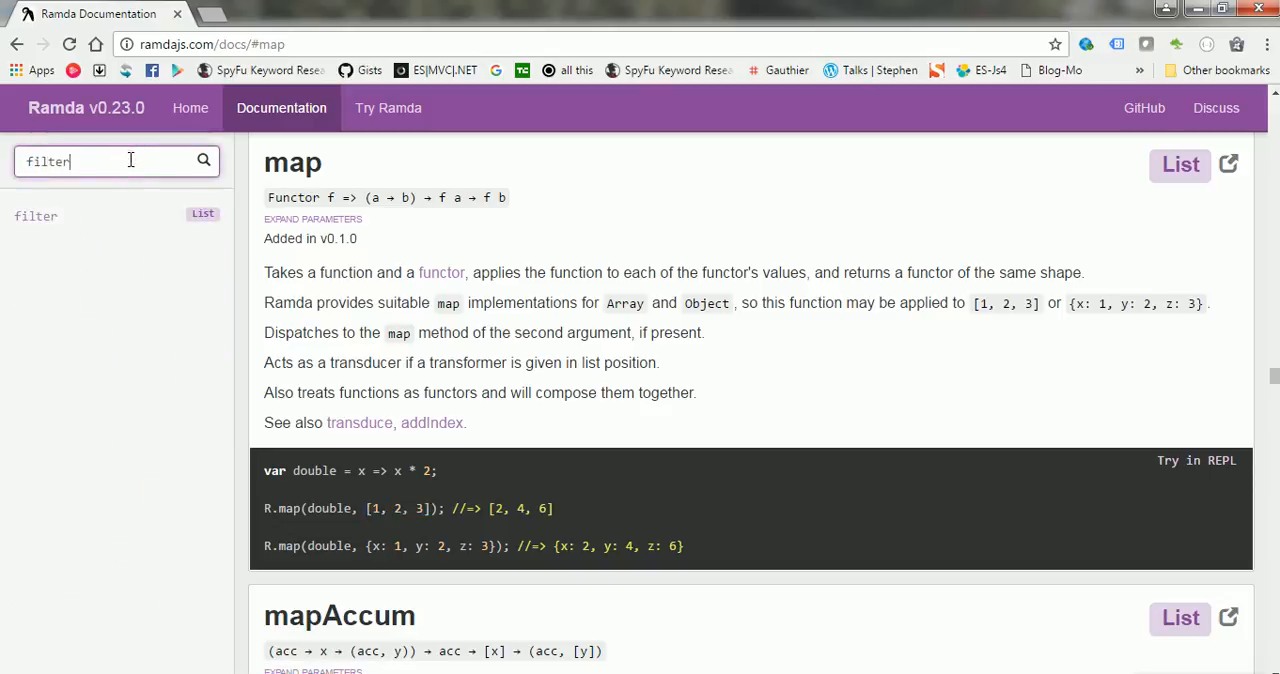
{"action": "left_click", "coordinate": [36, 215]}
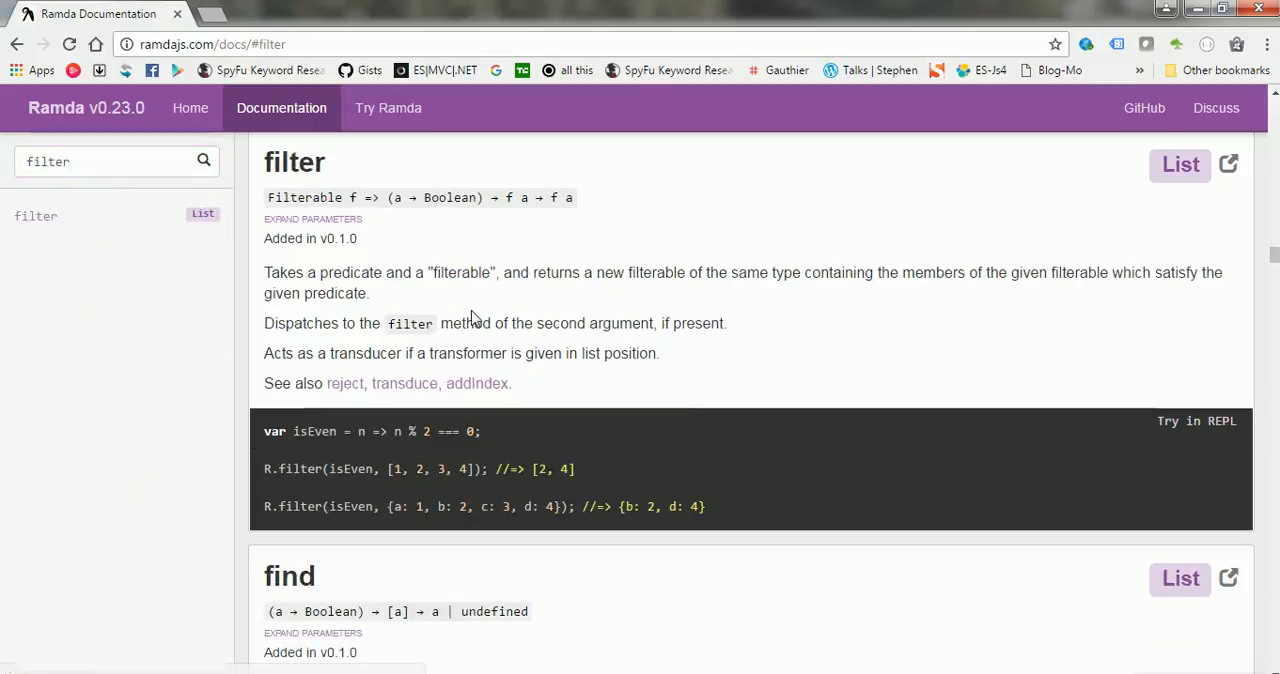
{"action": "double_click", "coordinate": [350, 468]}
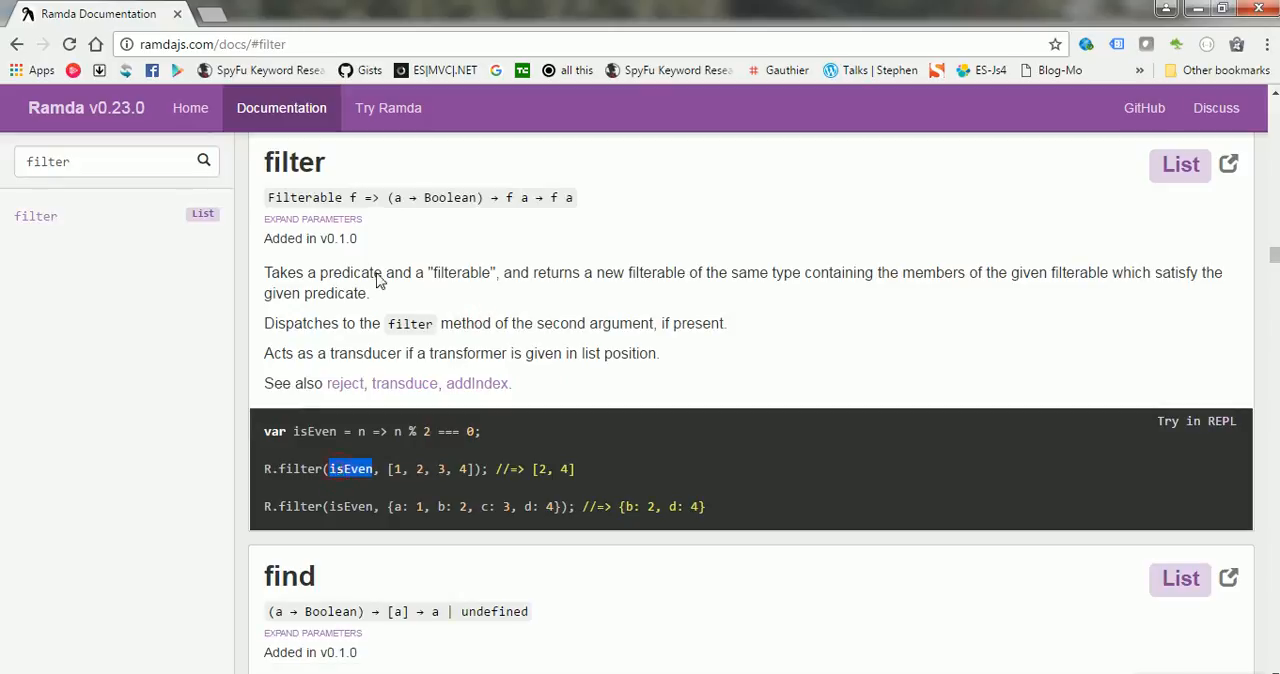
{"action": "double_click", "coordinate": [461, 272]}
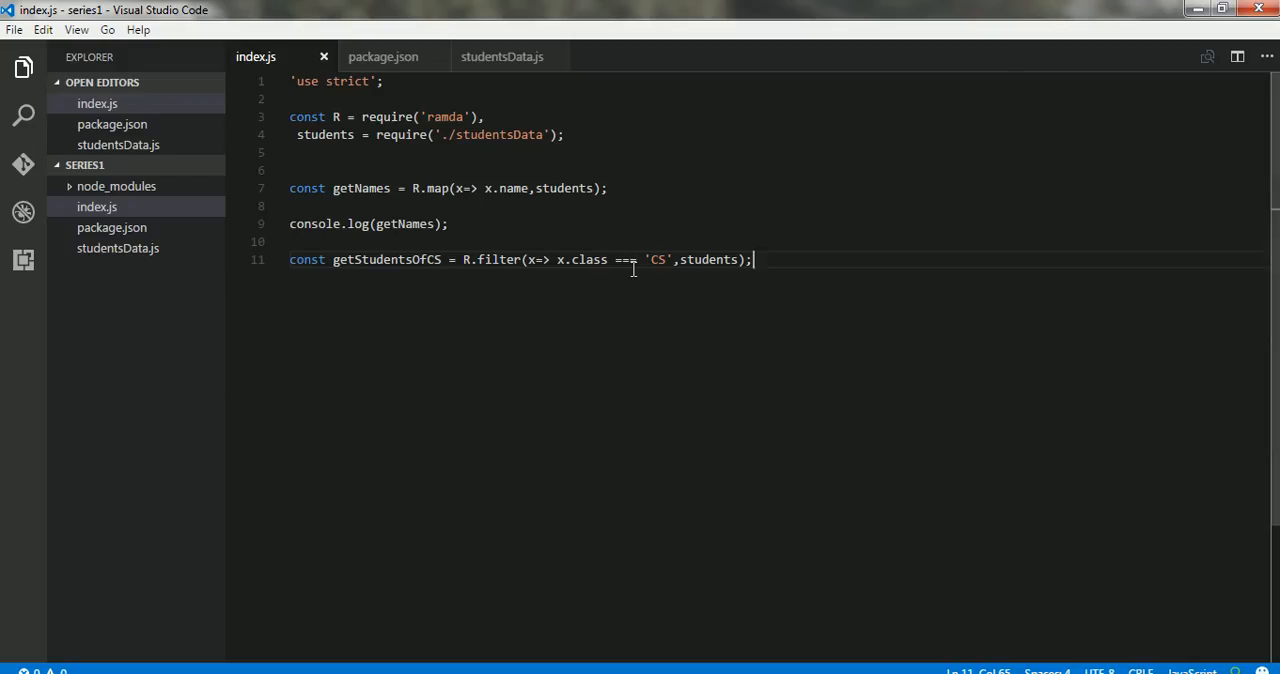
Step: Add console.log(getNames); below the filter statement and select getNames for renaming
{"action": "key", "text": "Enter"}
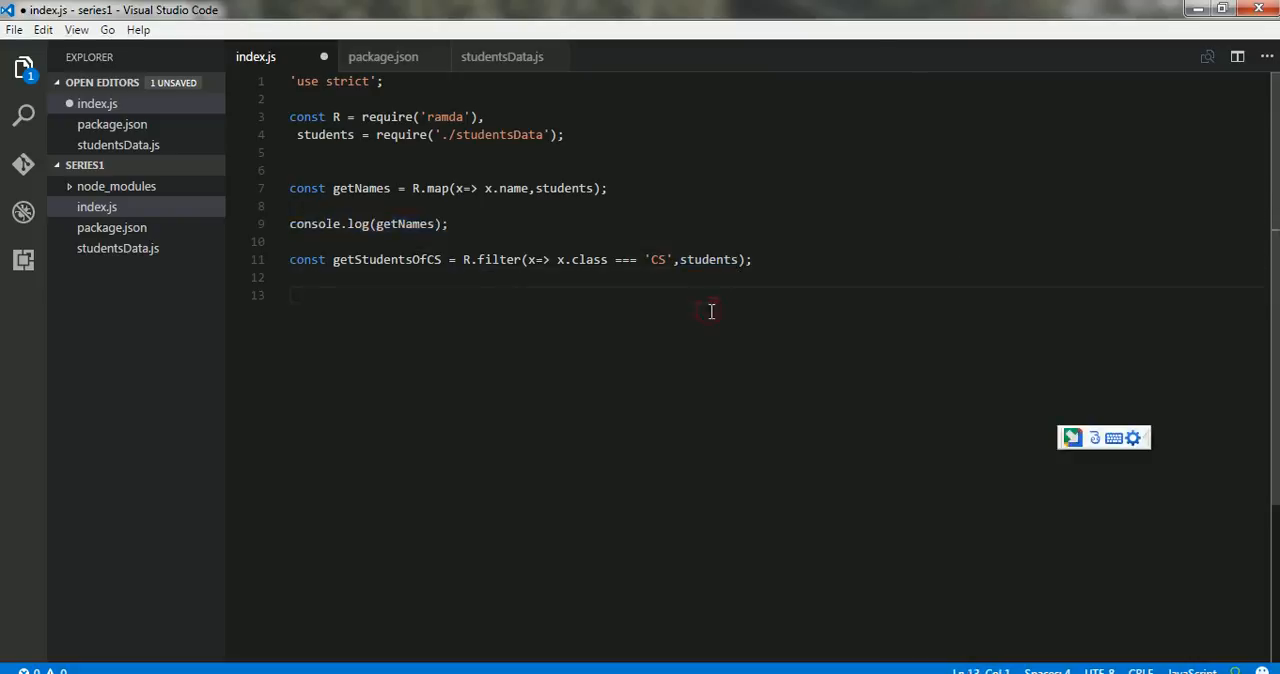
{"action": "type", "text": "console.log(getNames);"}
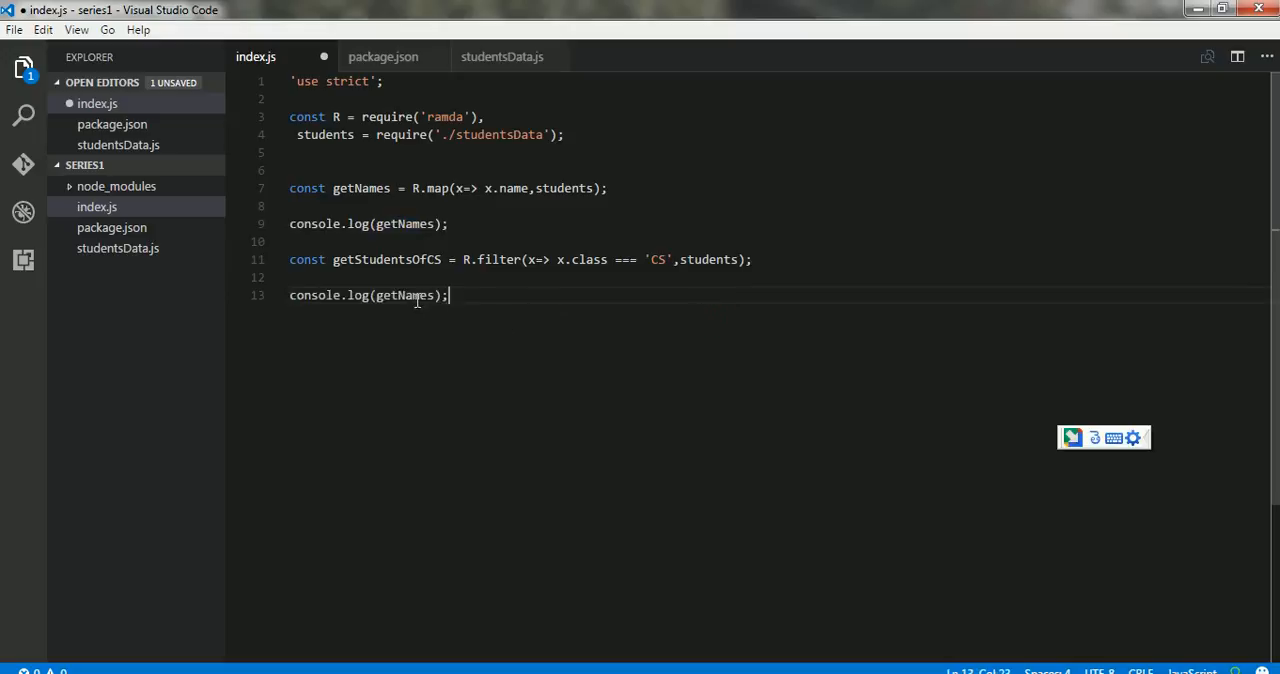
{"action": "double_click", "coordinate": [387, 259]}
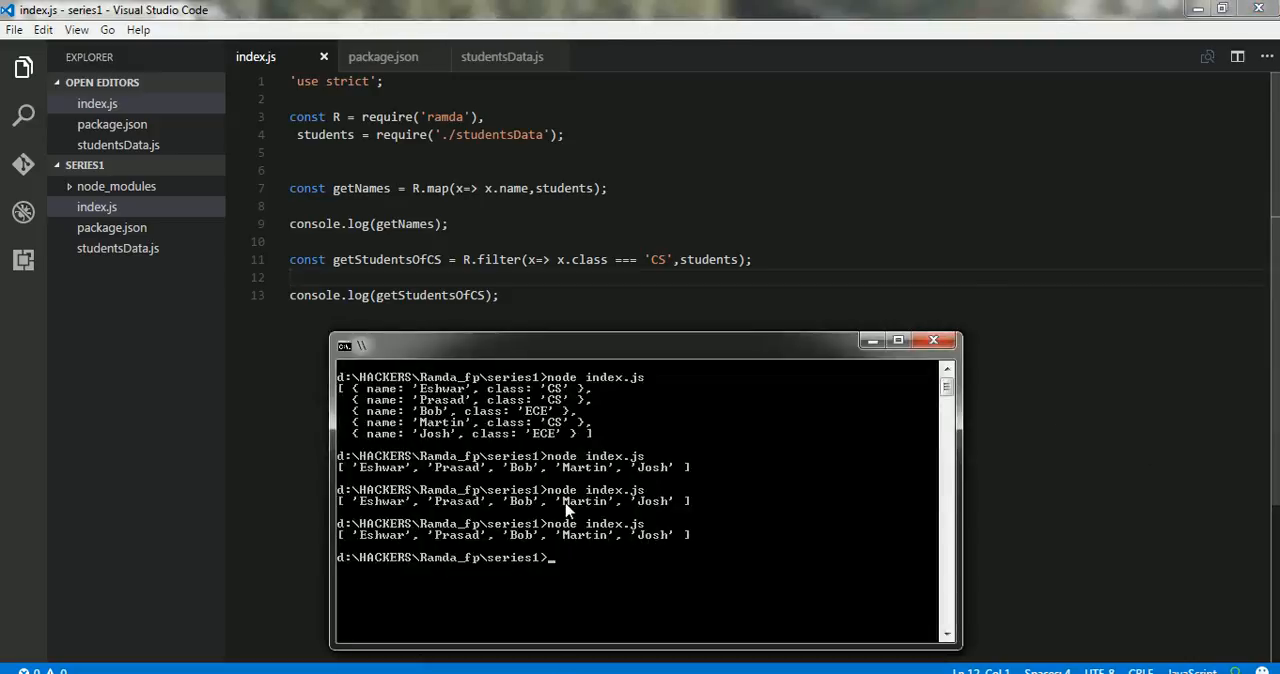
Step: Clear the console with cls and run node index.js
{"action": "type", "text": "cls"}
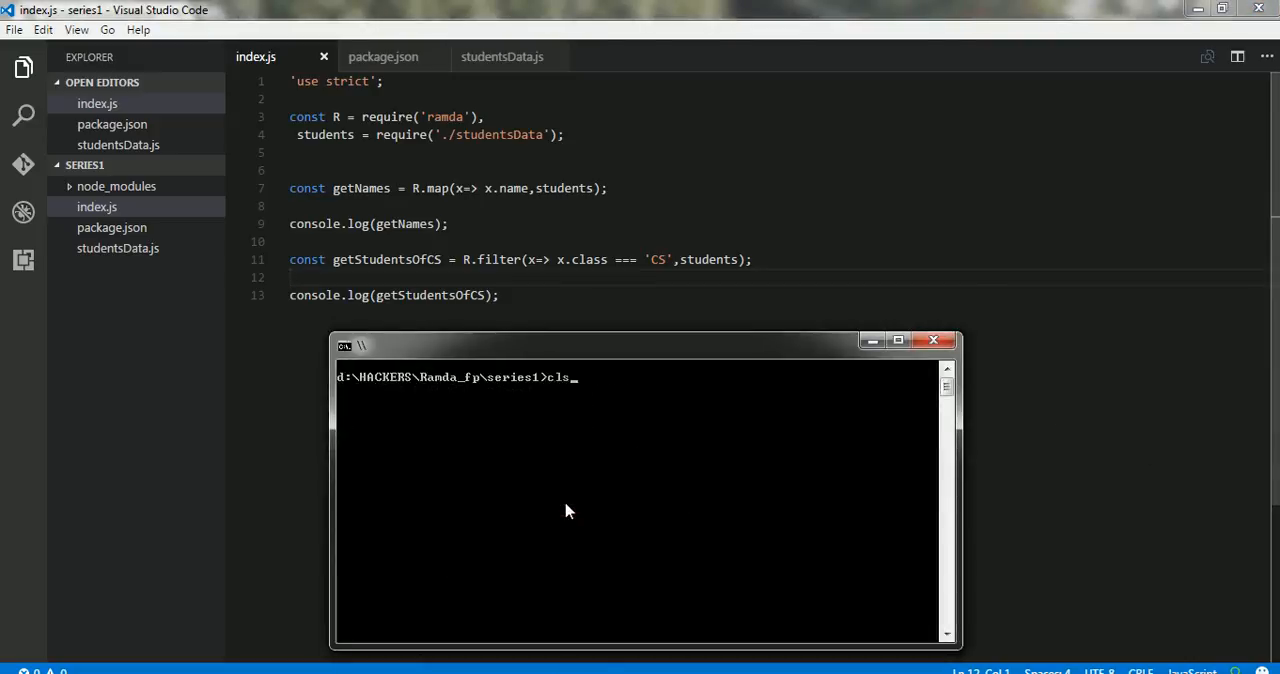
{"action": "type", "text": "node index.js"}
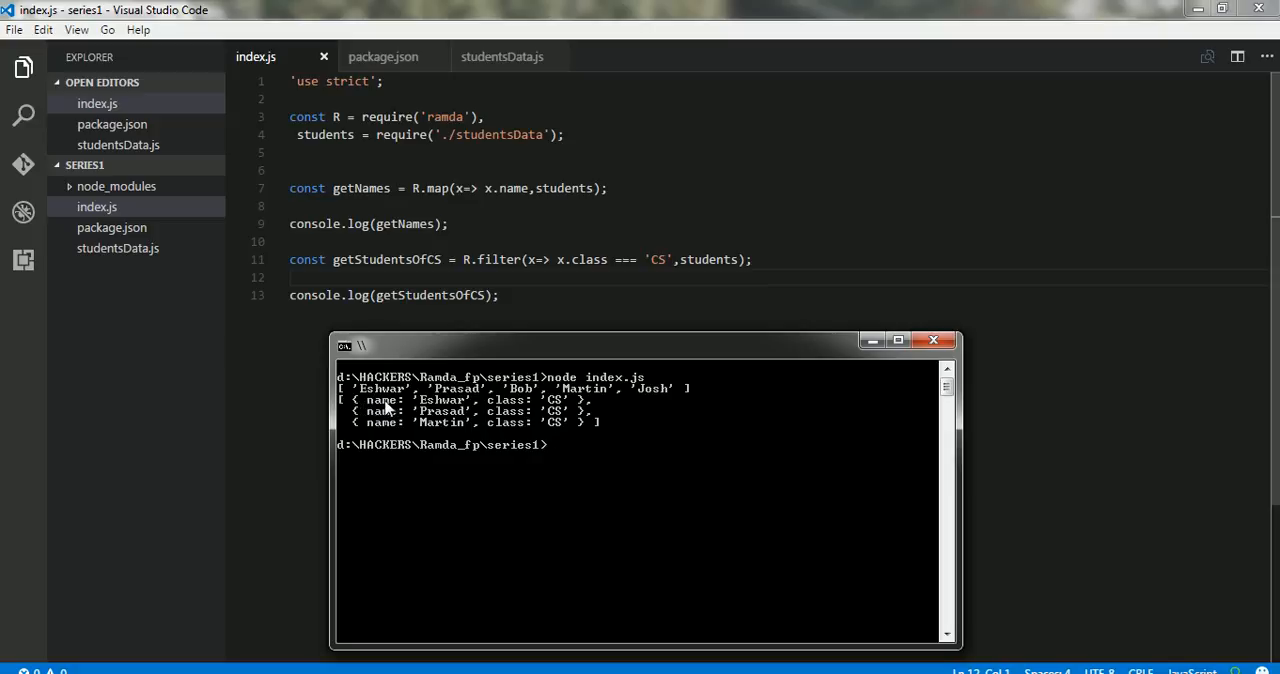
{"action": "mouse_move", "coordinate": [450, 418]}
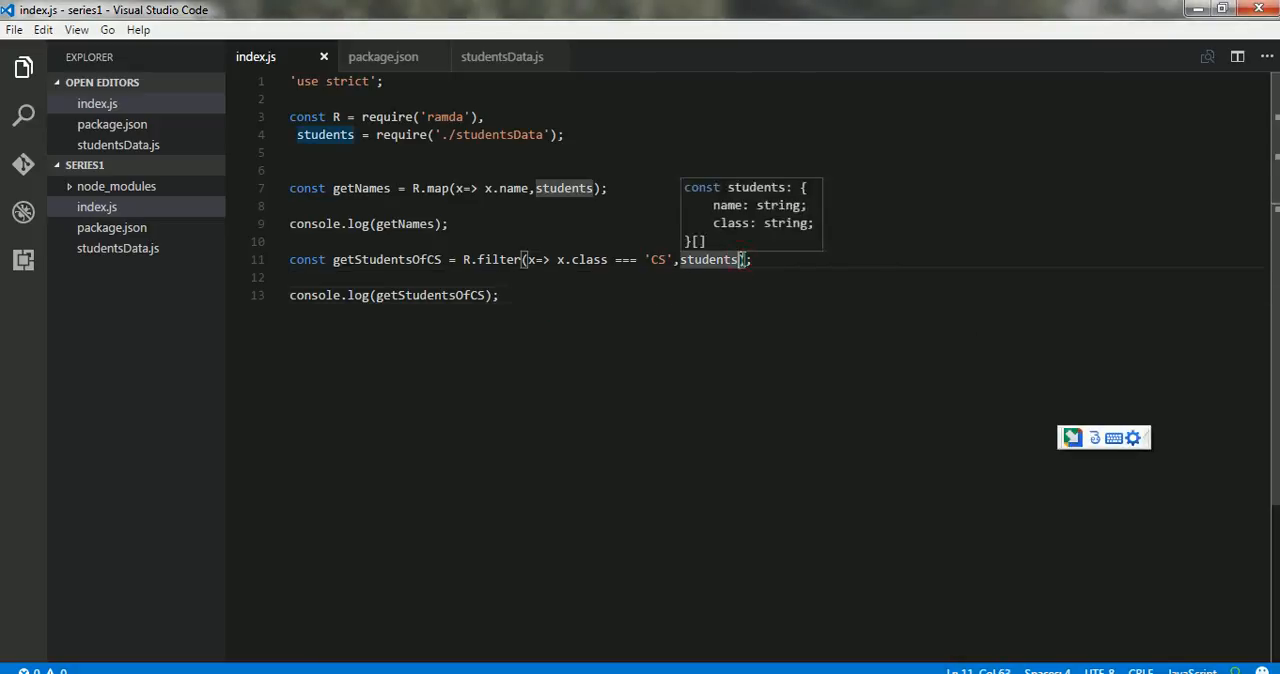
Step: Break the filter line before its semicolon and begin typing a chained .map call
{"action": "key", "text": "Enter"}
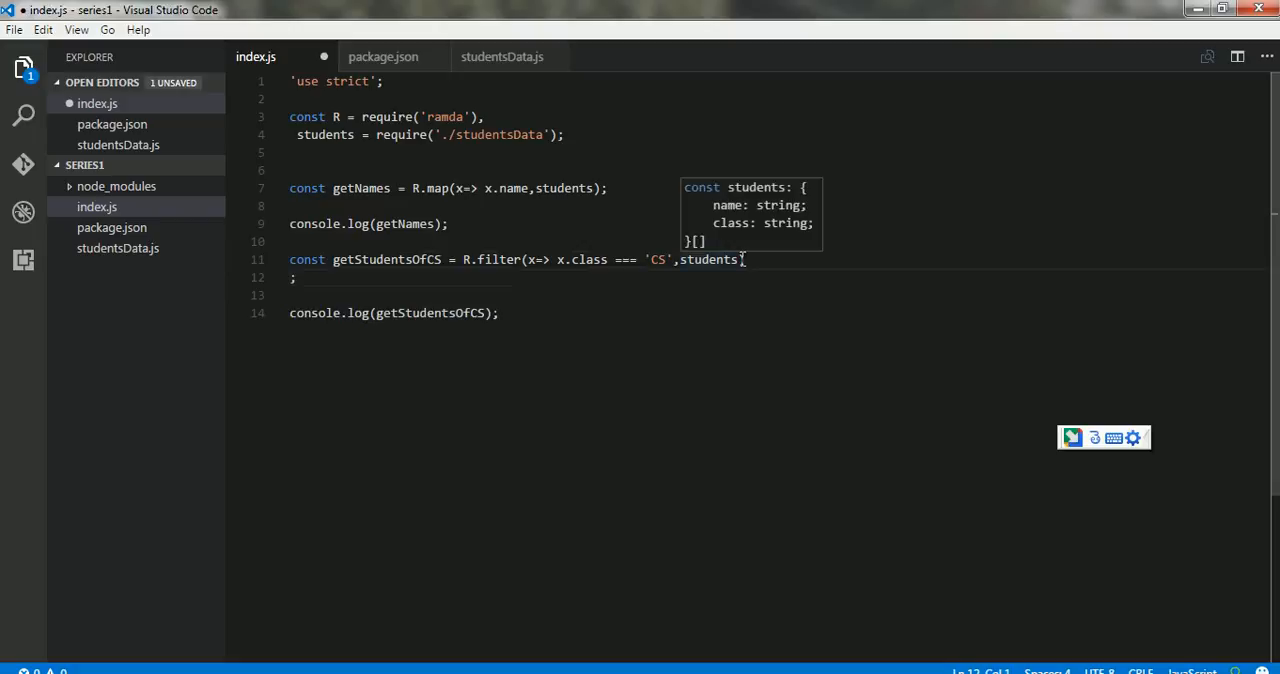
{"action": "type", "text": ".map"}
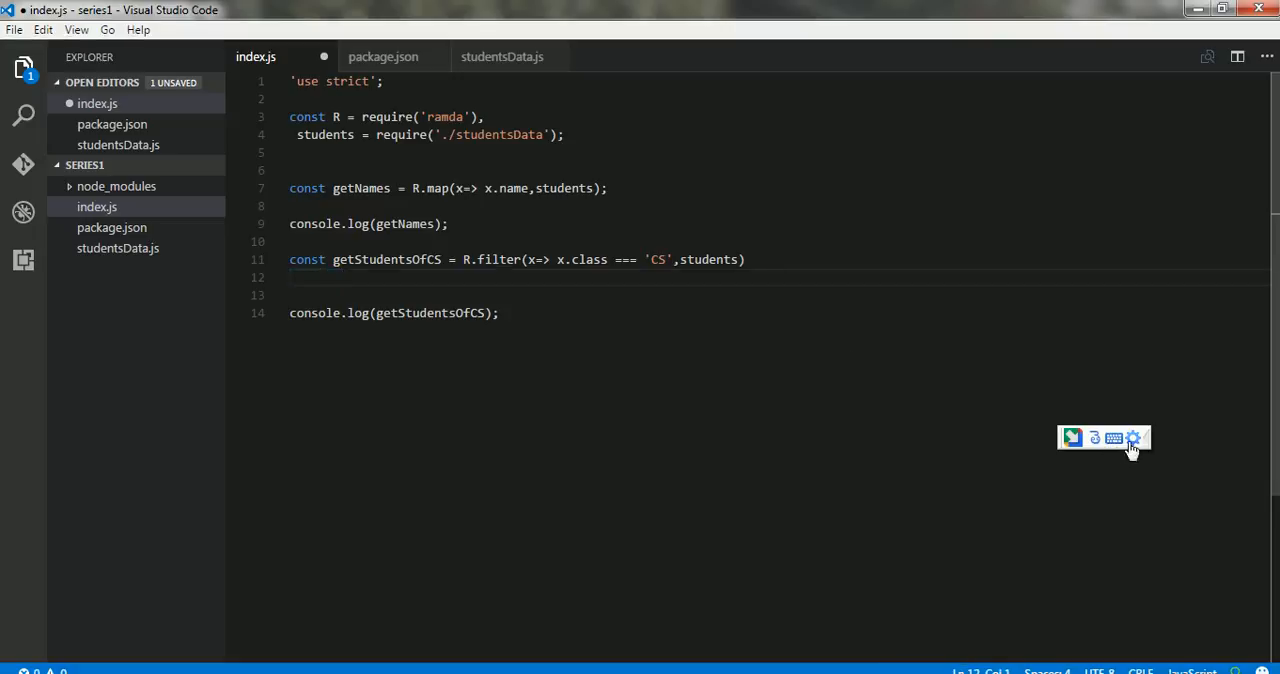
{"action": "left_click", "coordinate": [1132, 438]}
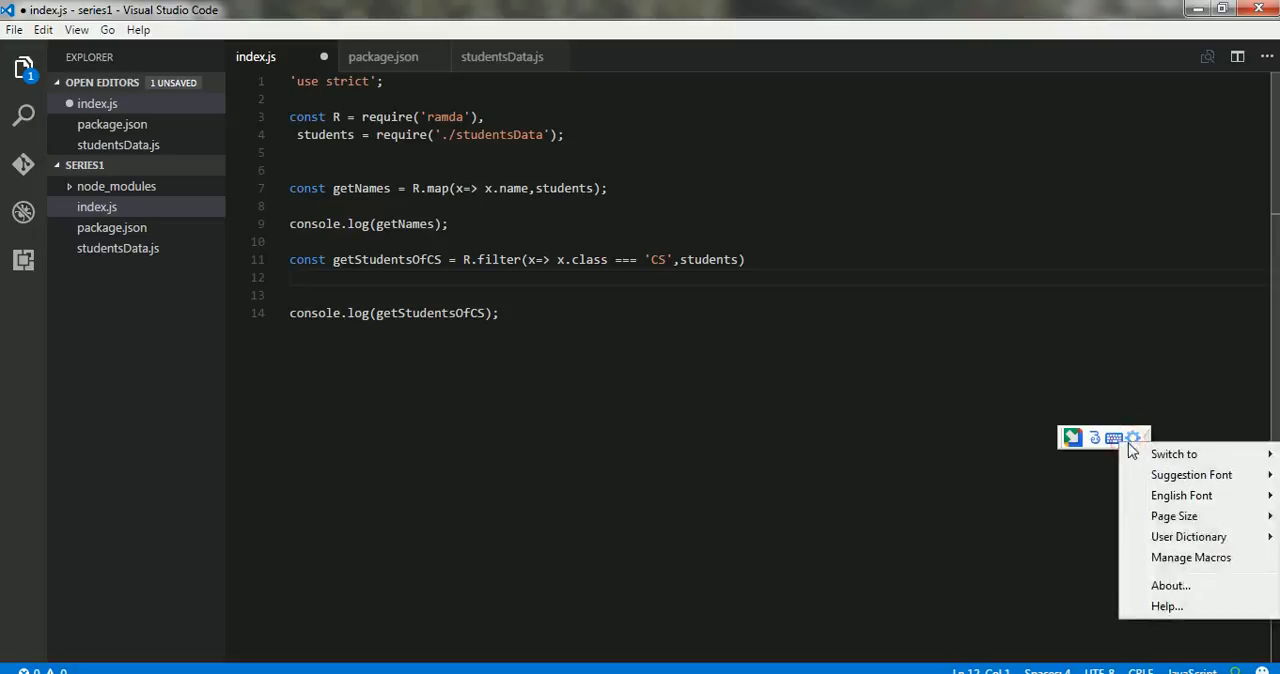
{"action": "mouse_move", "coordinate": [1173, 454]}
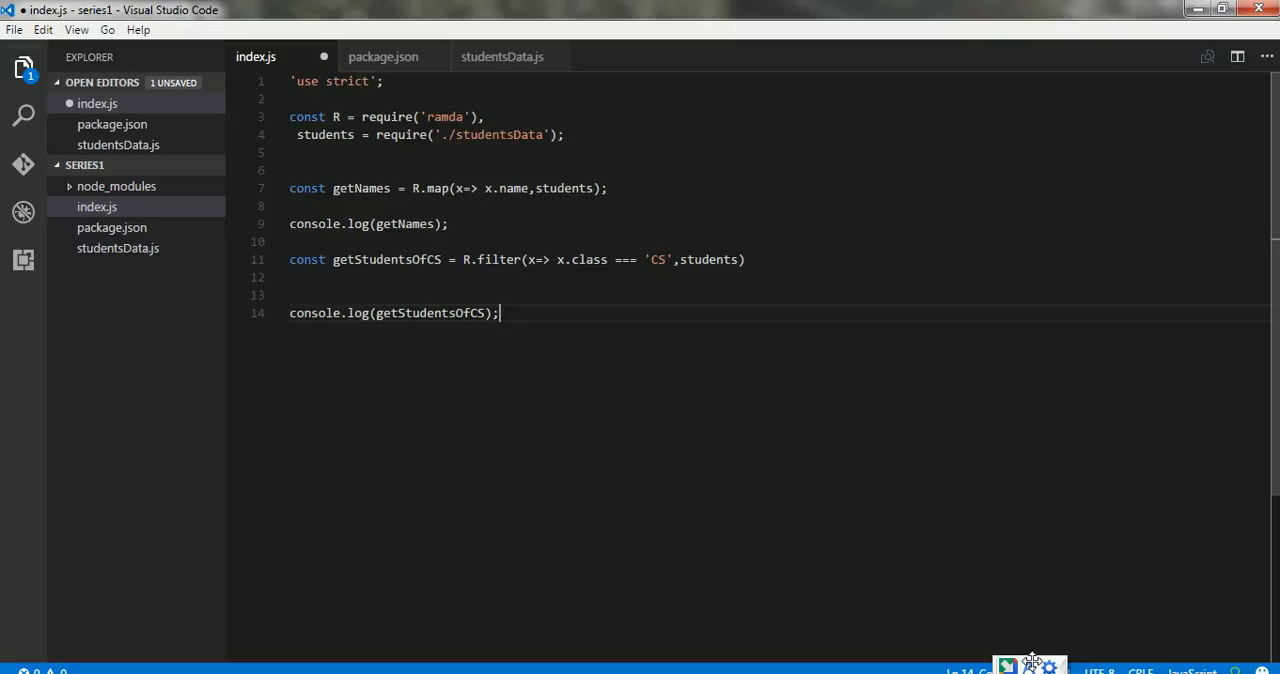
{"action": "left_click", "coordinate": [1033, 665]}
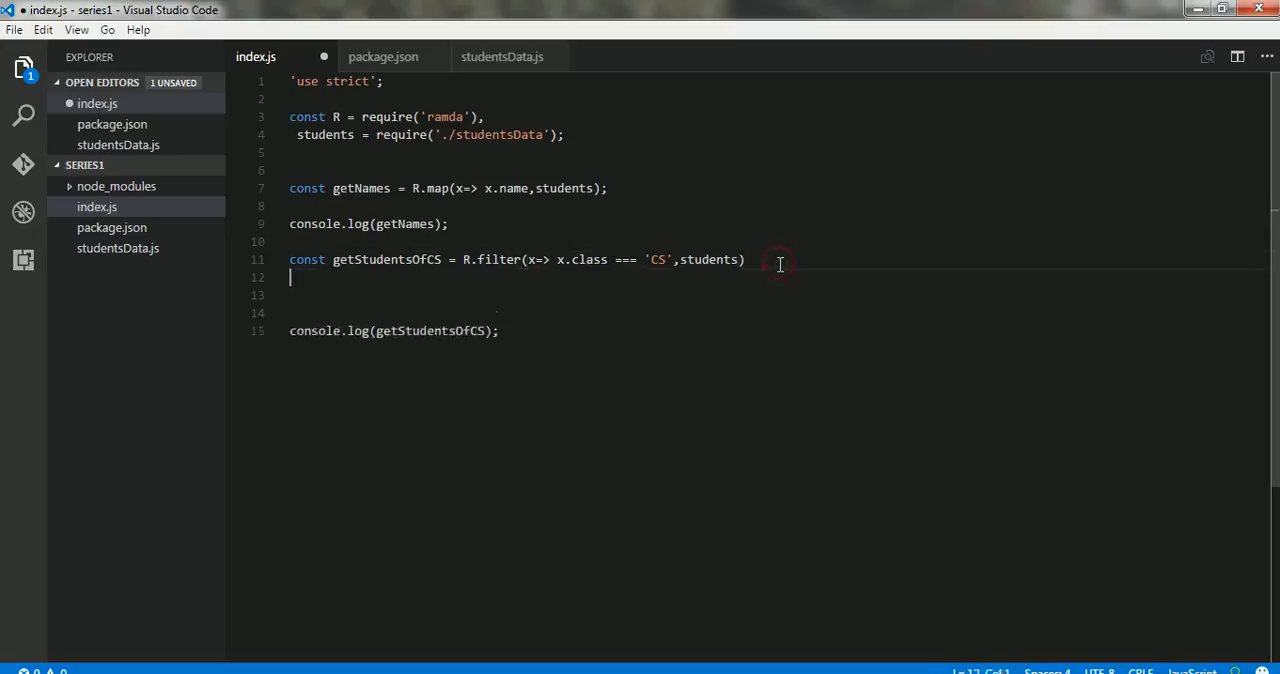
Step: Chain .map(x=> x.name) onto the getStudentsOfCS filter, save, and switch to the console
{"action": "type", "text": ".map("}
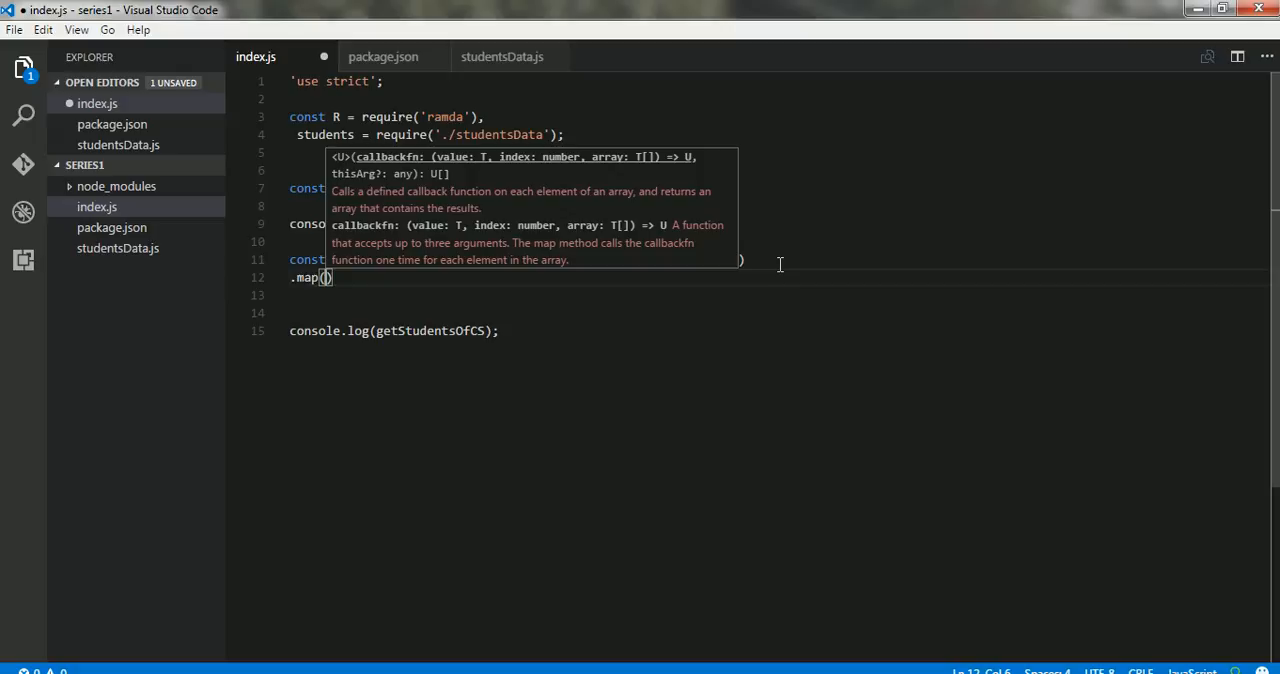
{"action": "type", "text": "x=>"}
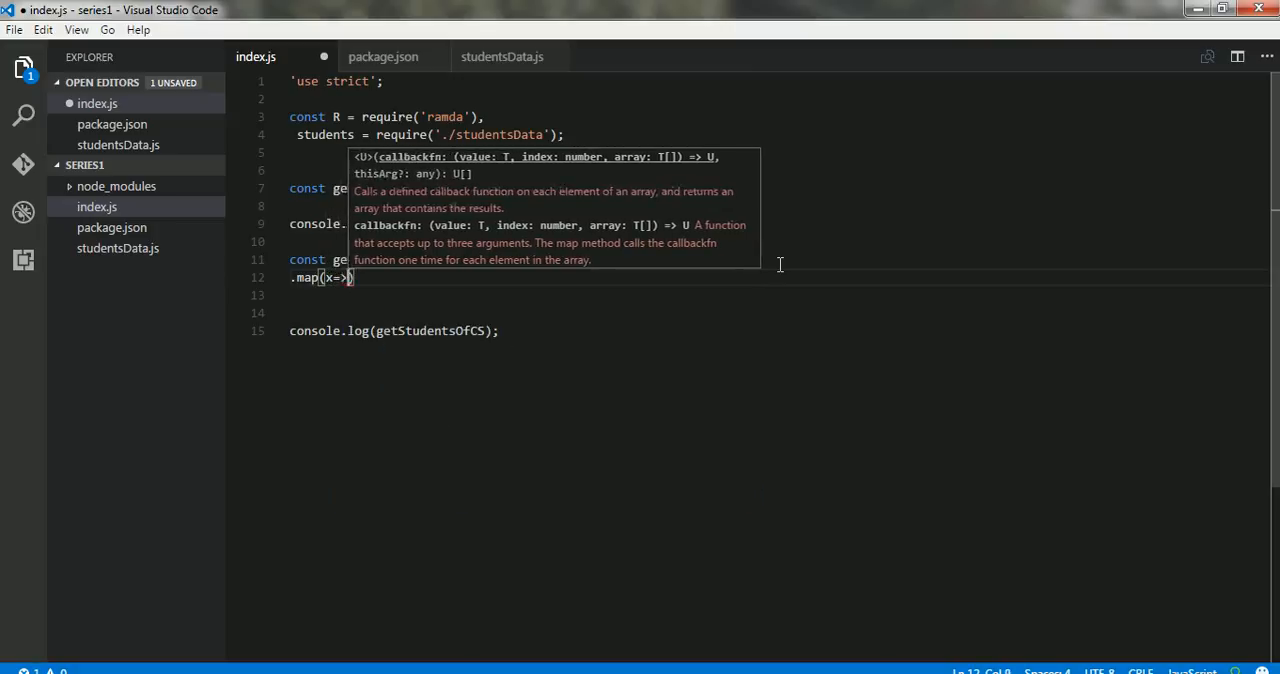
{"action": "type", "text": "x.name"}
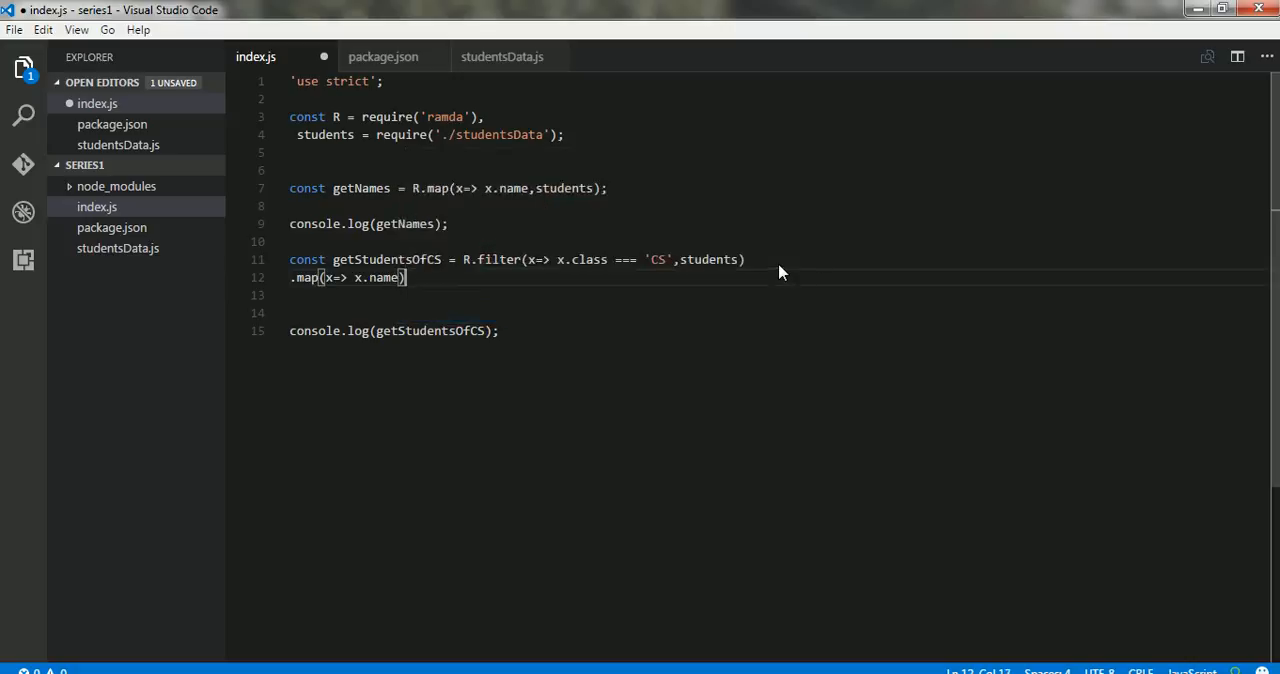
{"action": "key", "text": "alt+tab"}
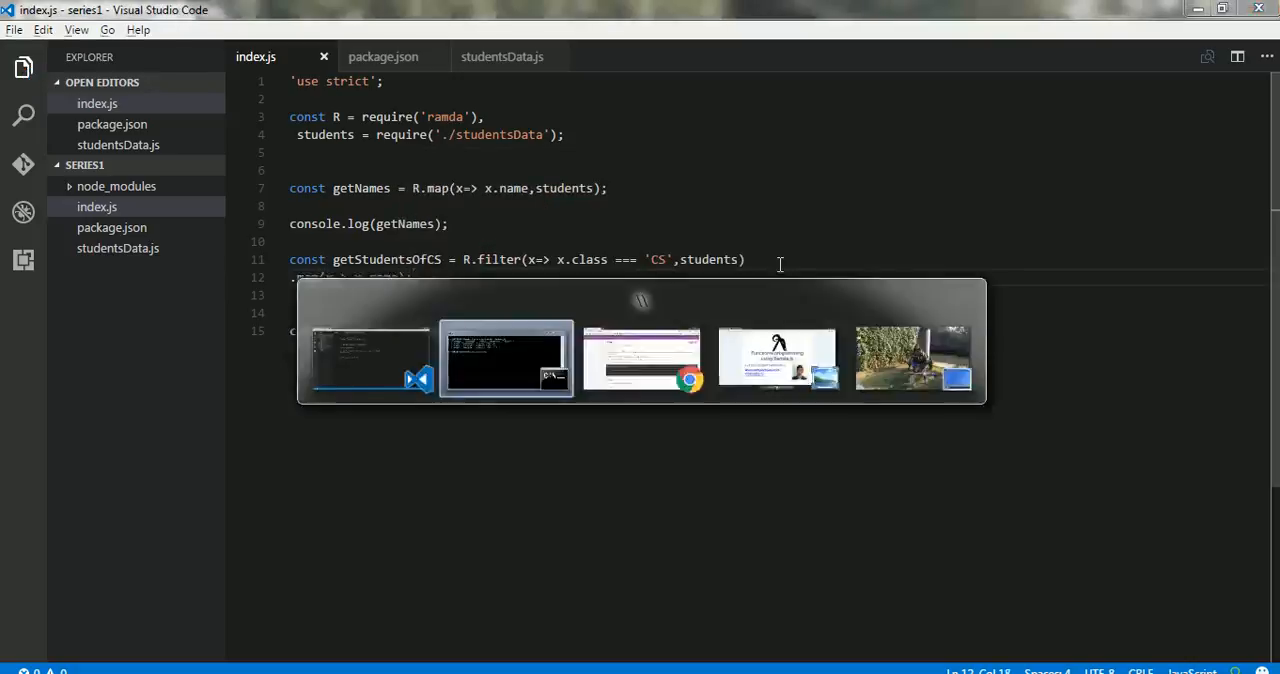